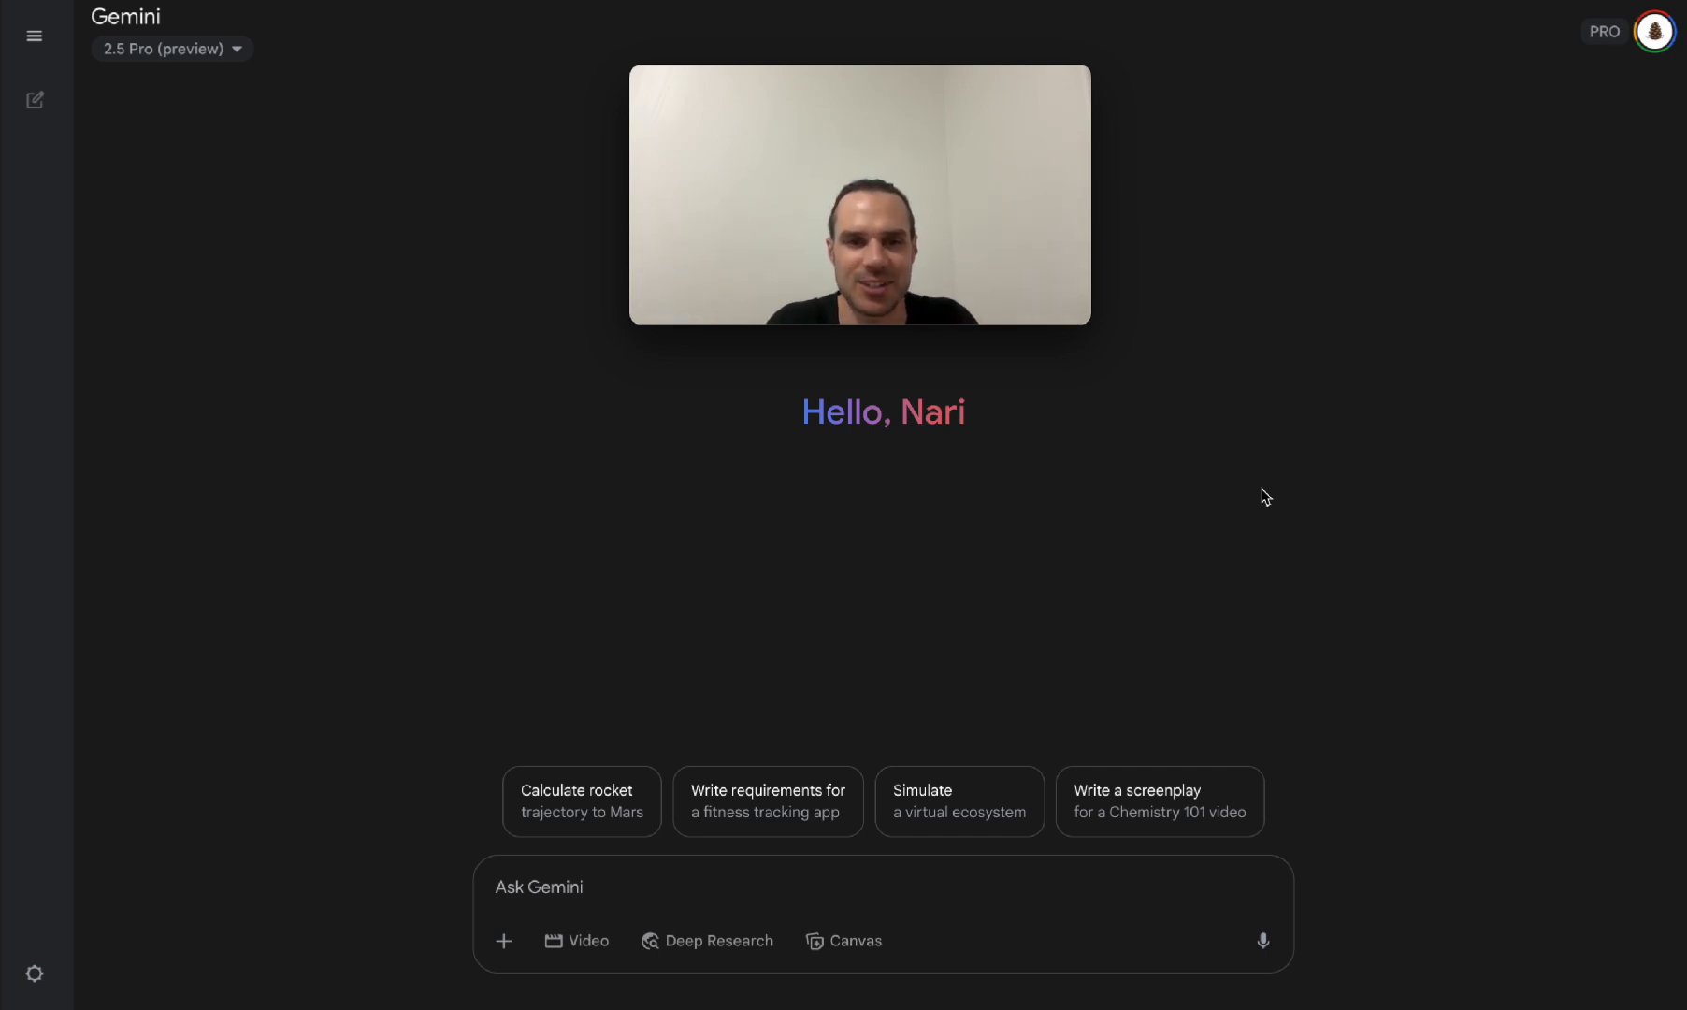
Step: Dictate a Gemini request for a Stitch prompt and Stitch-to-Cursor instructions for a vegan food app
type("Hey.")
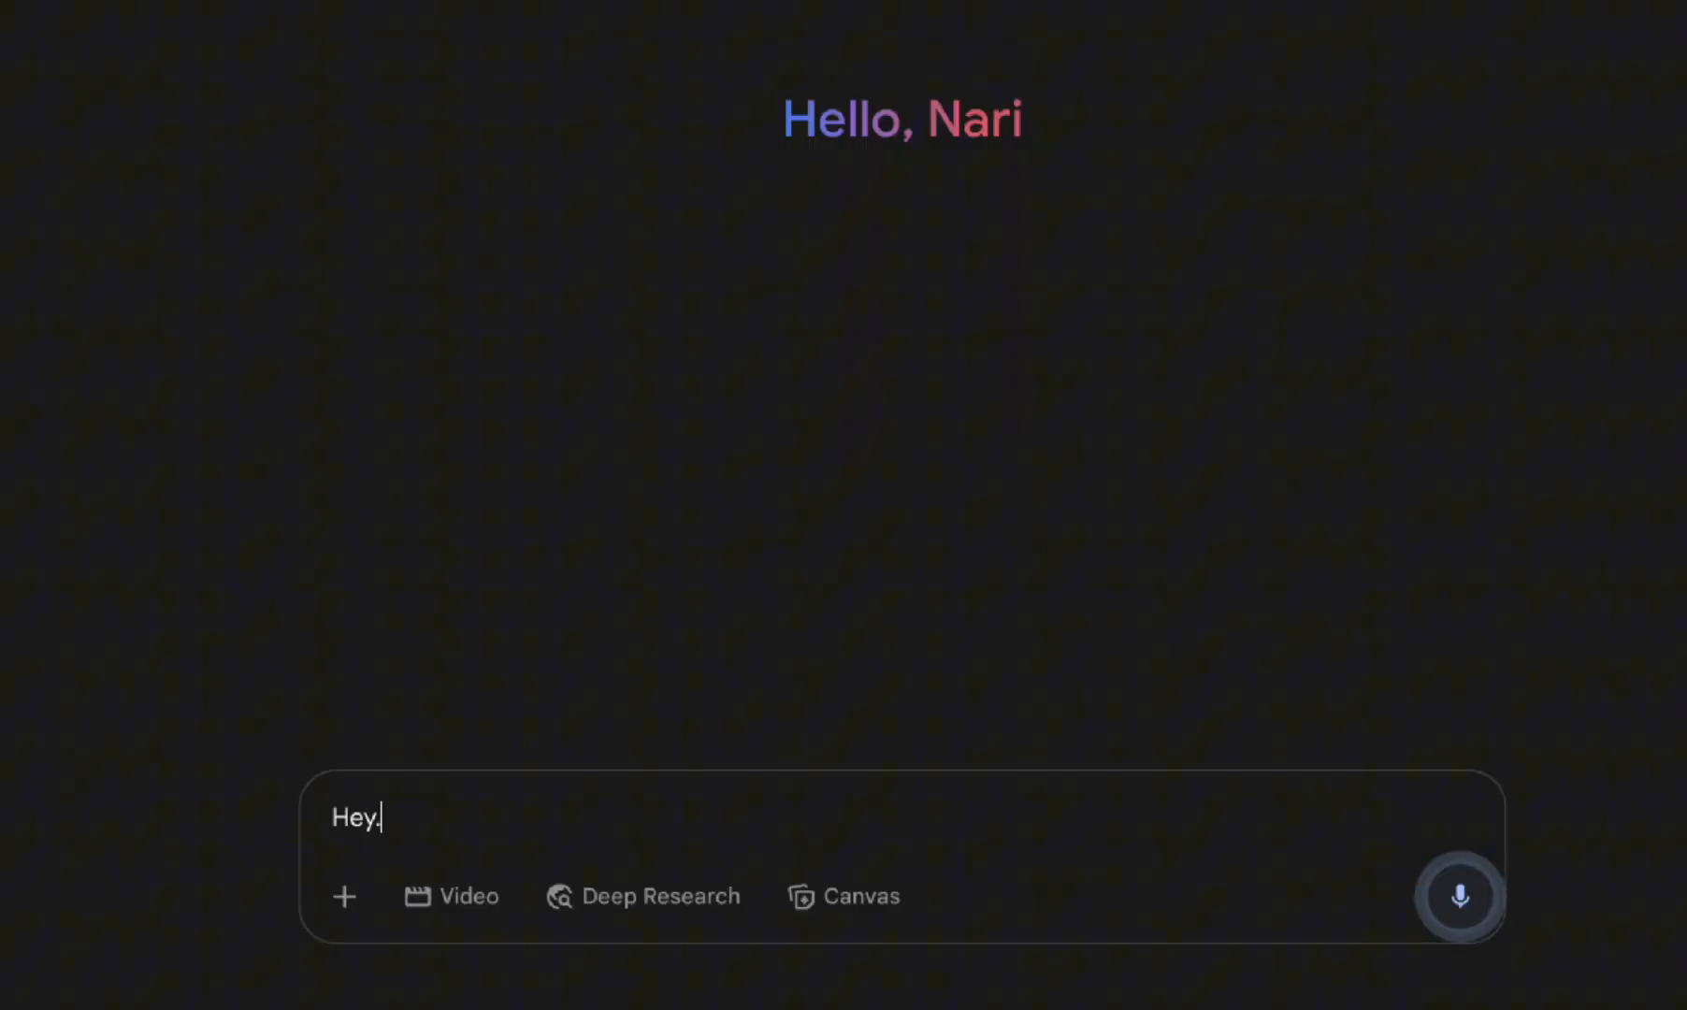
type("Hey Gemini, I'm going to be.")
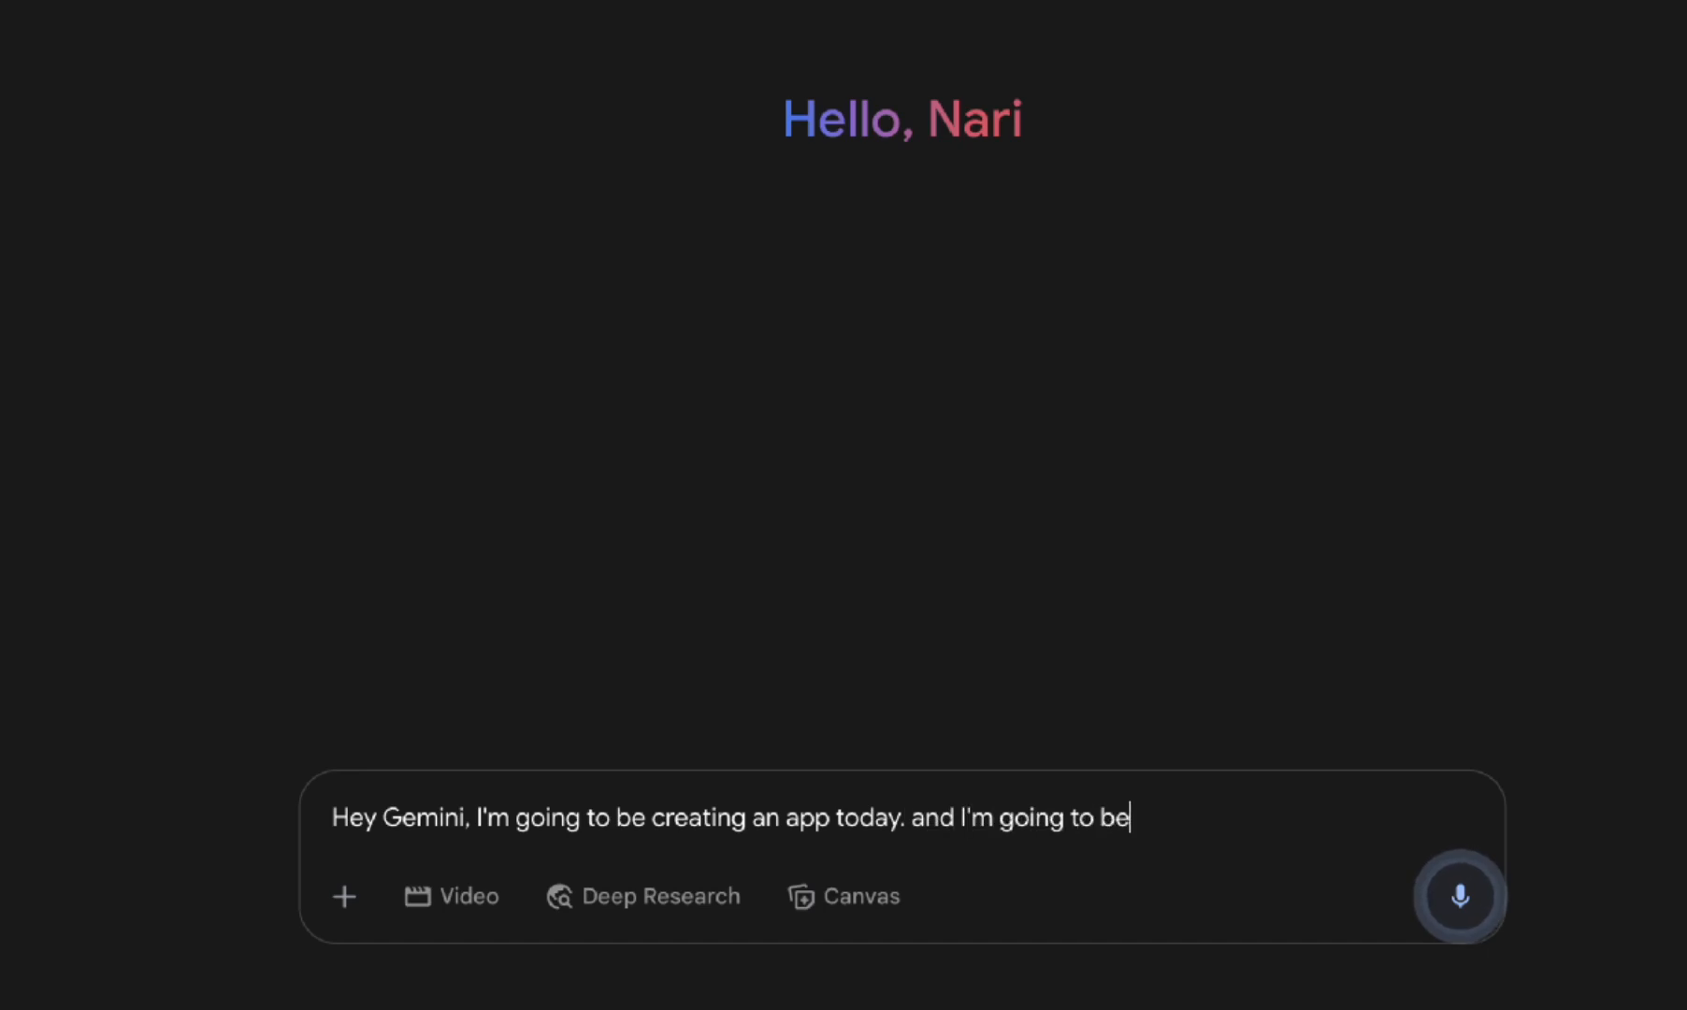
type("using Google Stitch.")
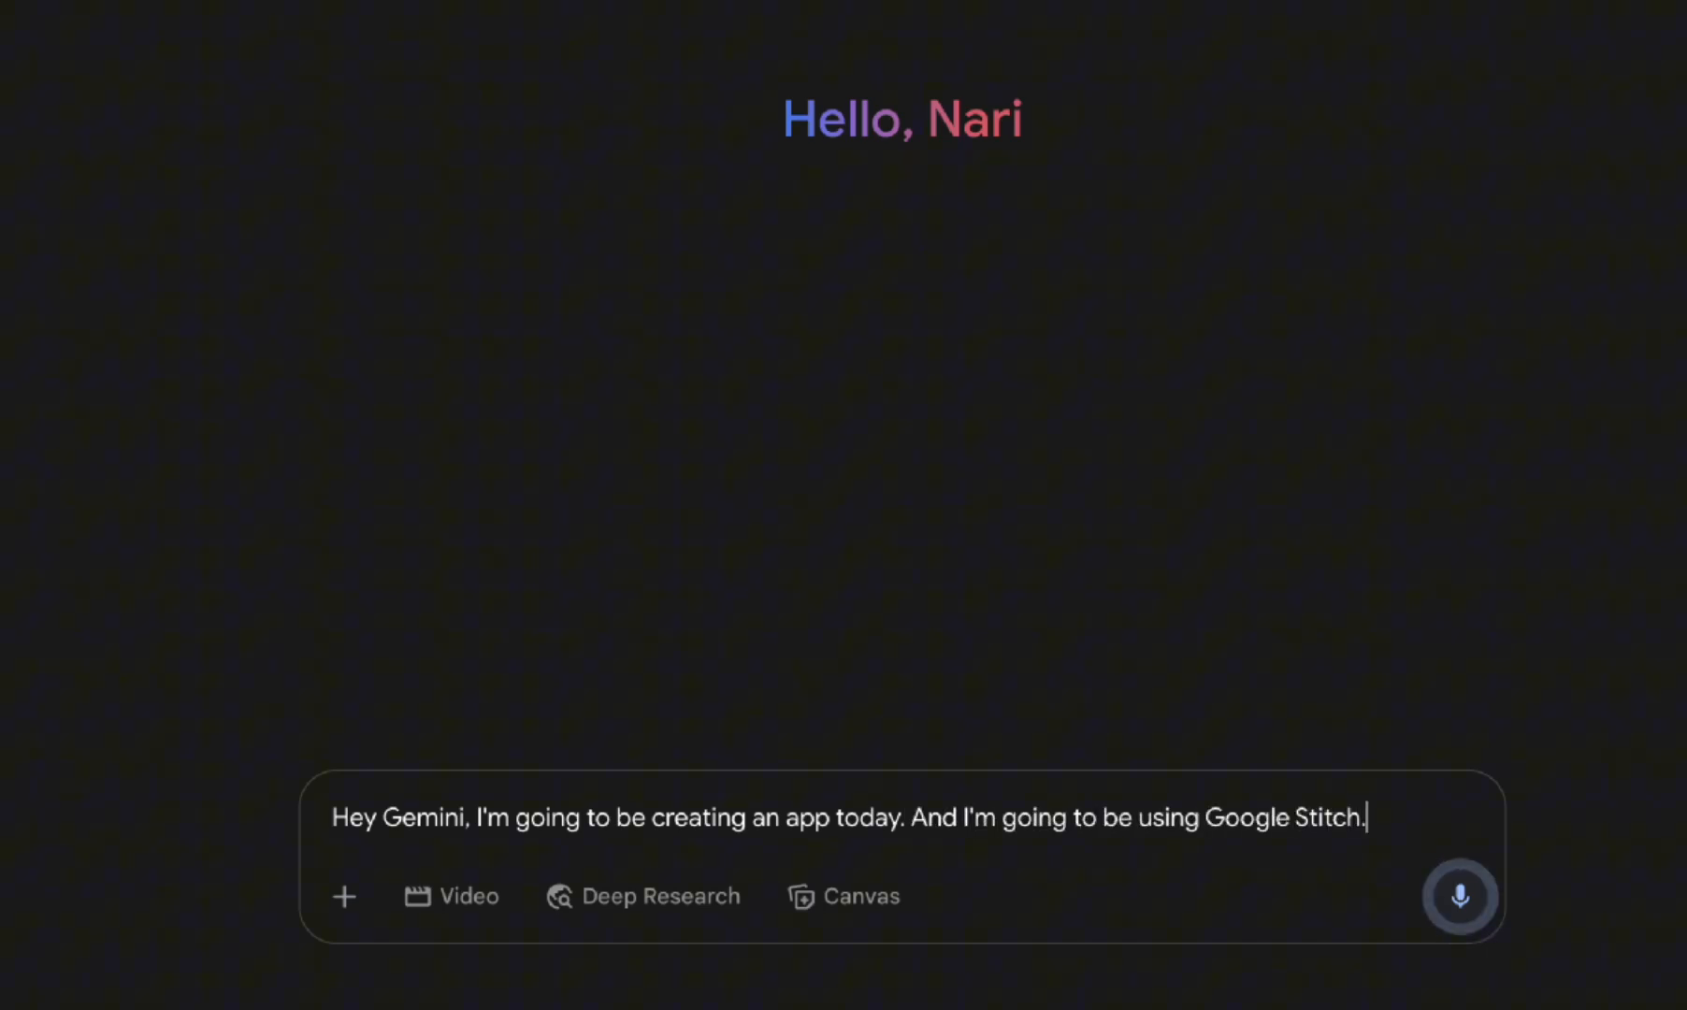
type("for the UI")
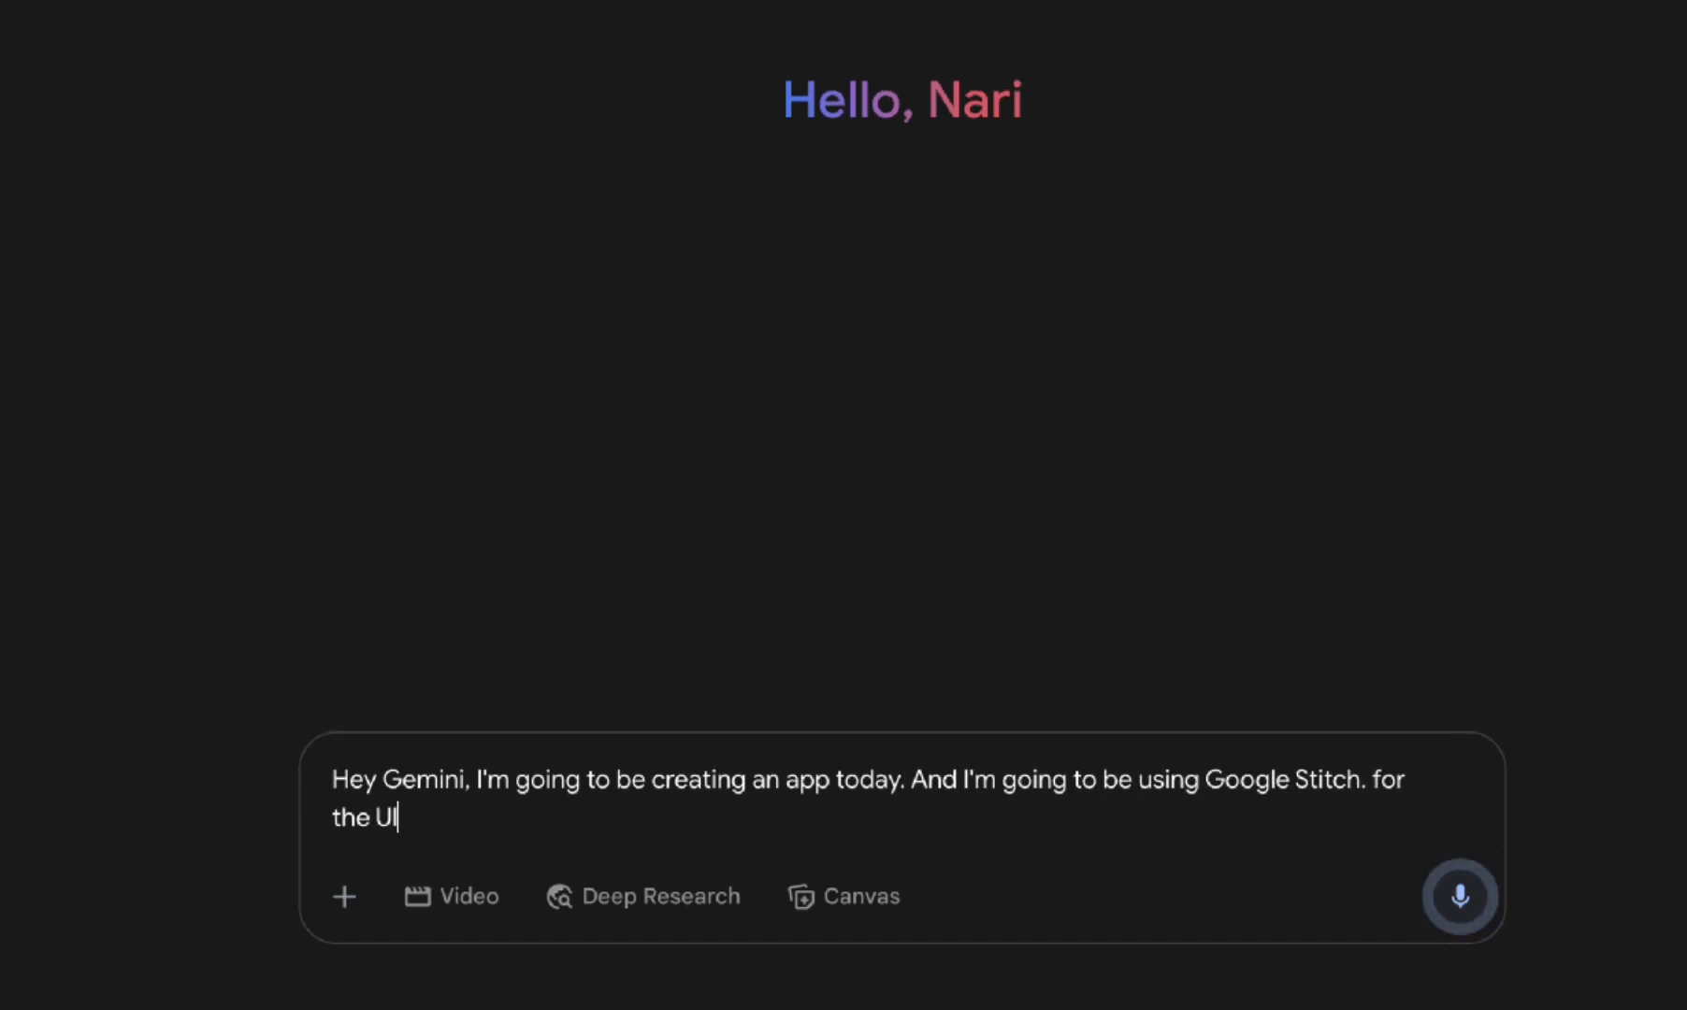
type("and then I'm also going to be using")
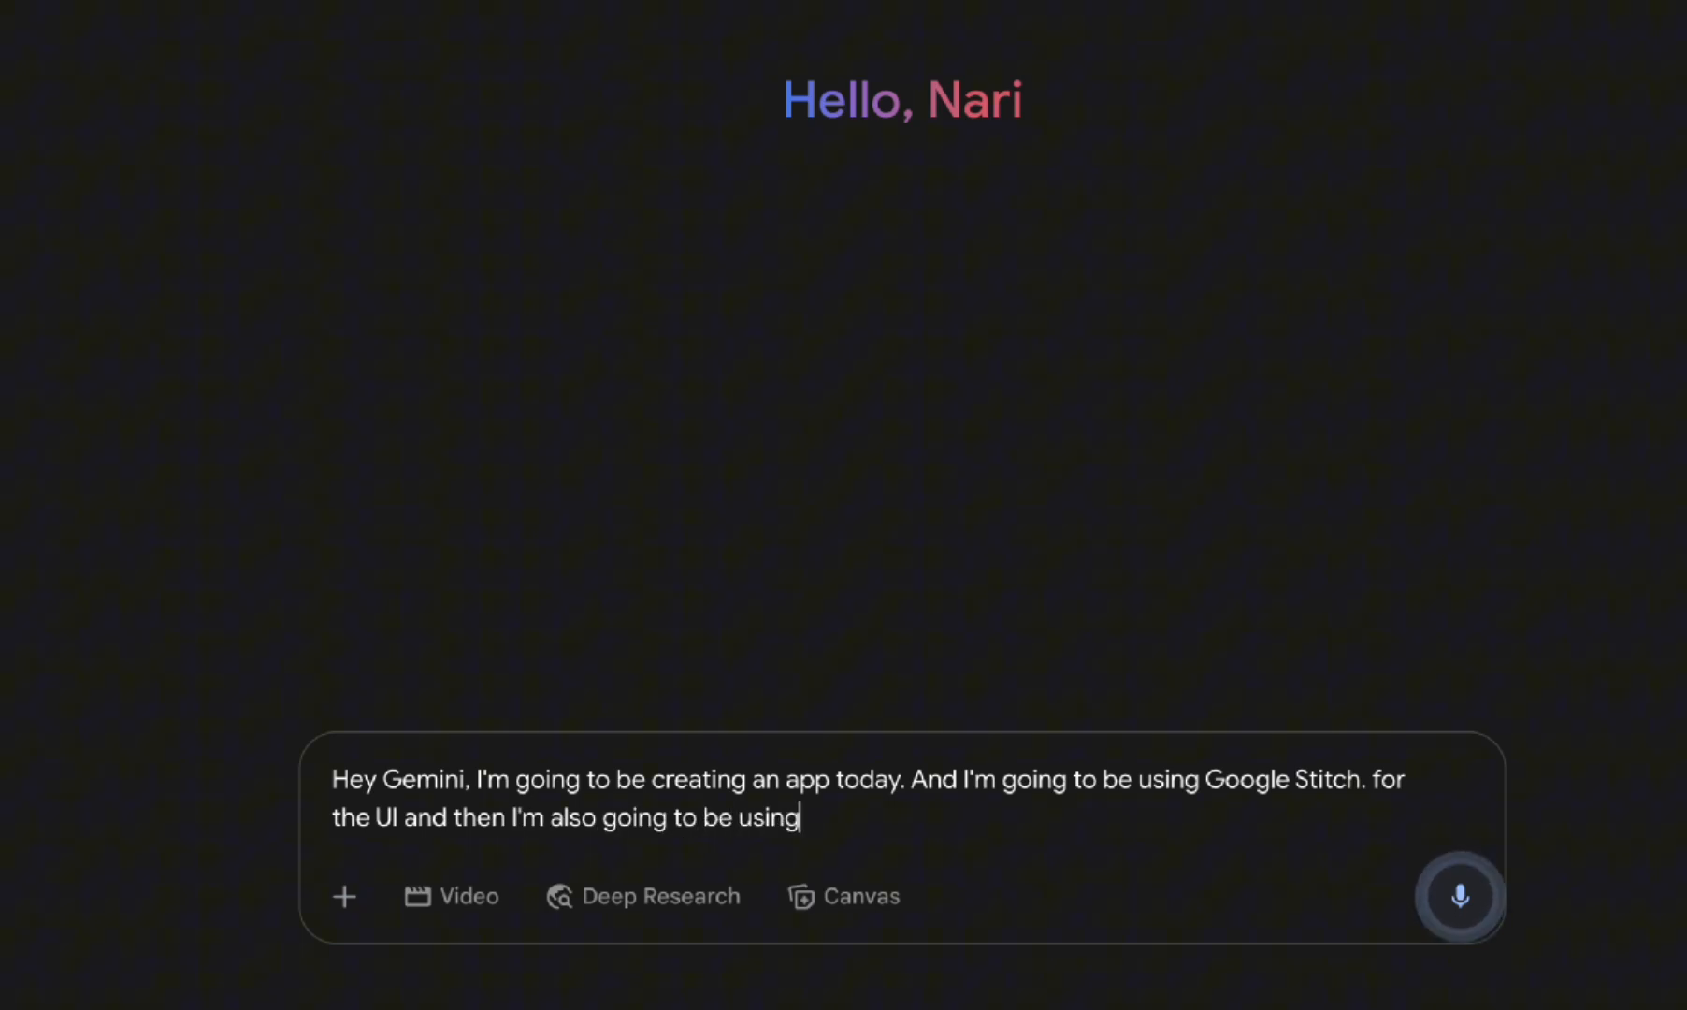
type("cursor for the actual creation of the app, but I want to copy the code from")
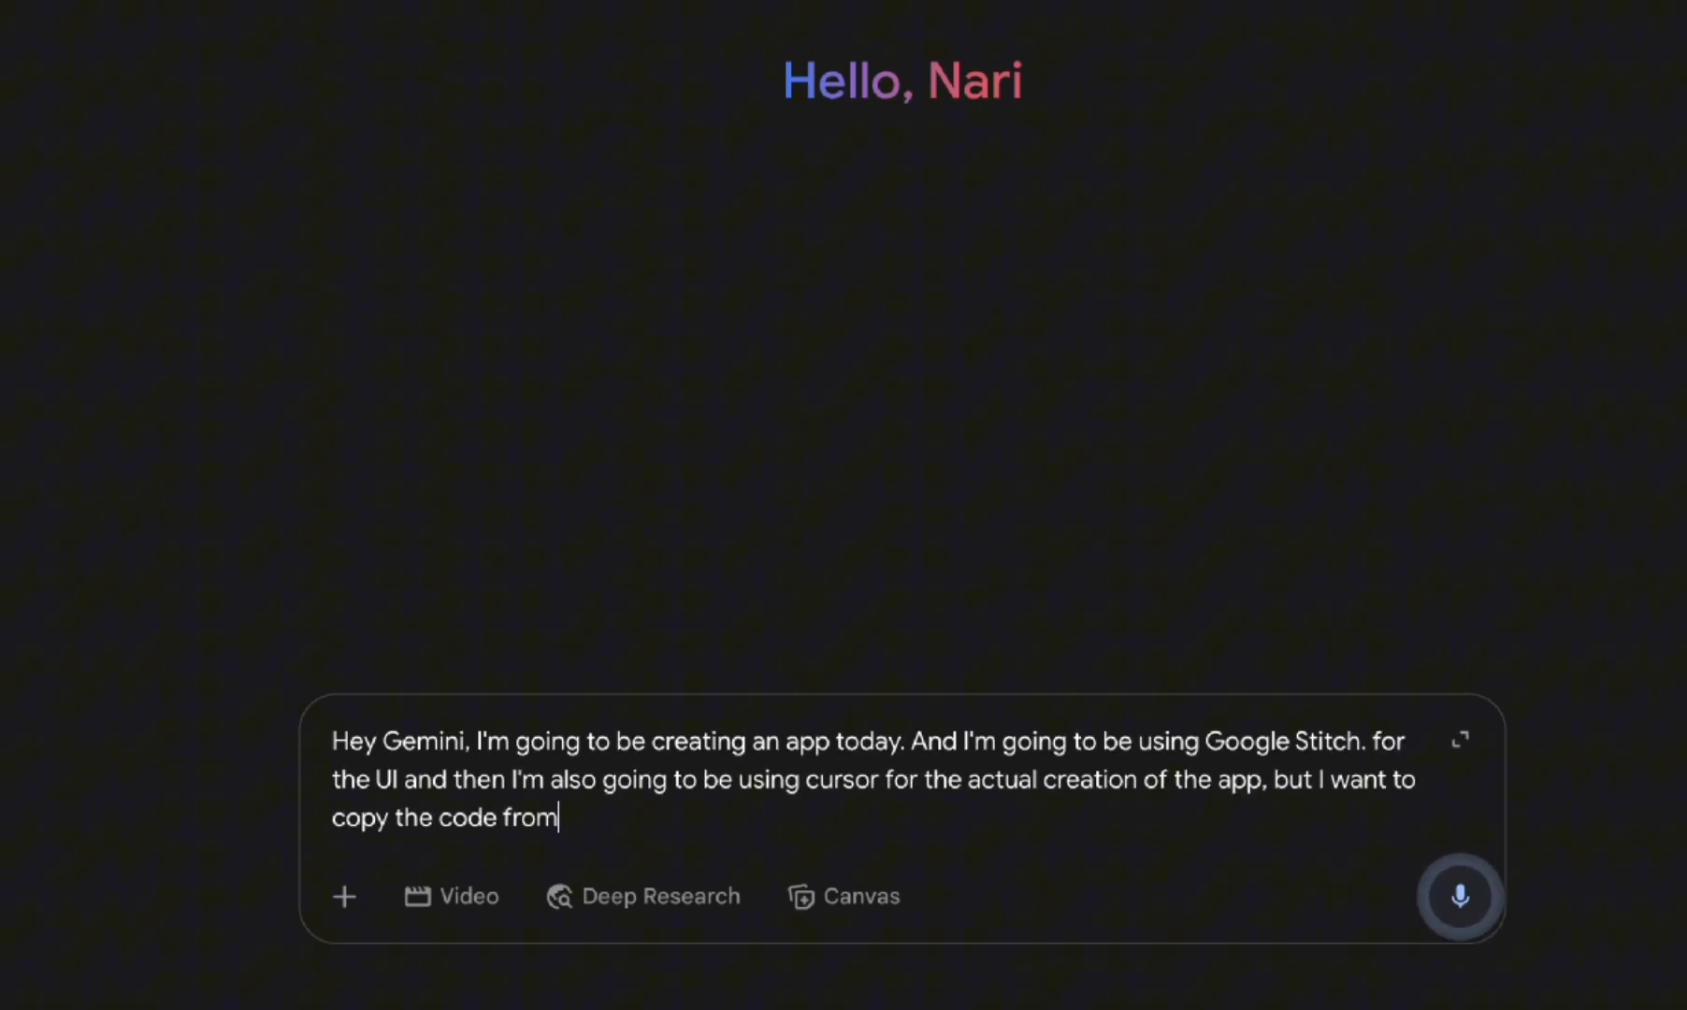
type("Stitch over to cursor and")
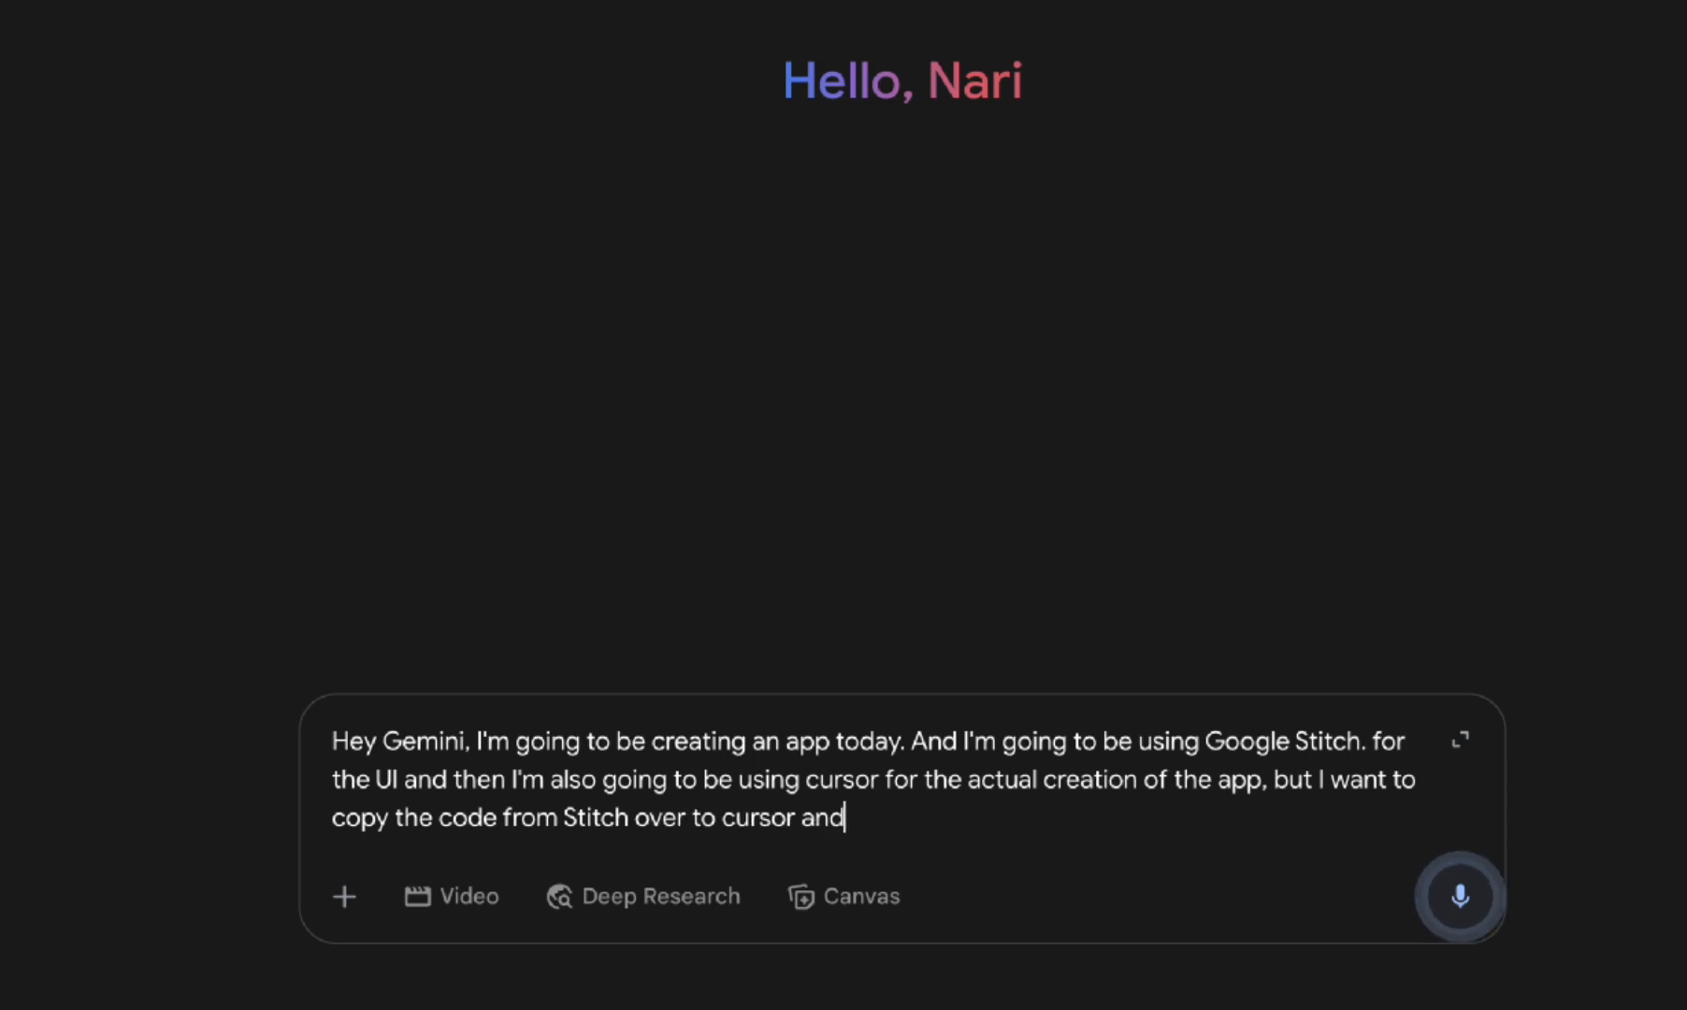
type("I kind of need.")
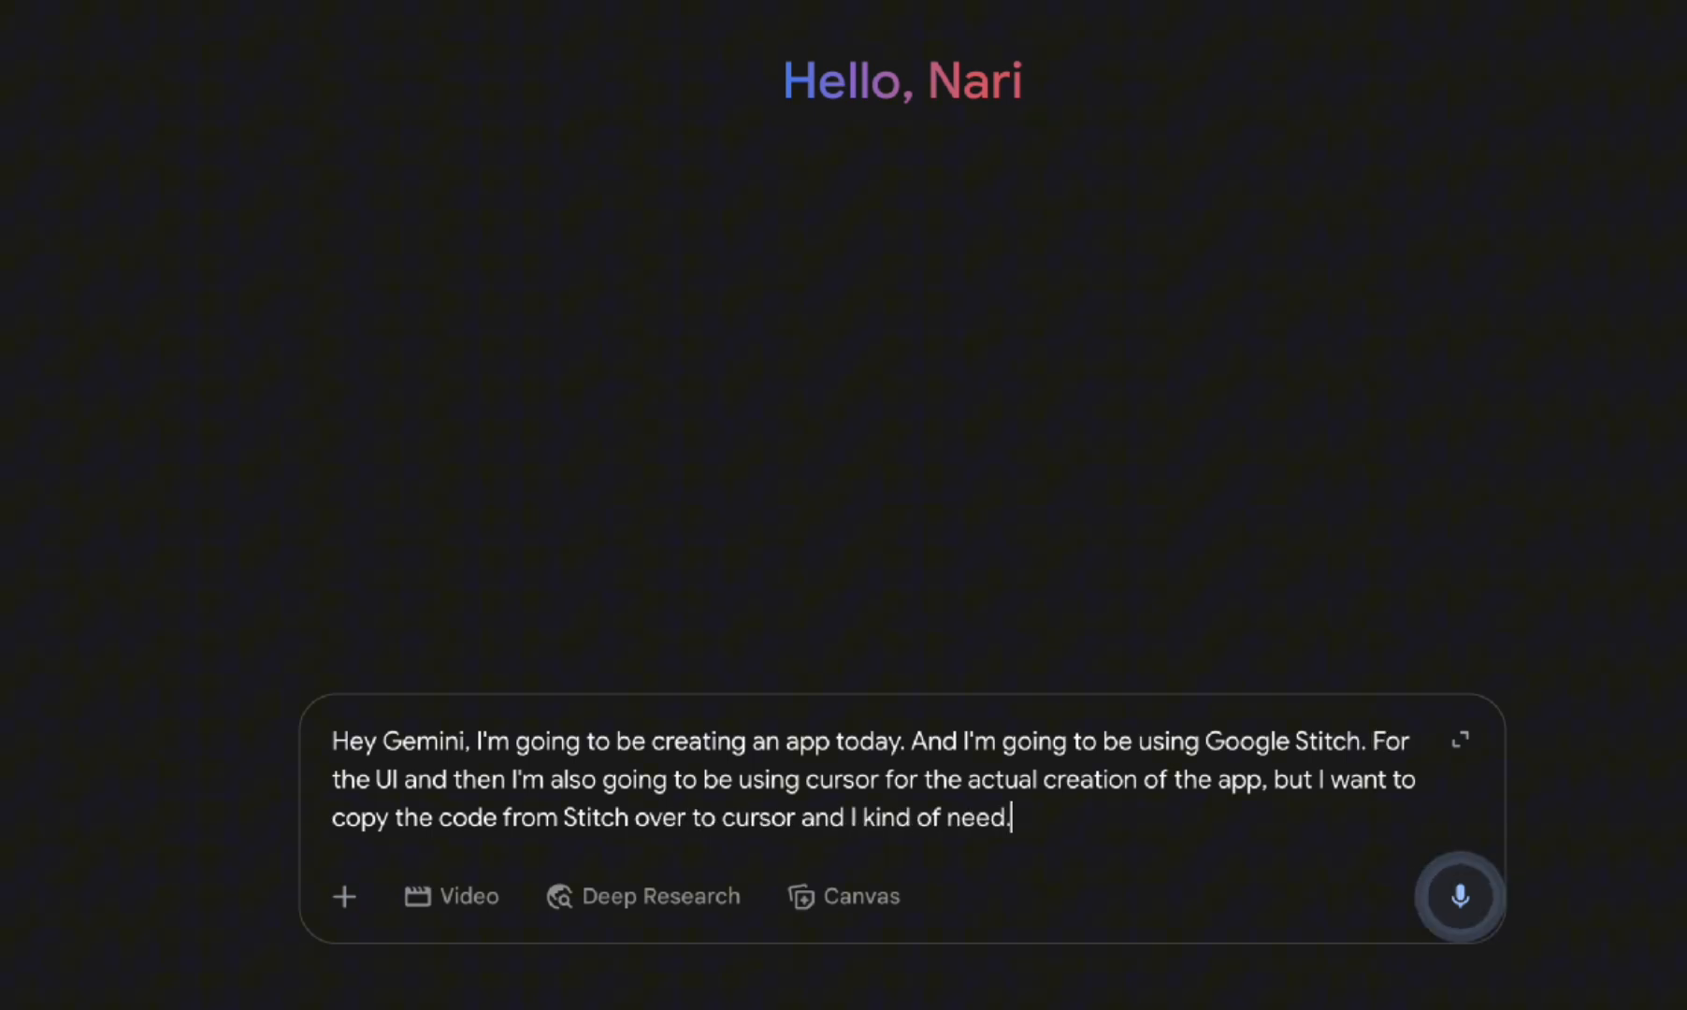
type("a some instructions and")
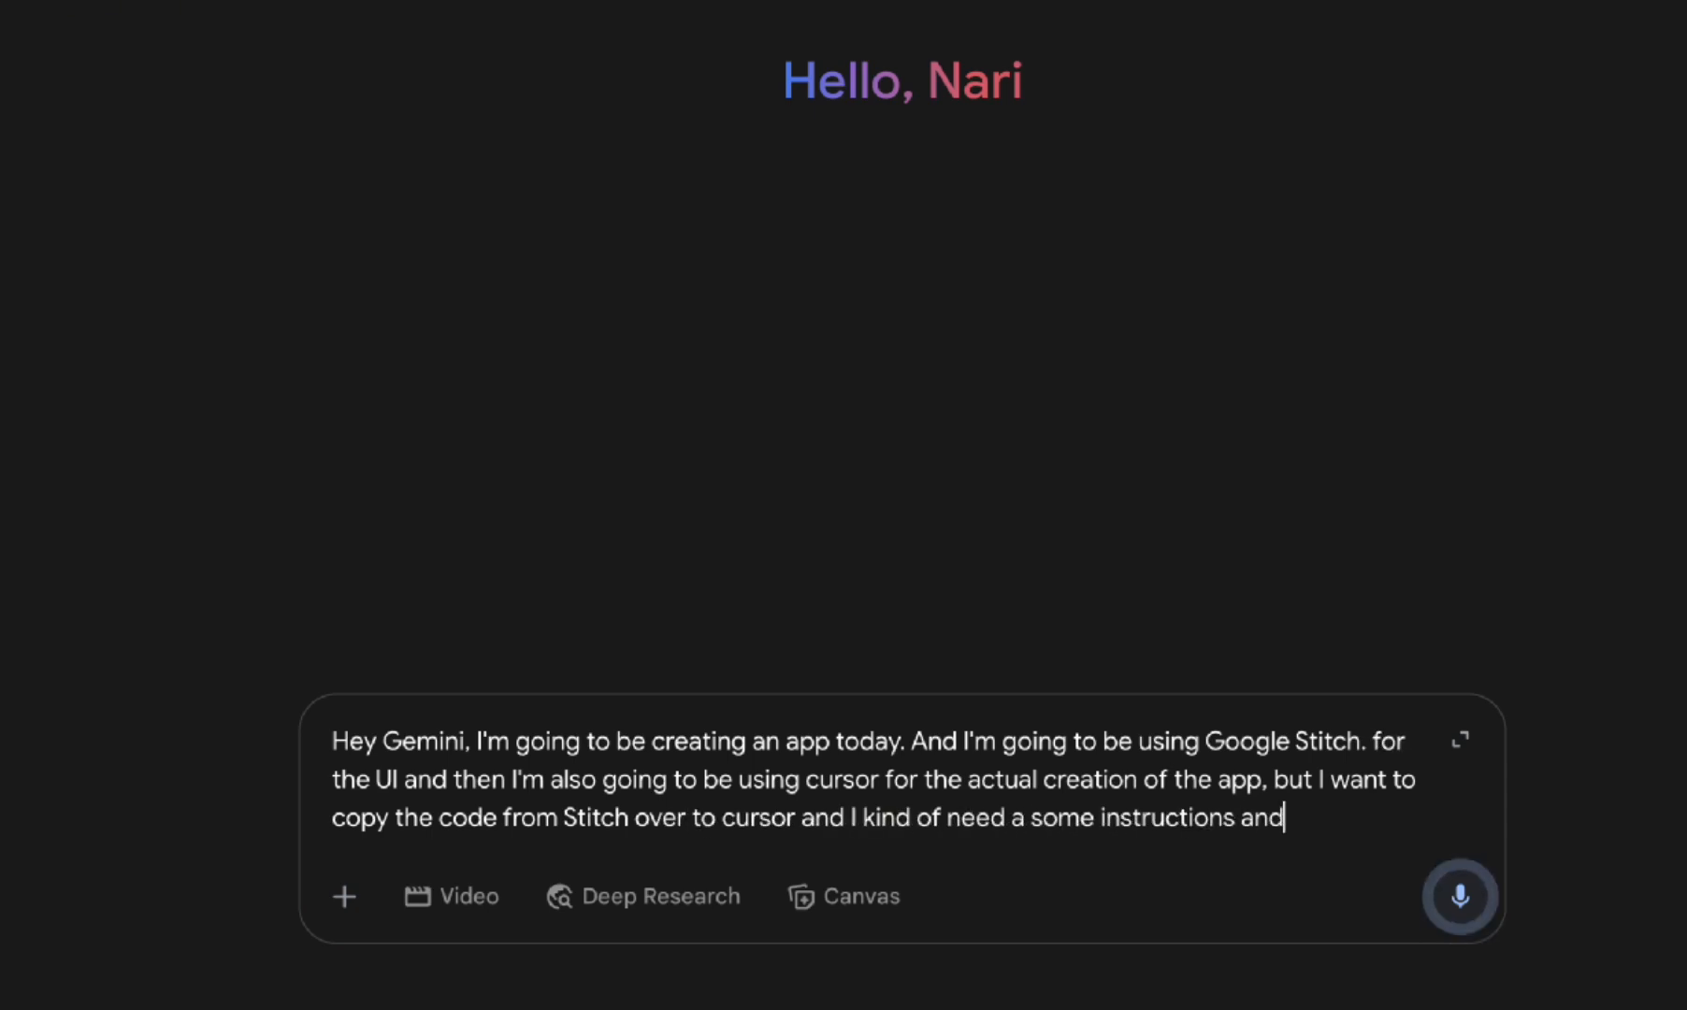
type("a prompt for Stitch.")
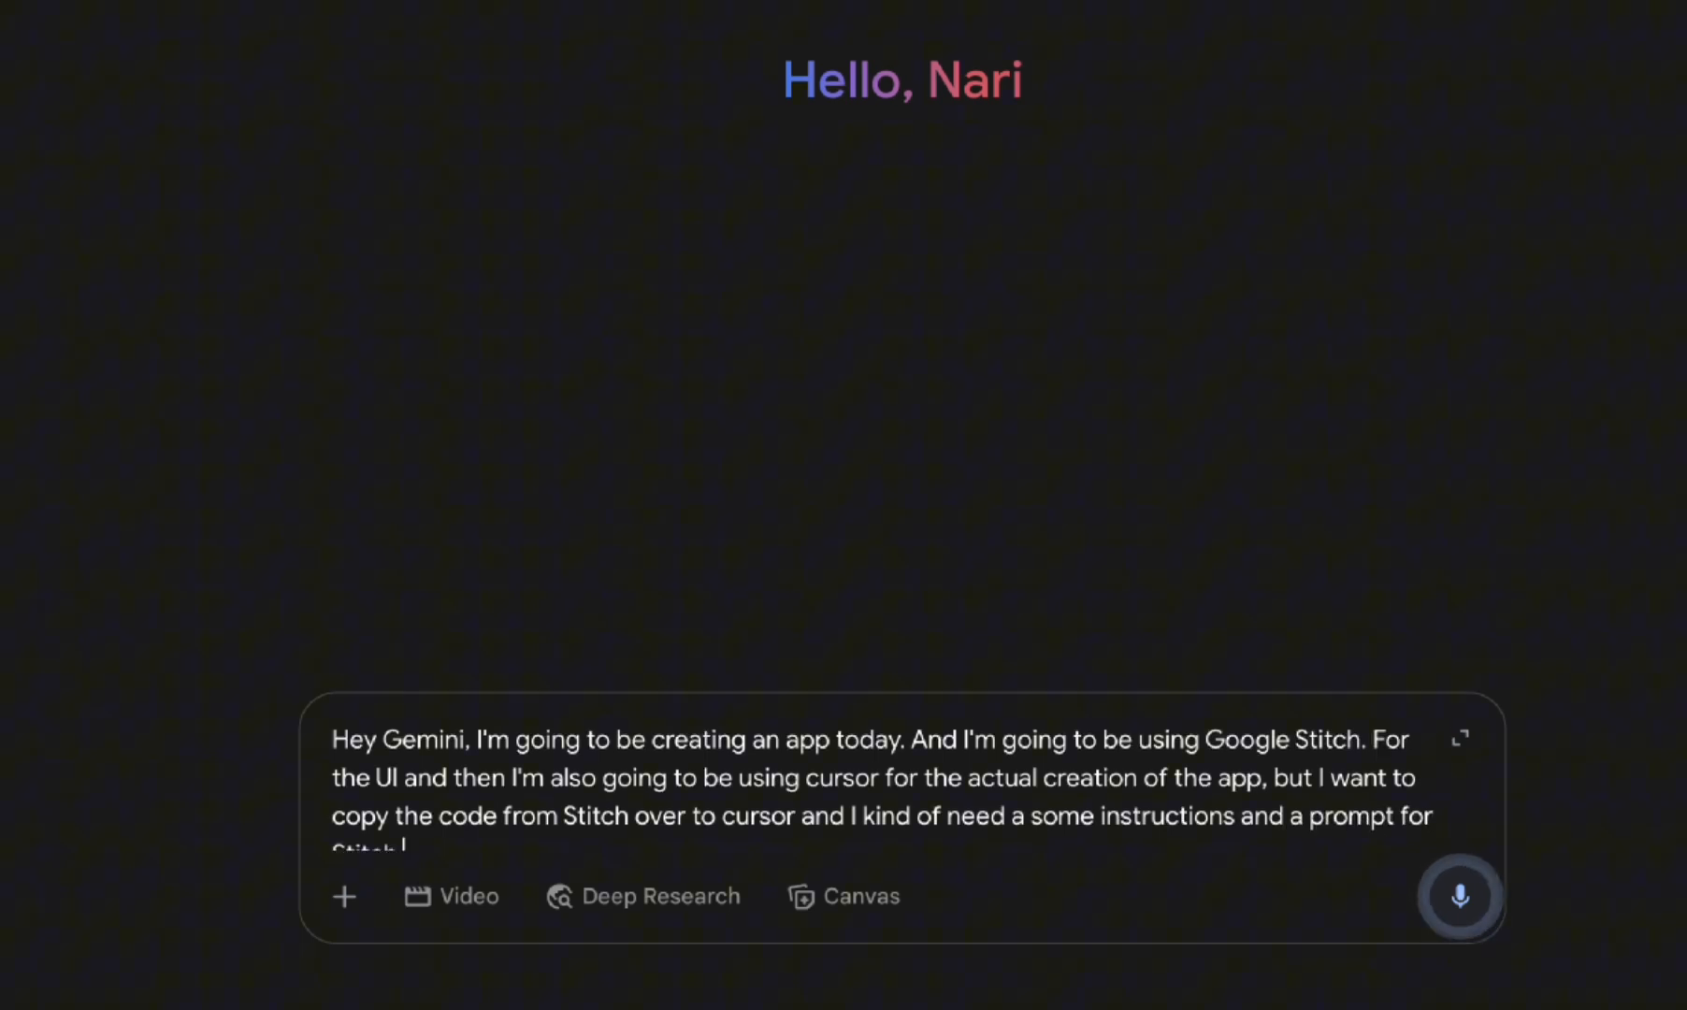
type("Stitch. I'm going to be creating.")
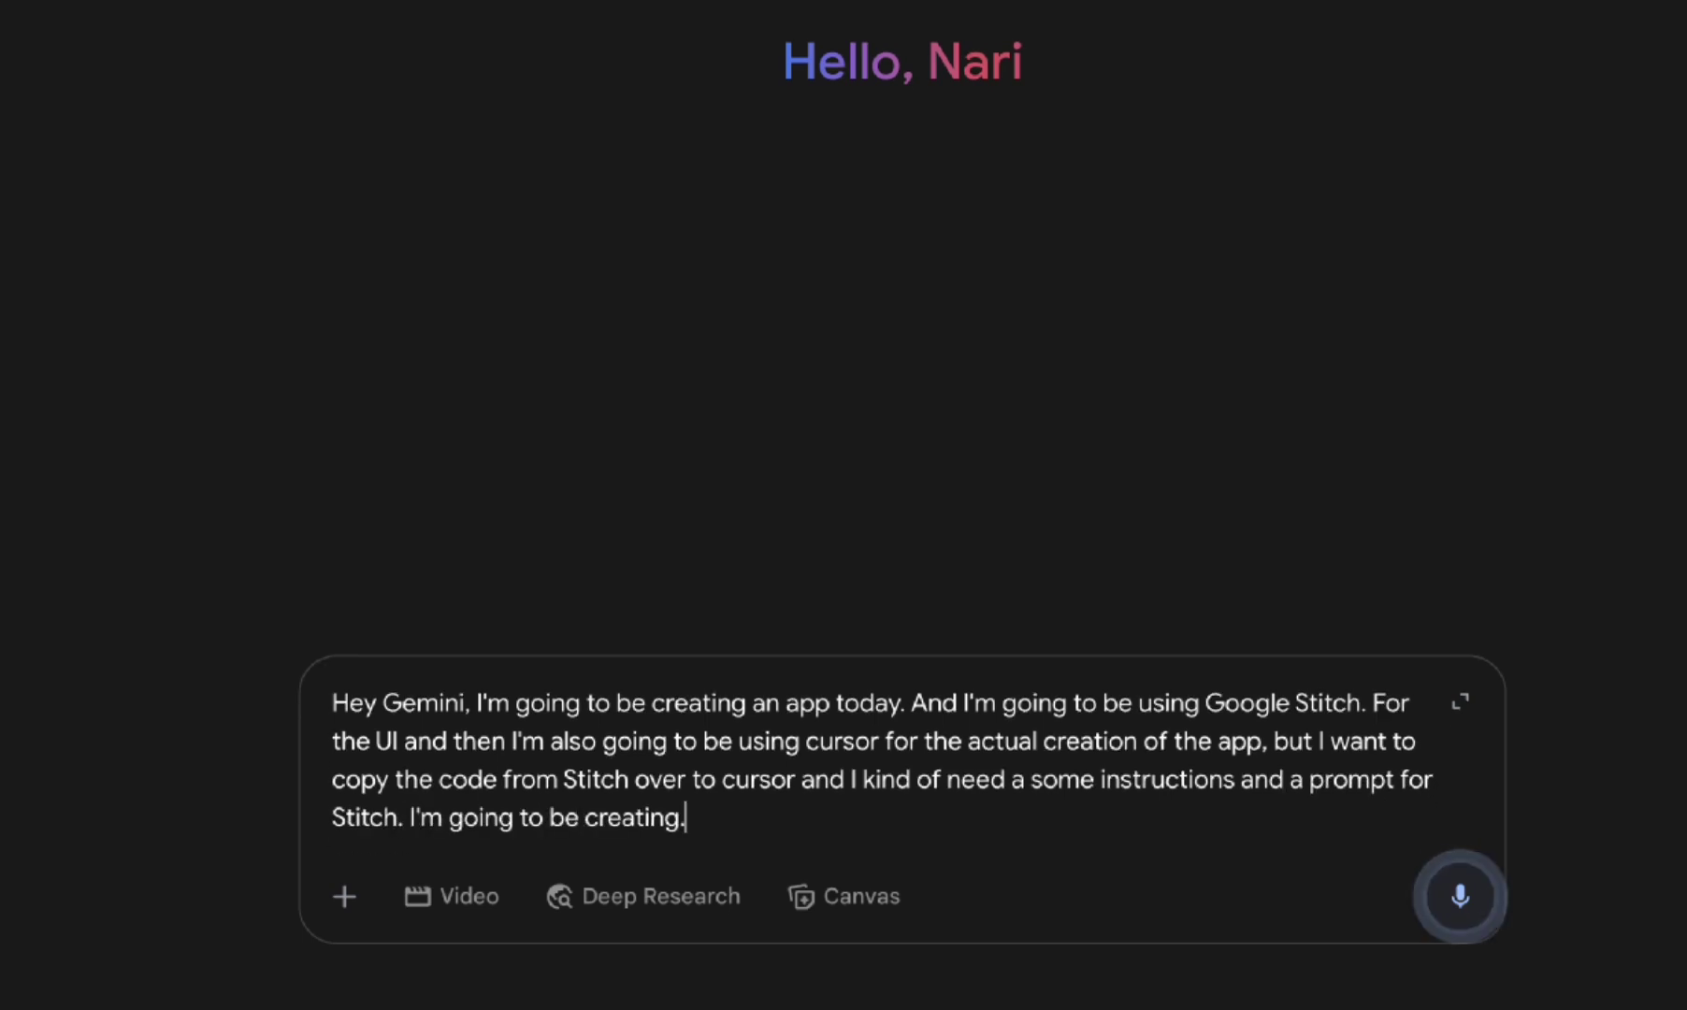
type("a plant-based veget")
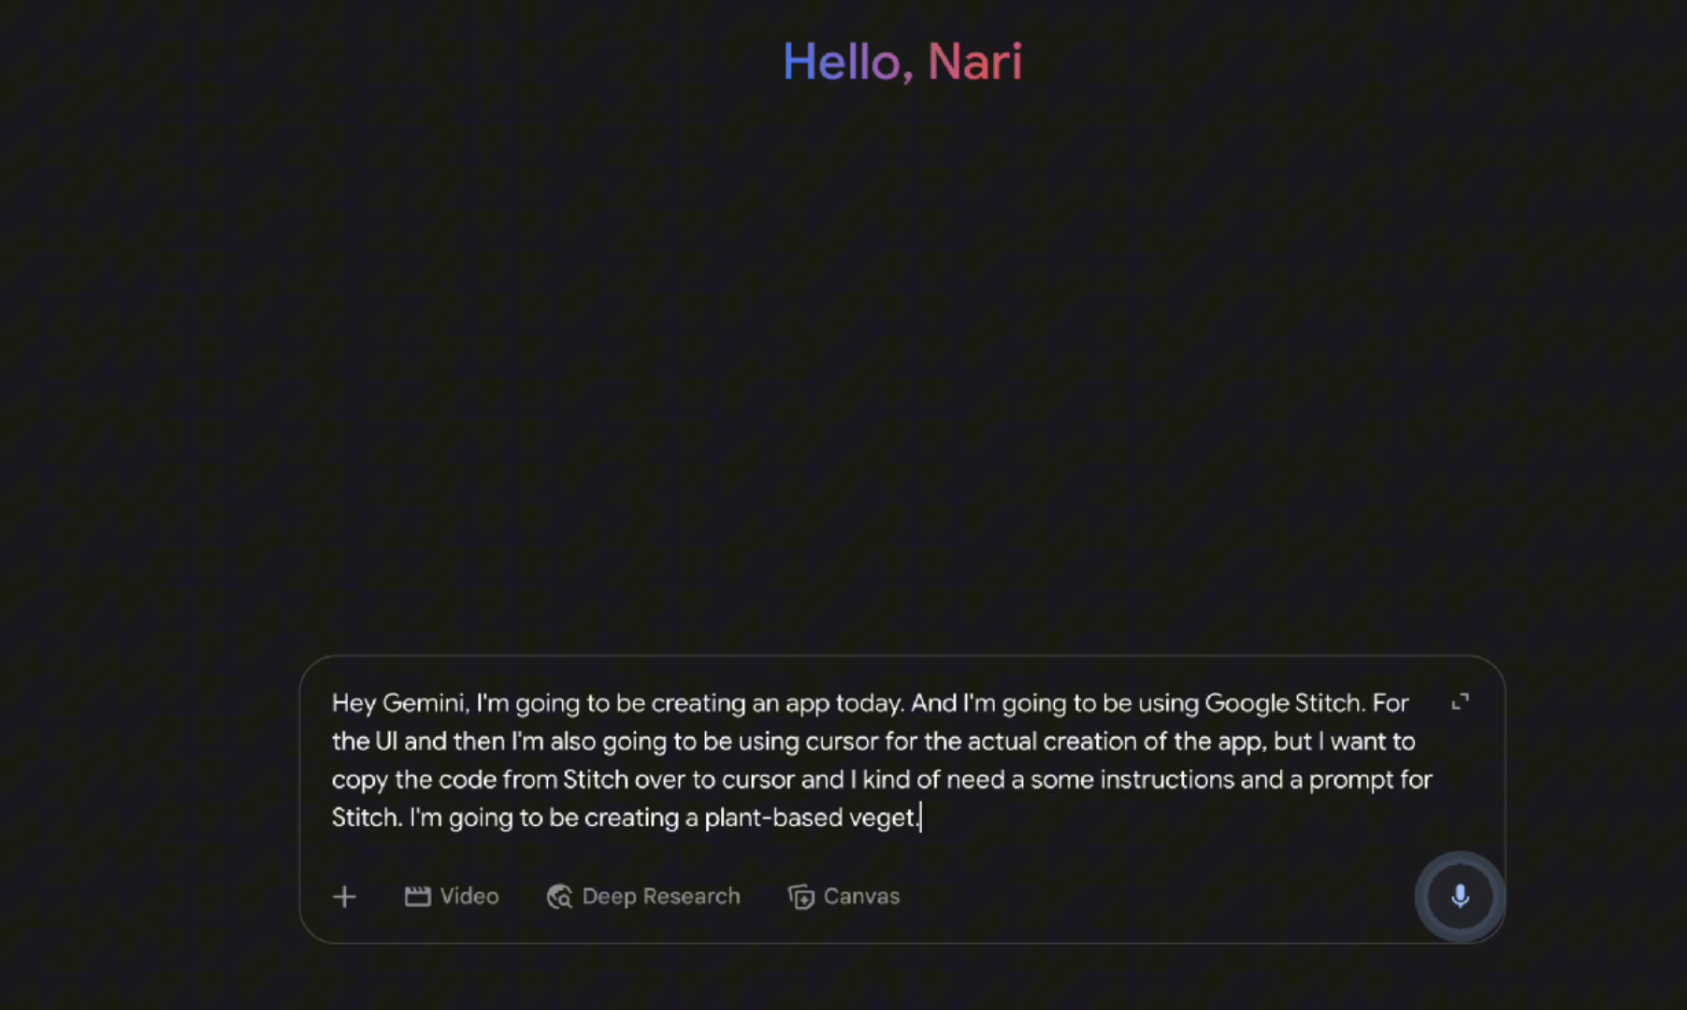
type("arian vegan food.")
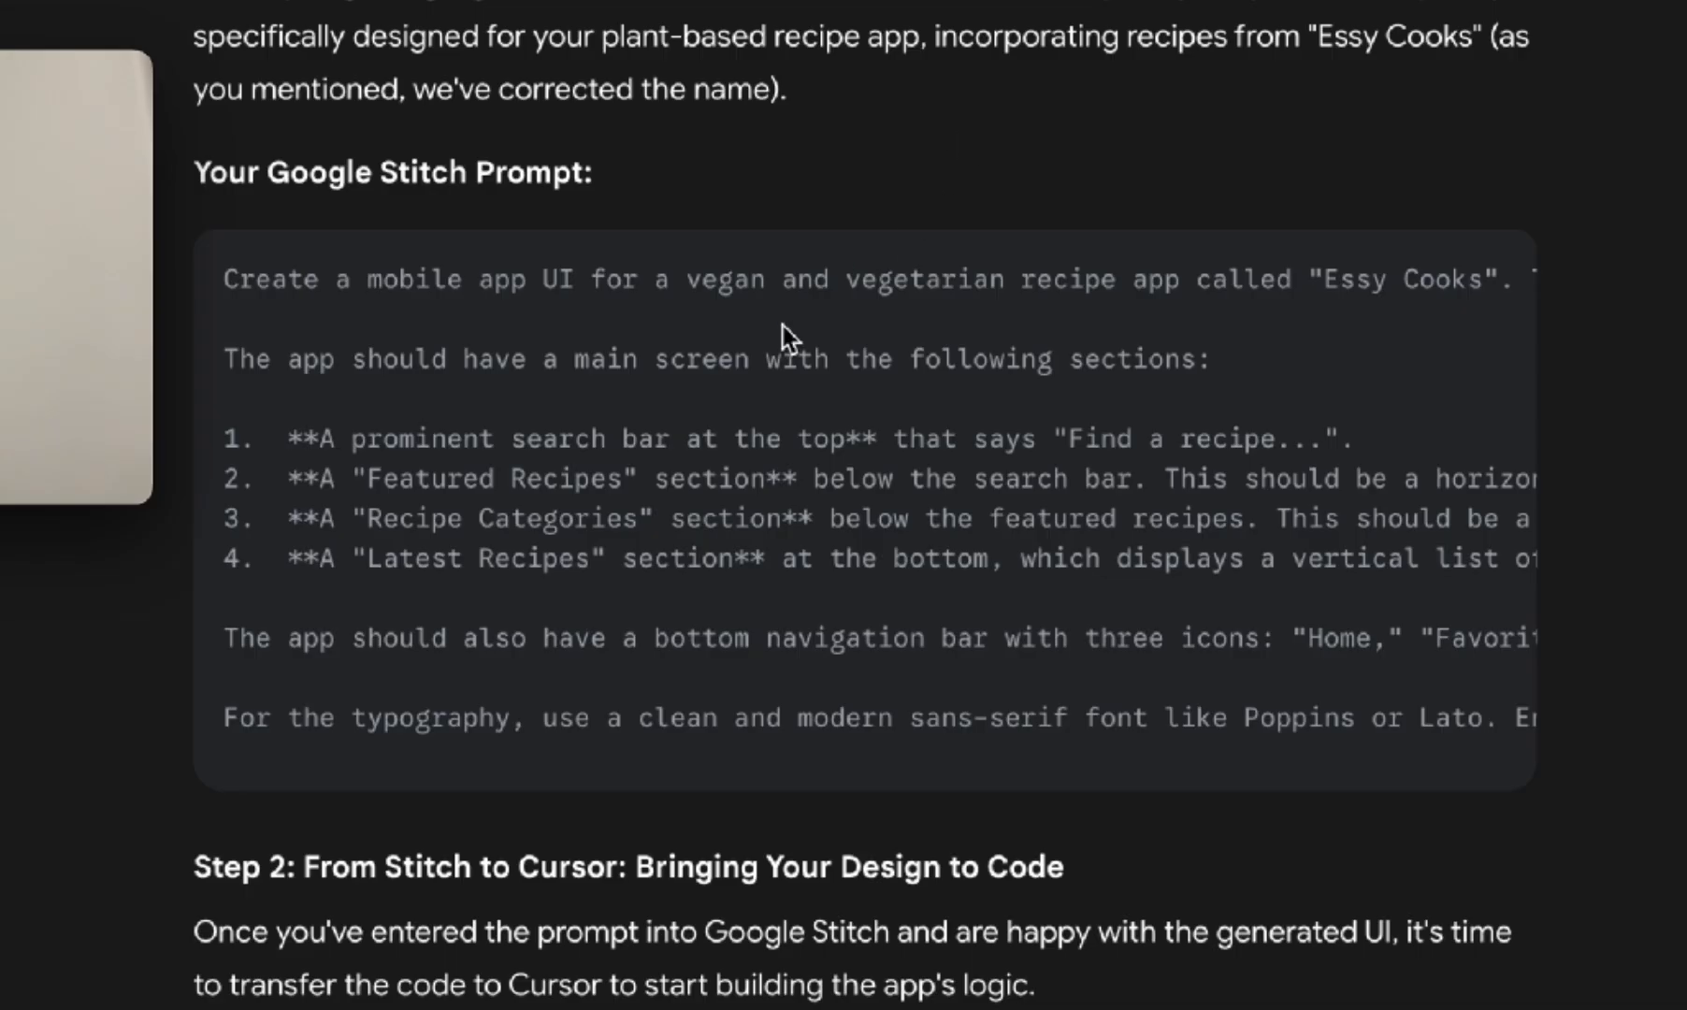
mouse_move(453, 502)
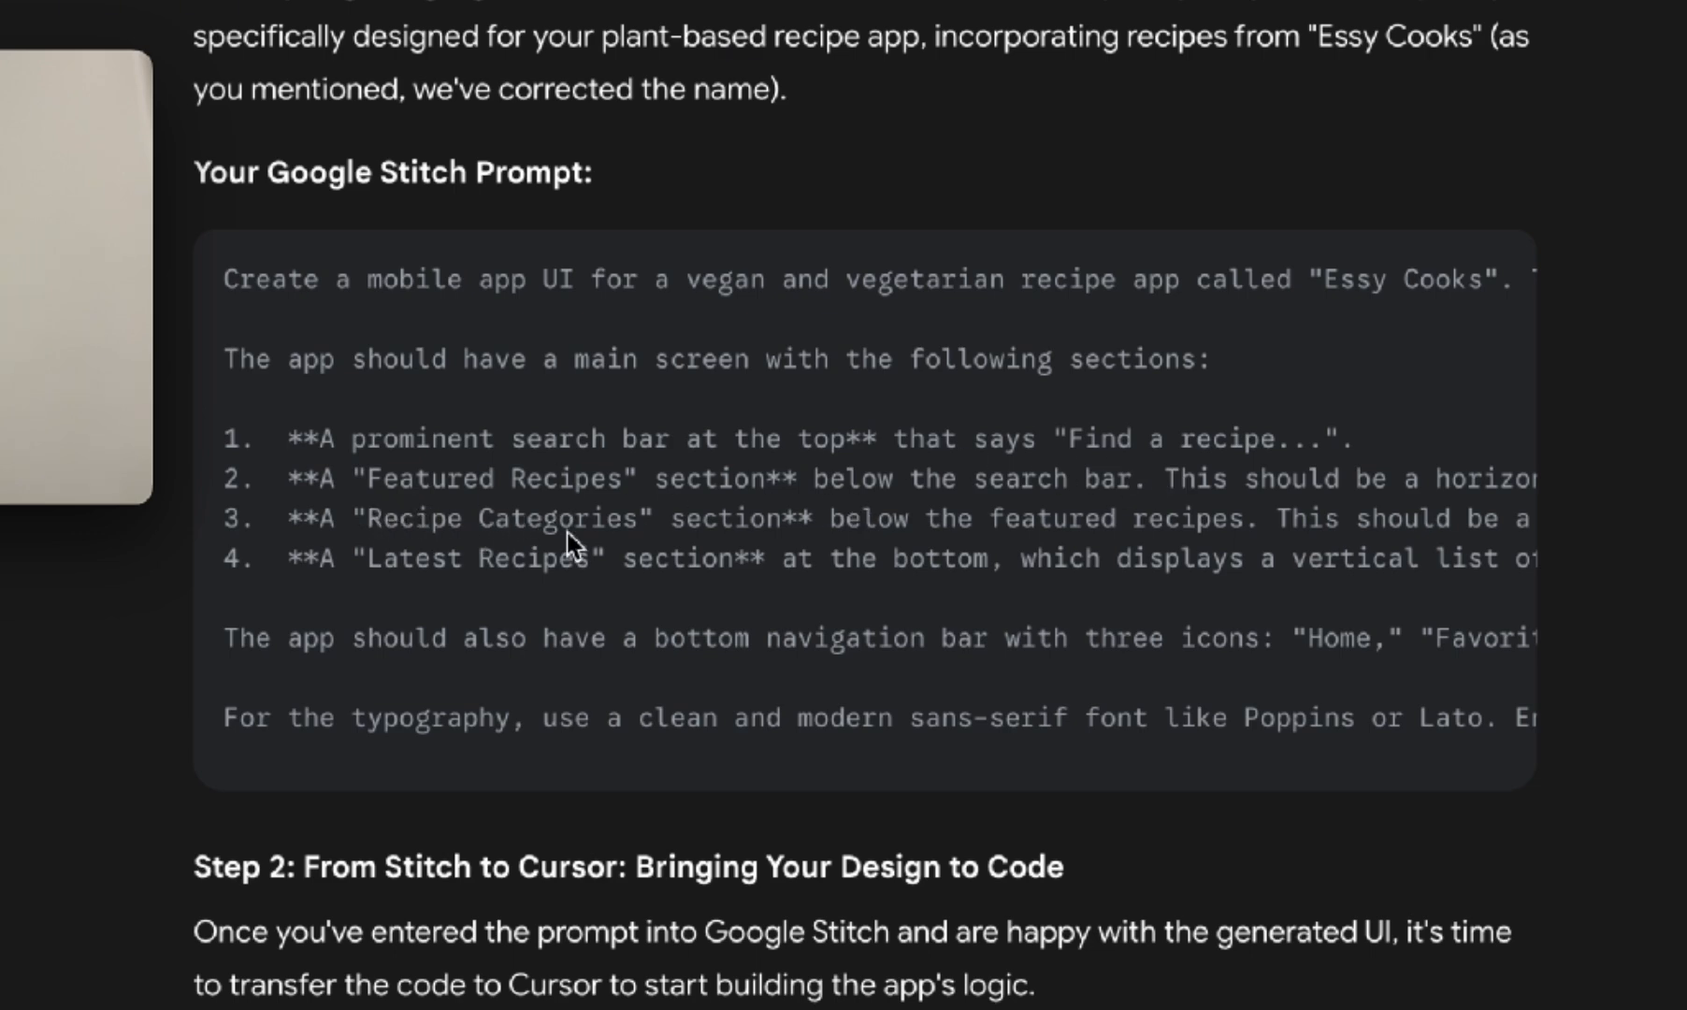
Step: Scroll Gemini's reply down to the 'Your Google Stitch Prompt' code block
scroll("down", 3)
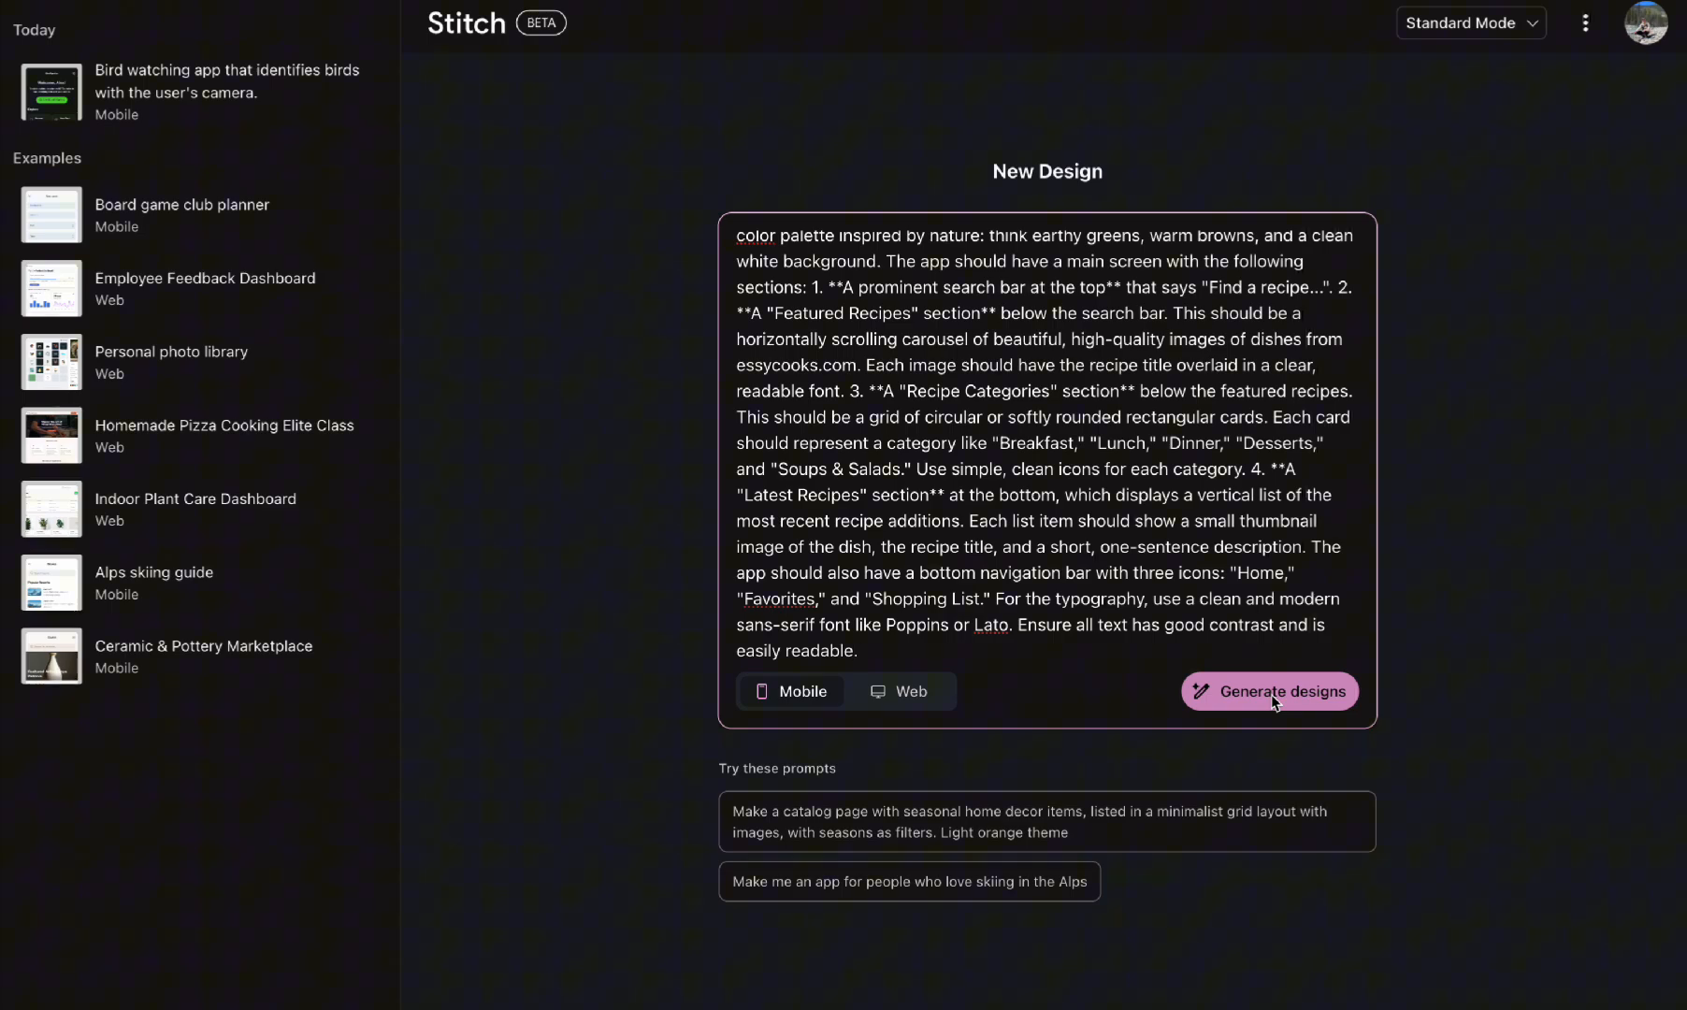
Step: Generate mobile designs from the pasted prompt and review the resulting Essy Cooks screens
left_click(1269, 691)
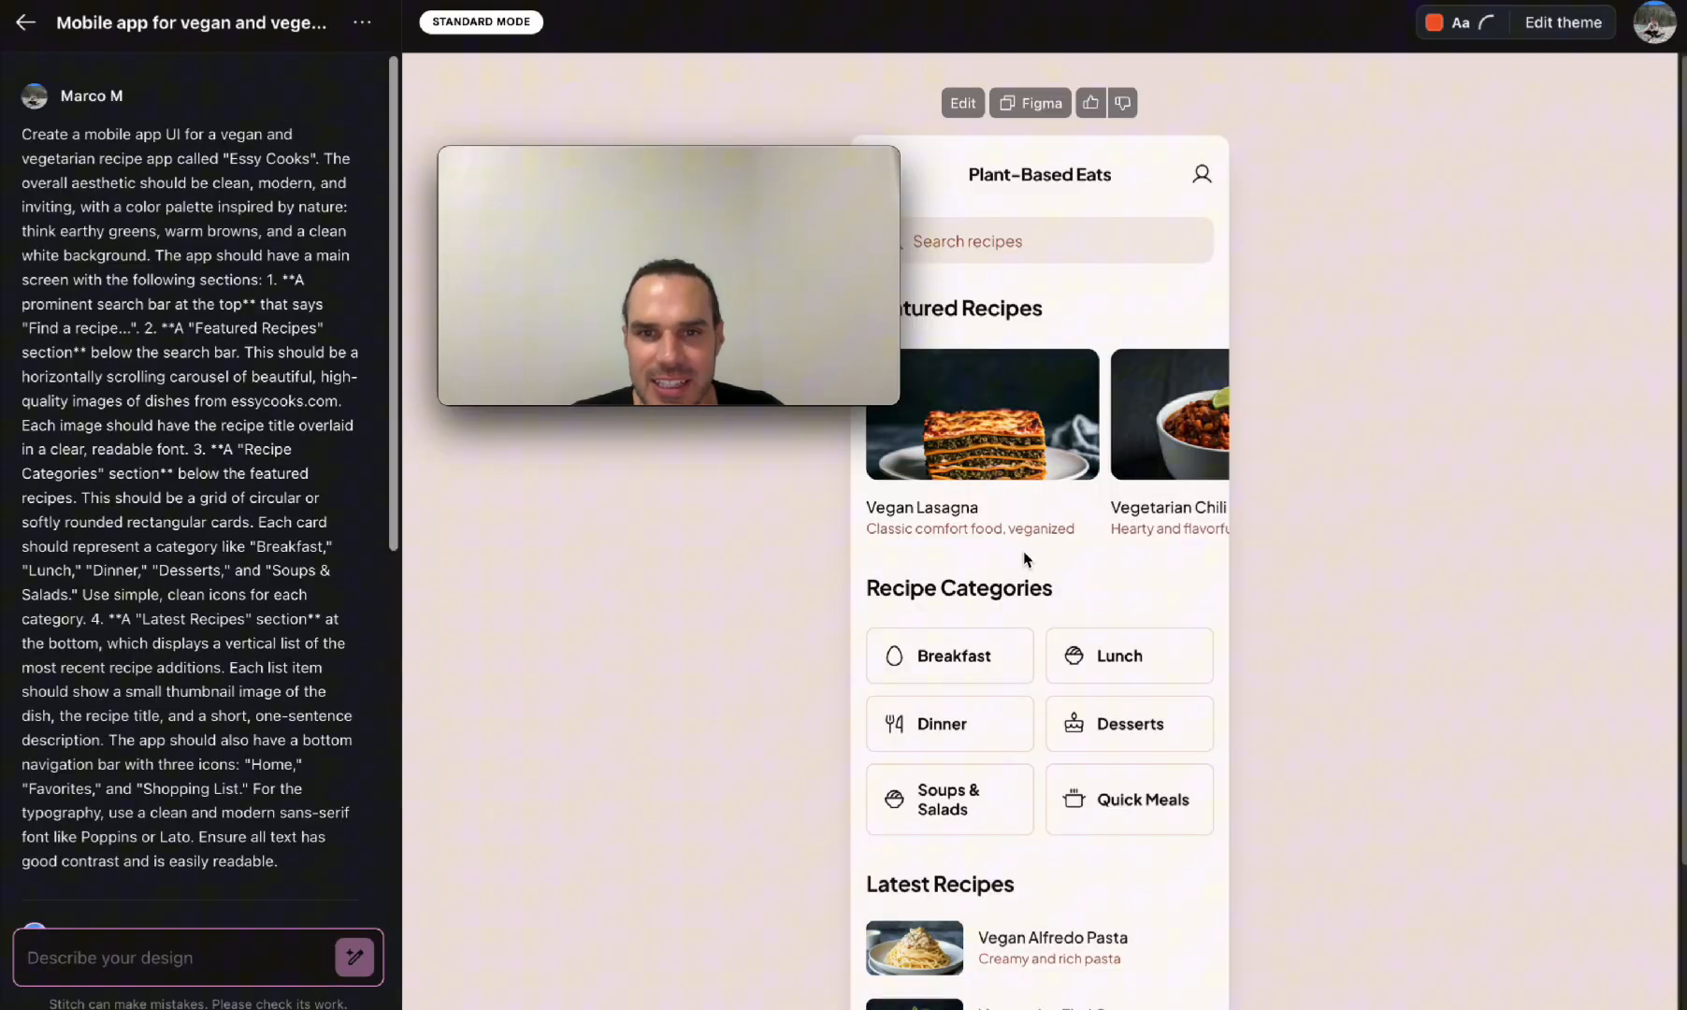
scroll("down", 3)
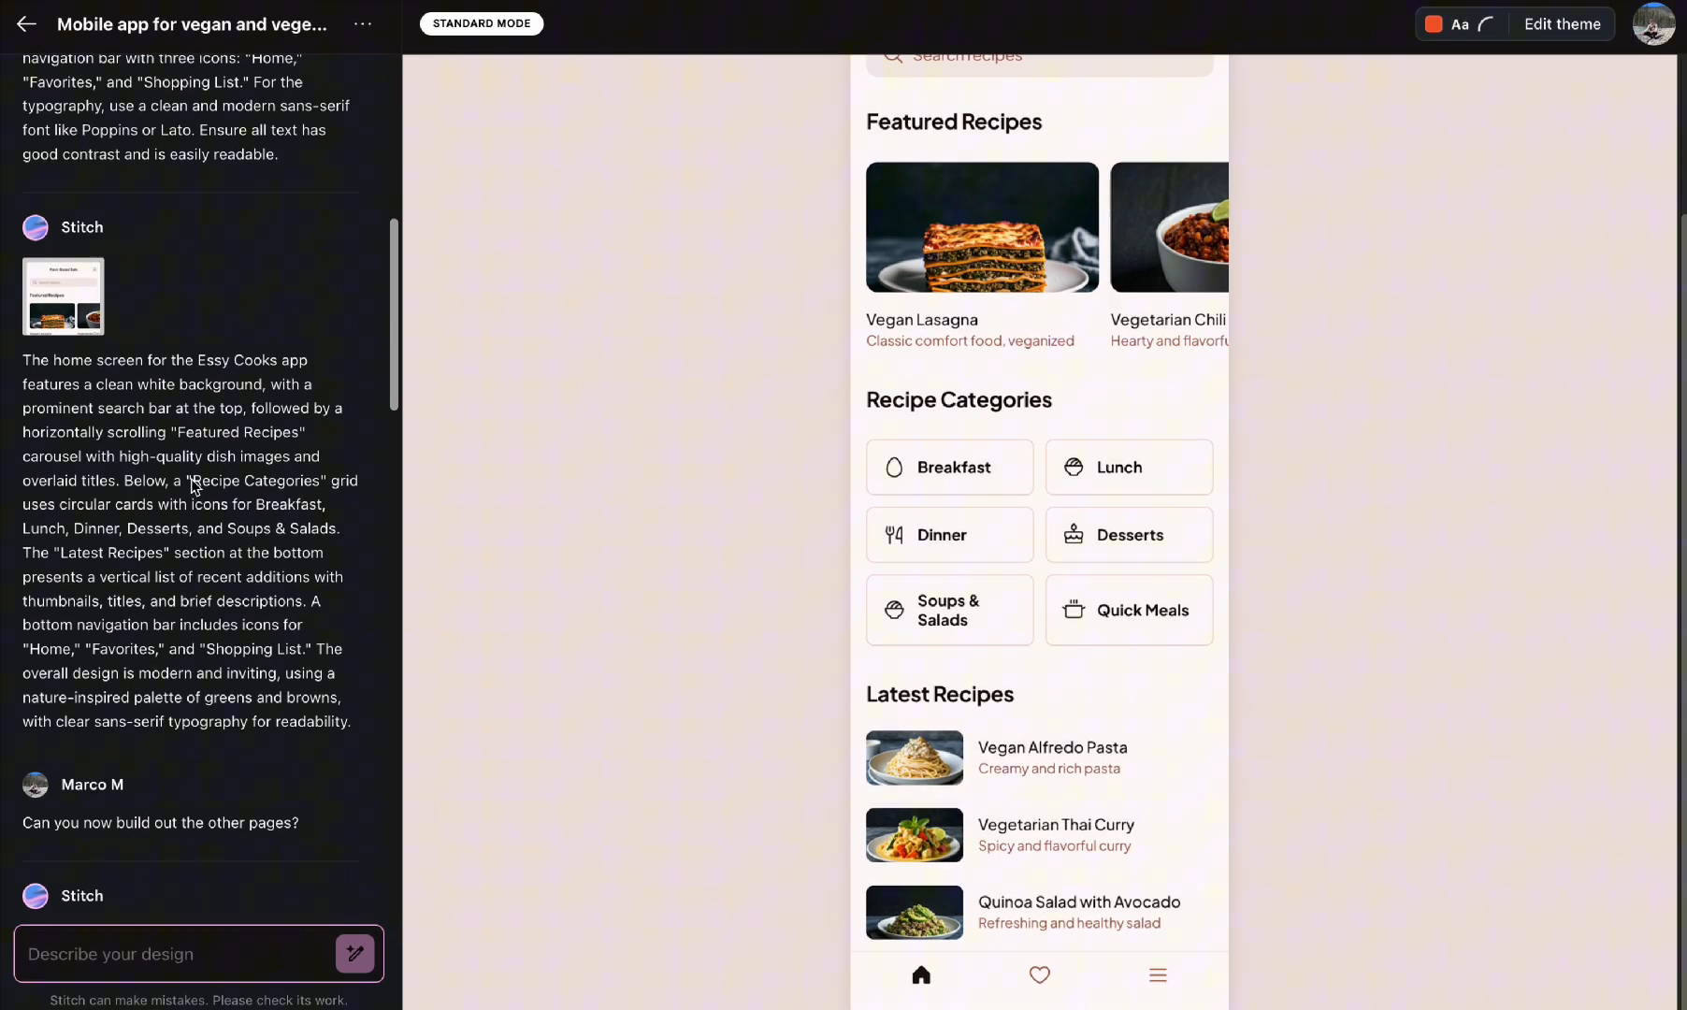
scroll("down", 3)
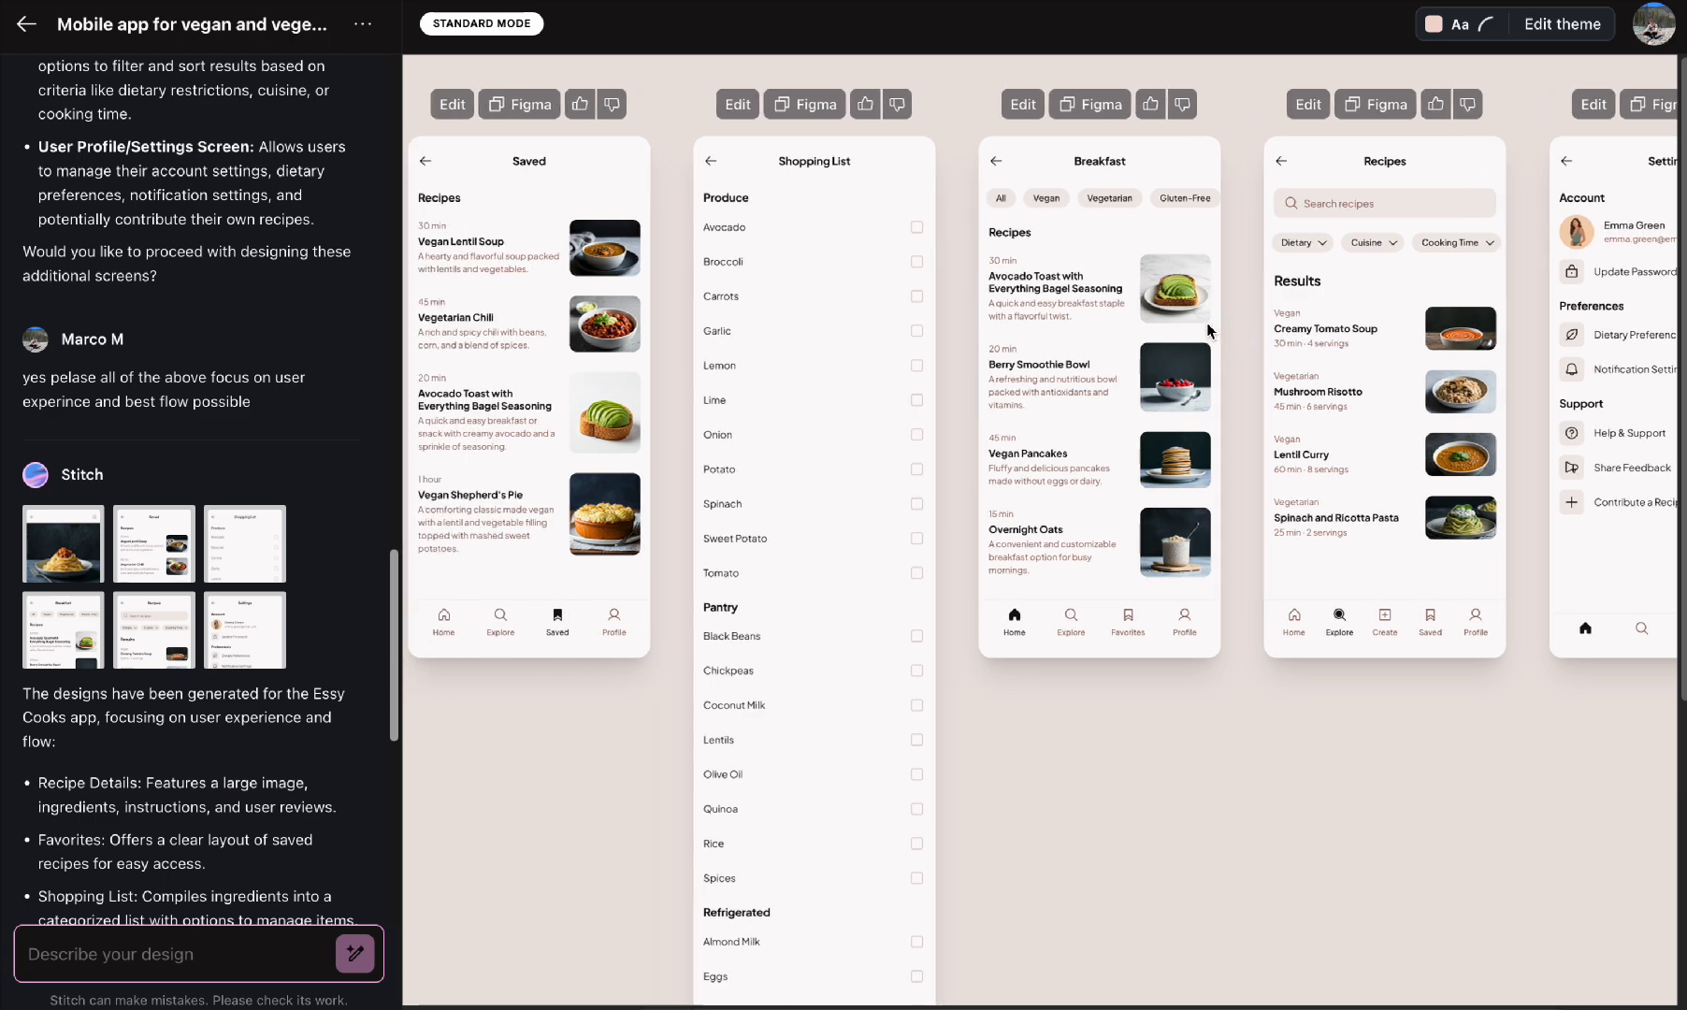
Step: Open the Creamy Vegan Pasta screen preview and view its HTML code
scroll("right", 3)
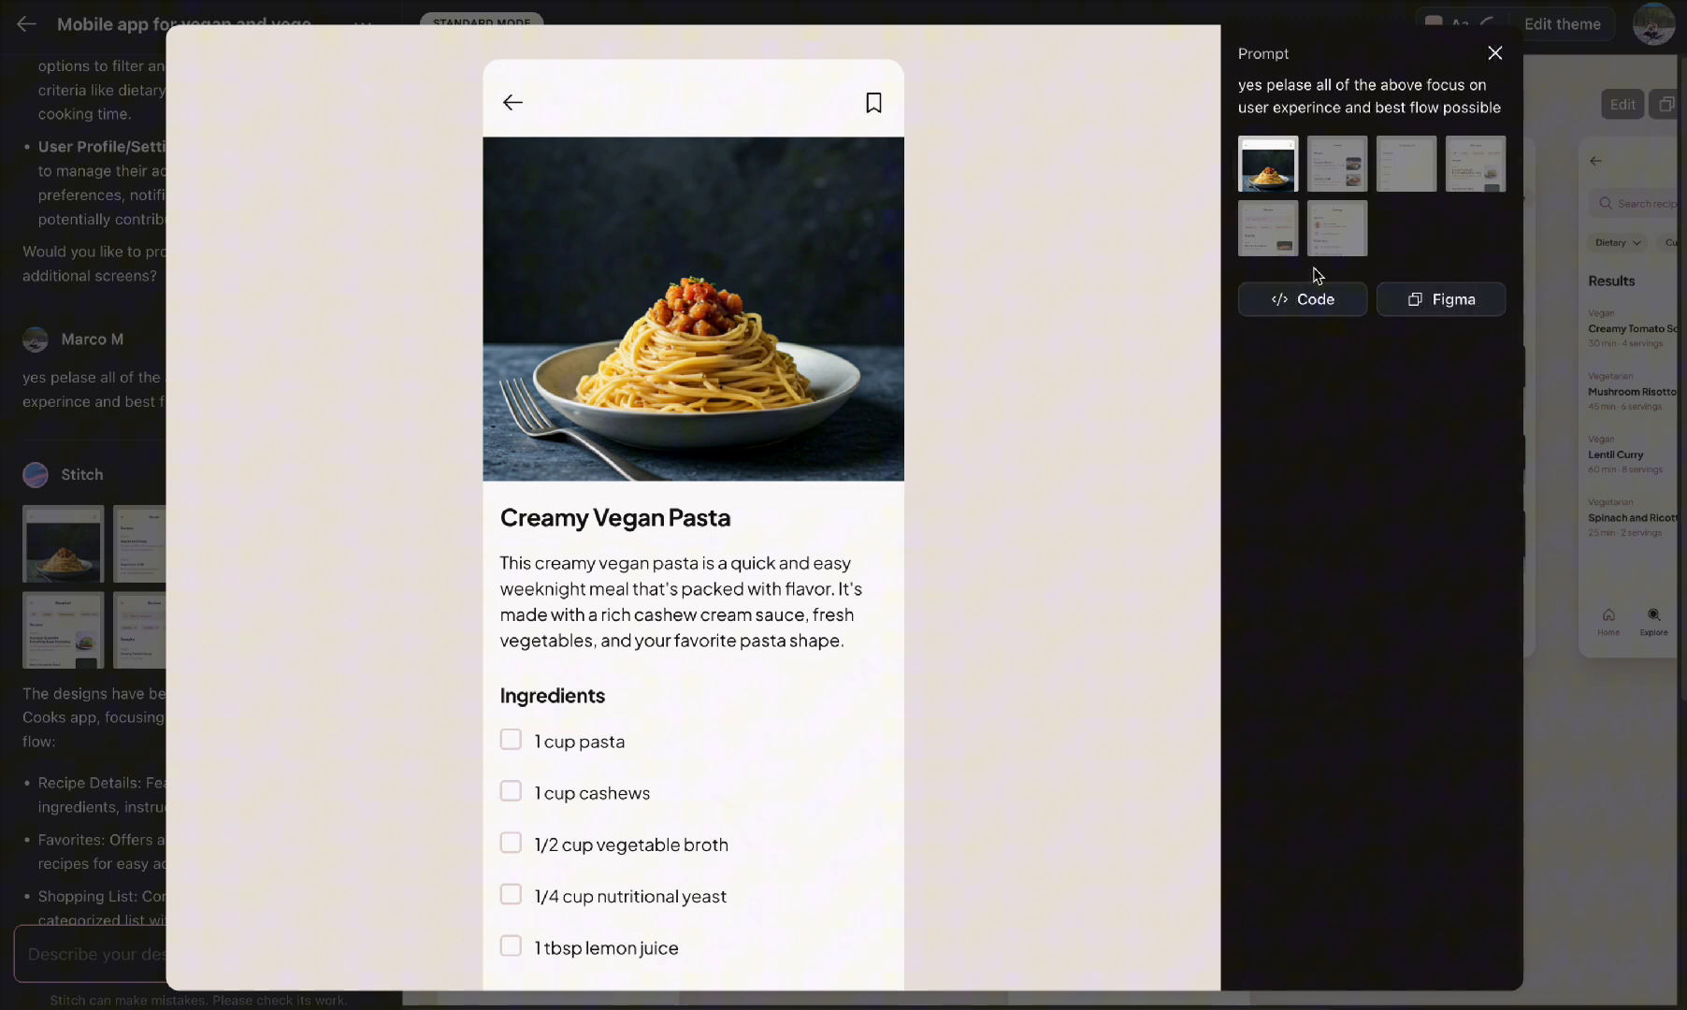
left_click(1302, 299)
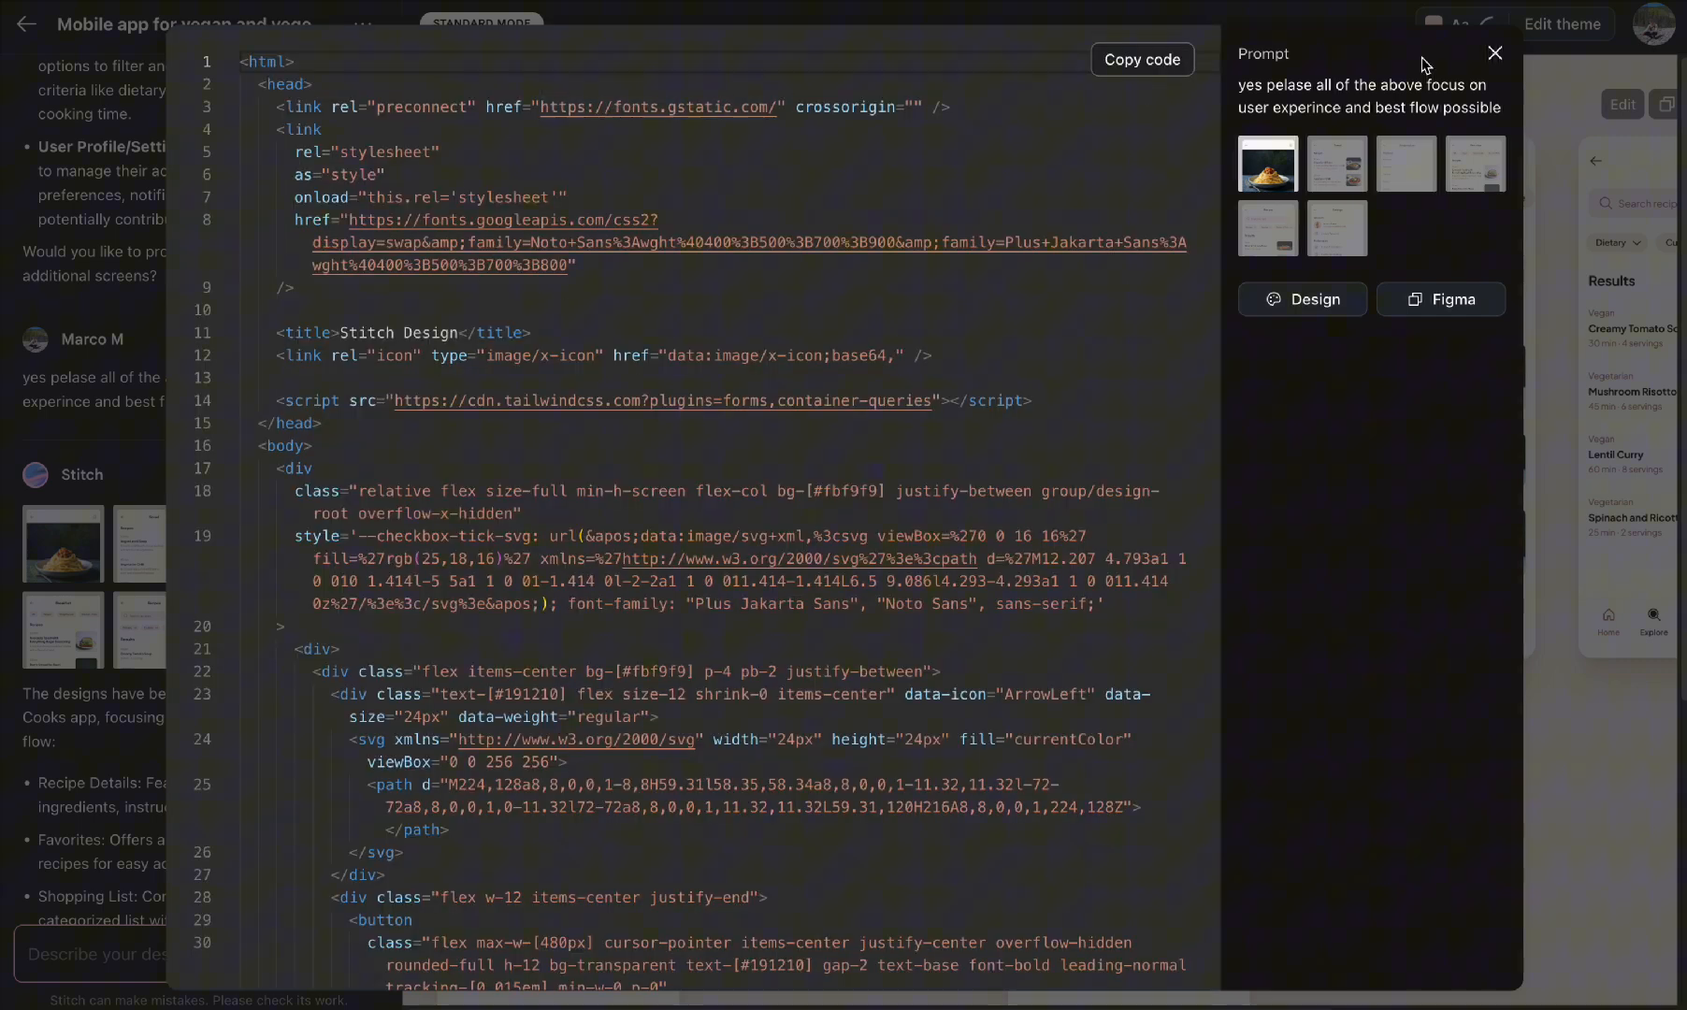
left_click(1495, 51)
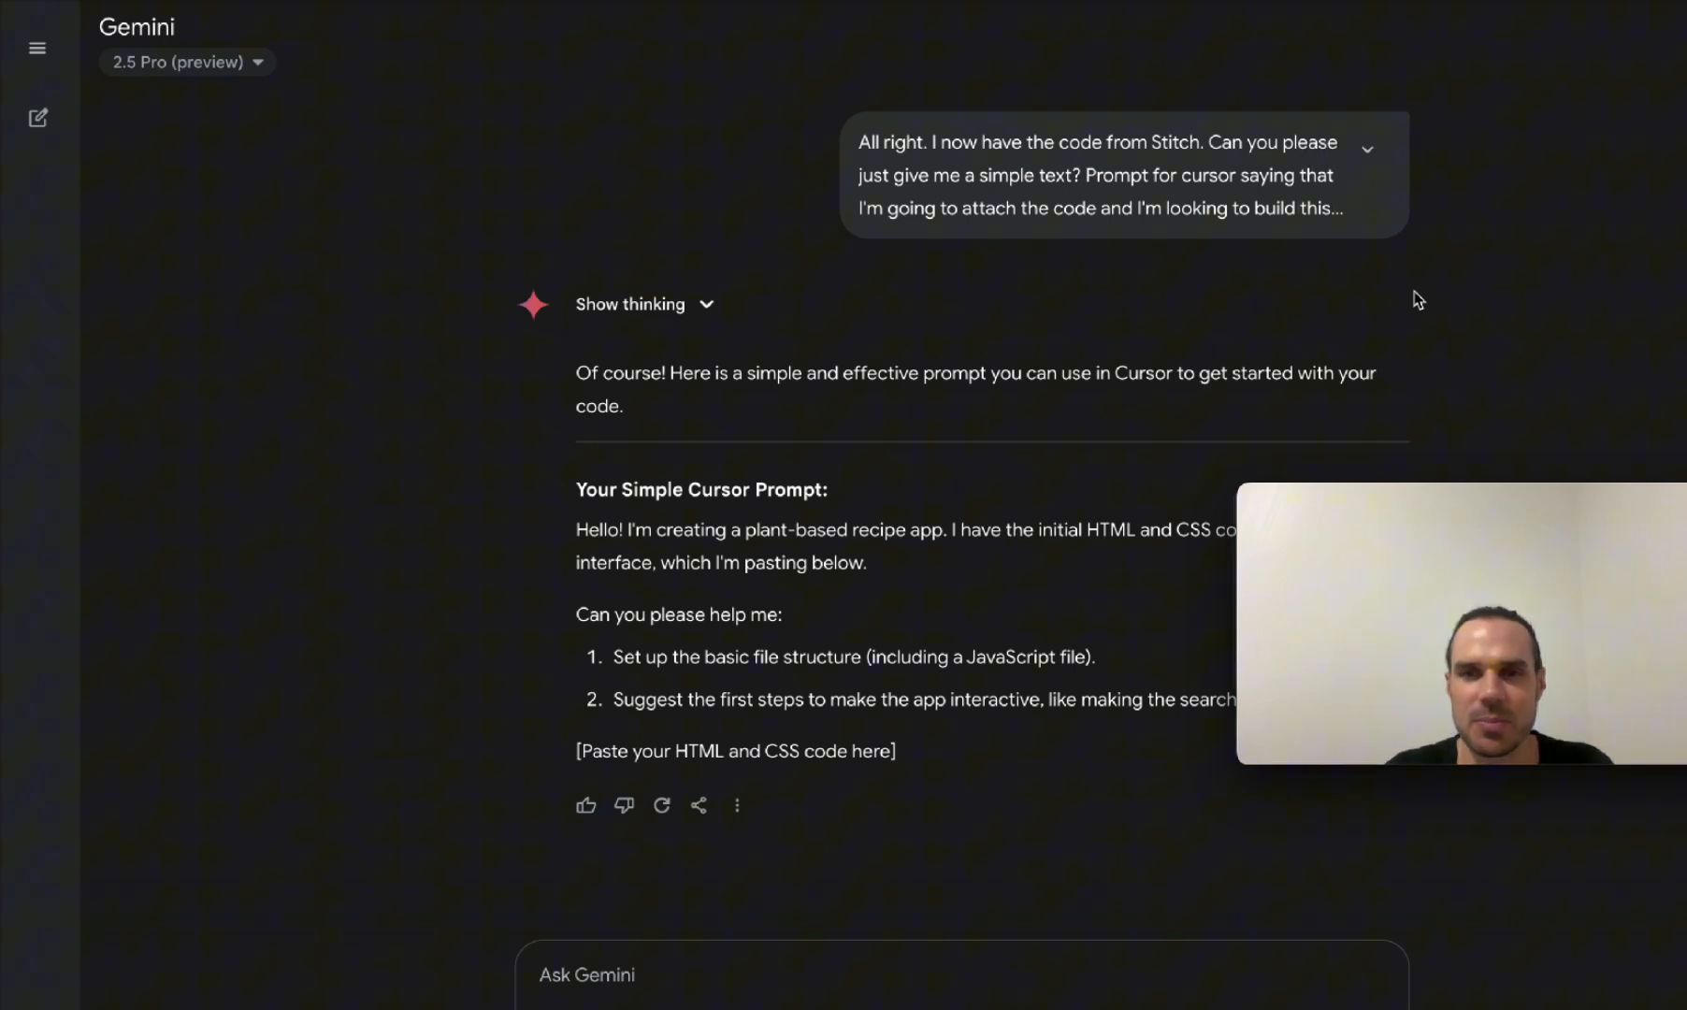
mouse_move(1009, 453)
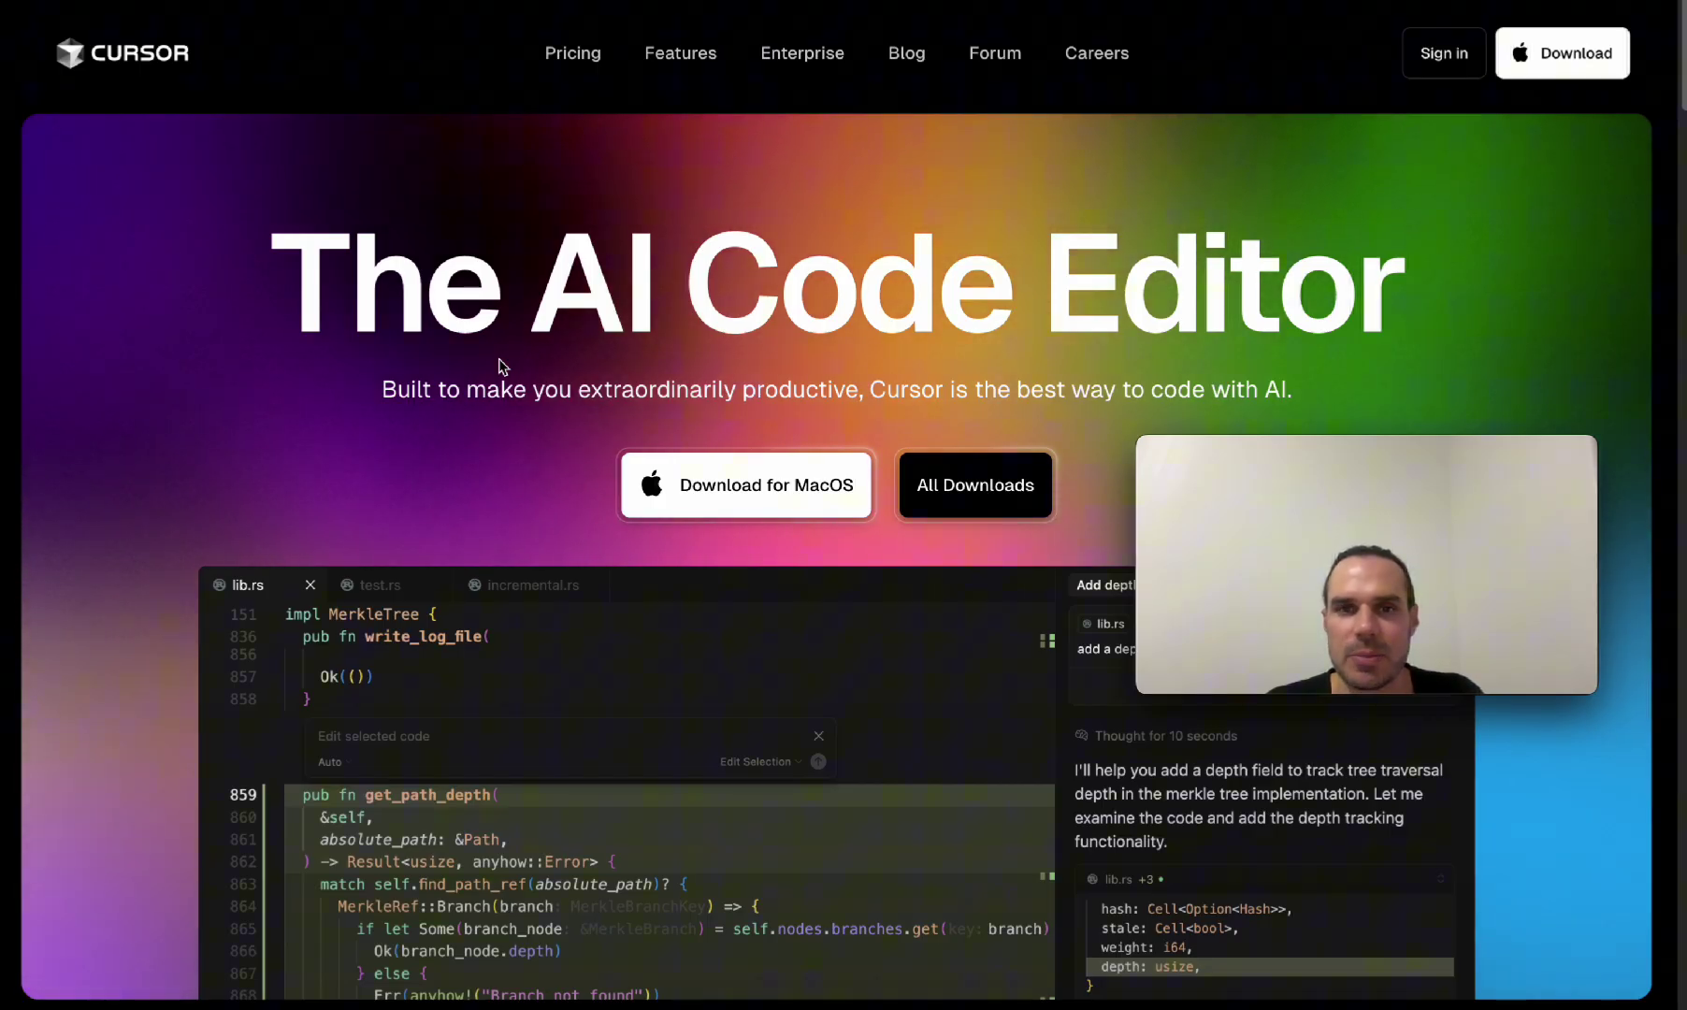
mouse_move(709, 525)
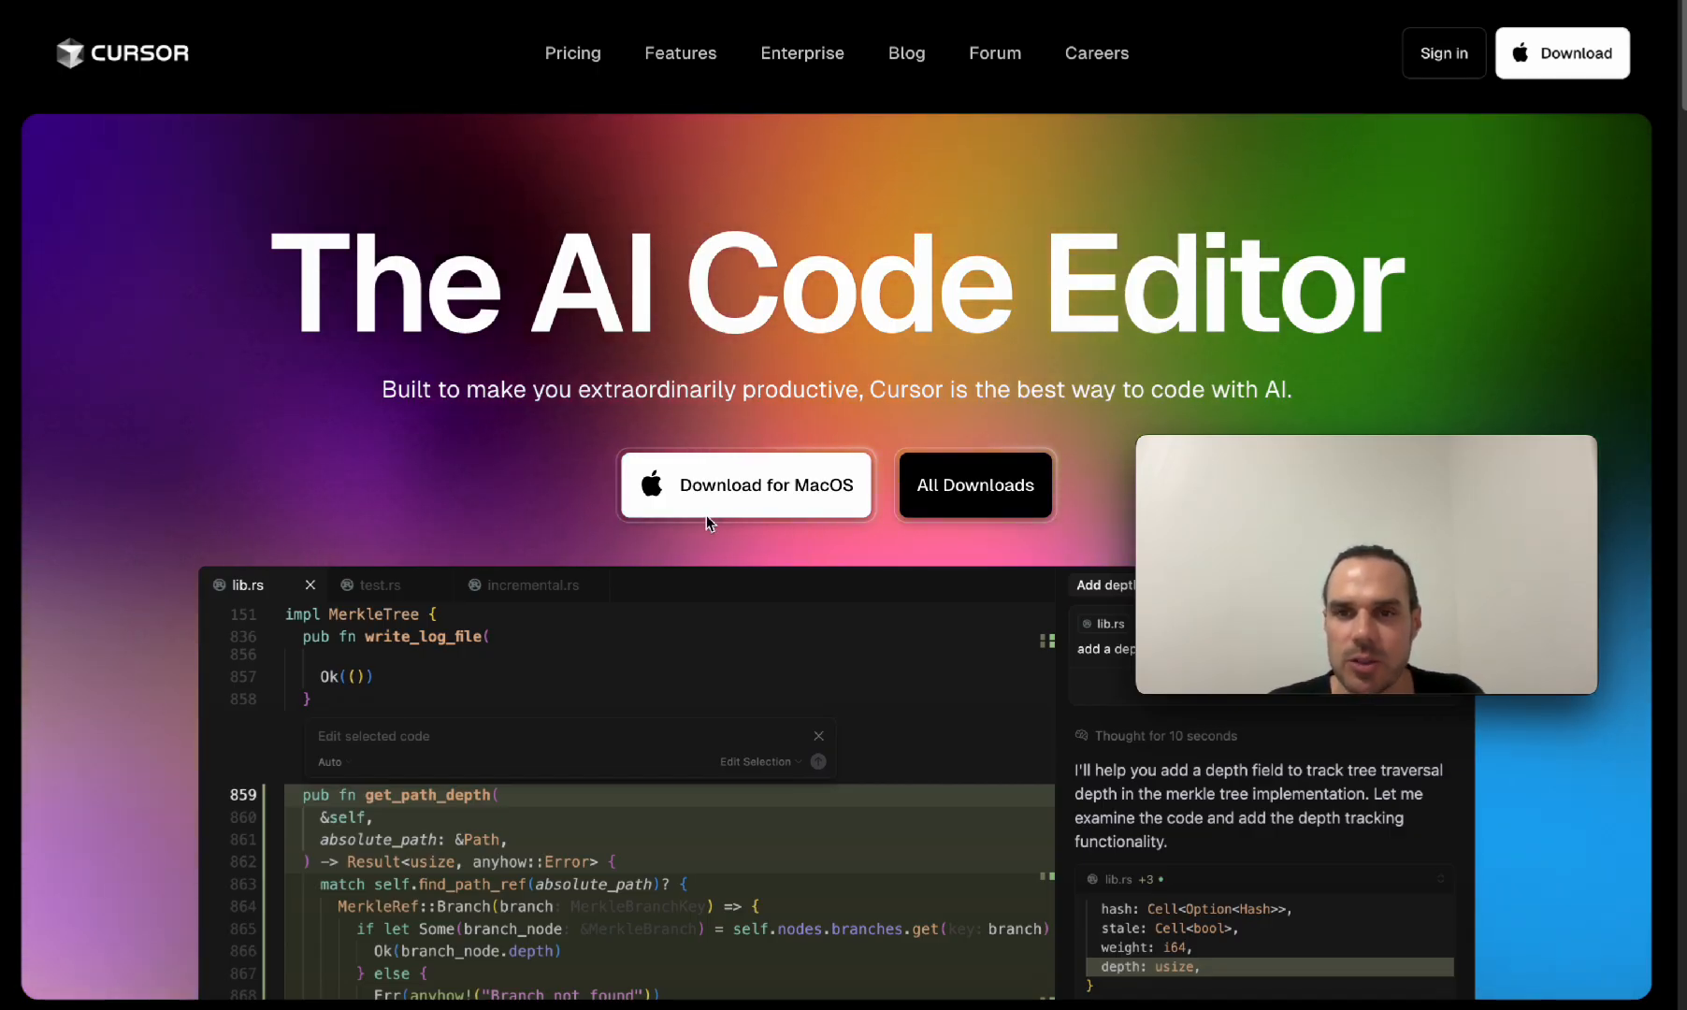
mouse_move(725, 506)
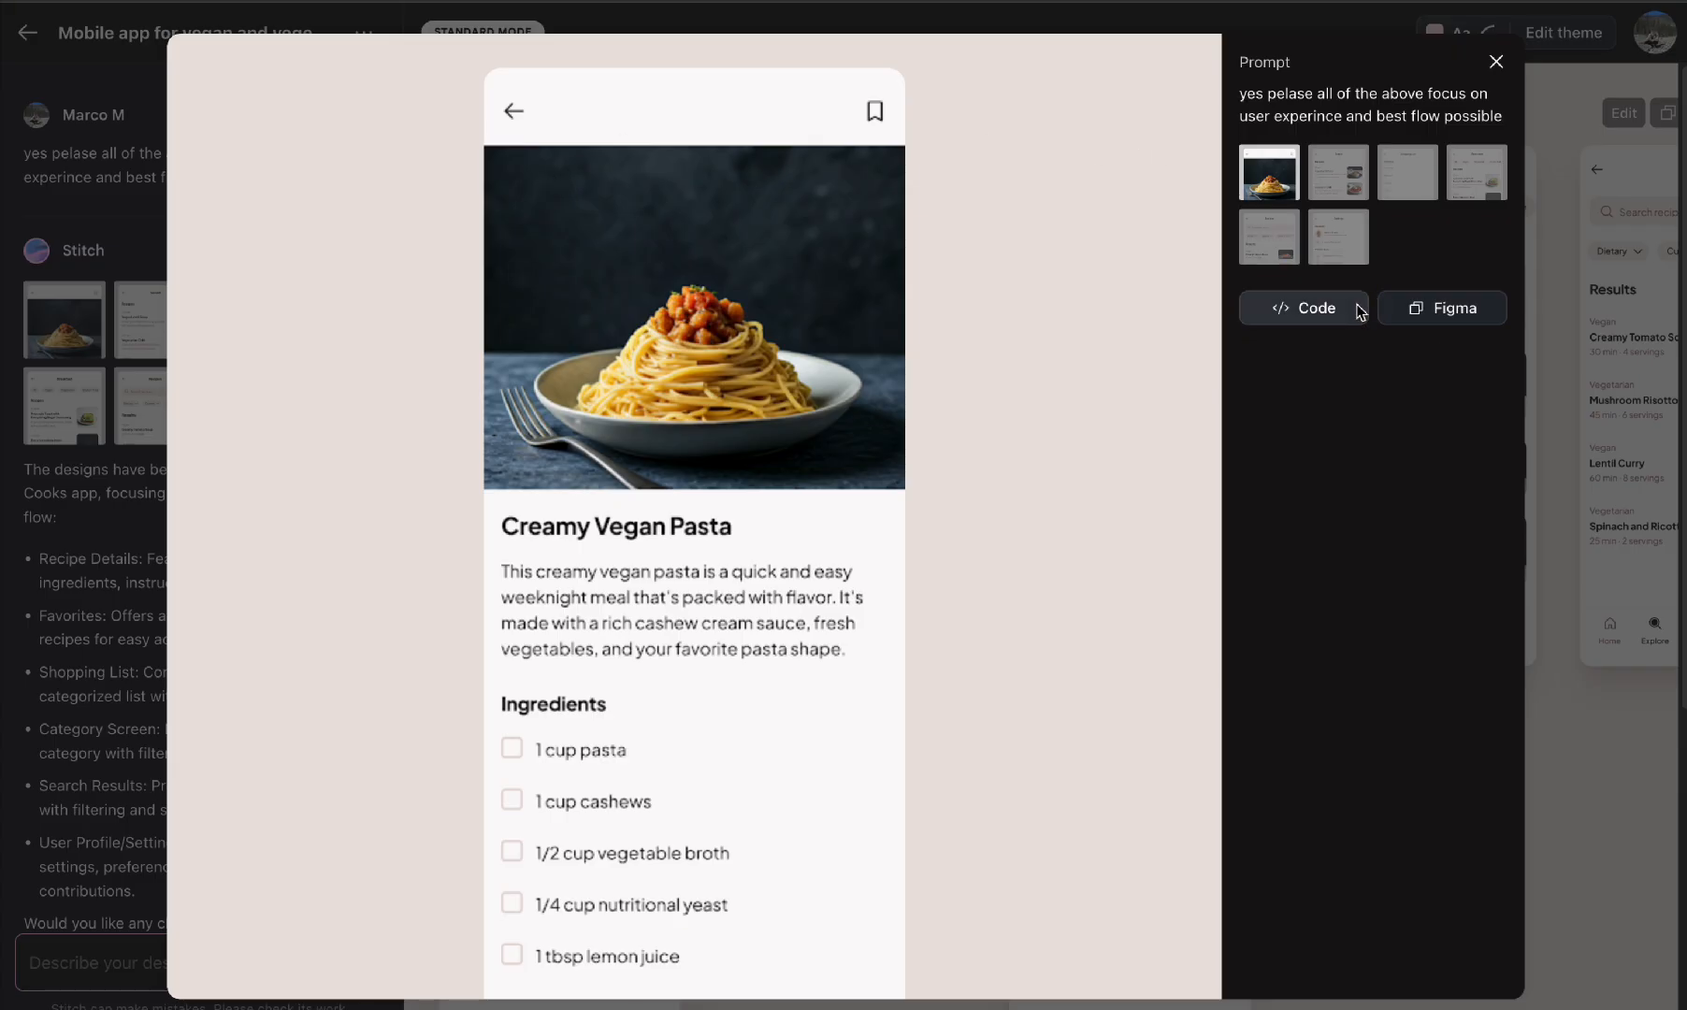
Step: Get the code for the generated screens and return to the Essy Cooks home screen
left_click(1497, 62)
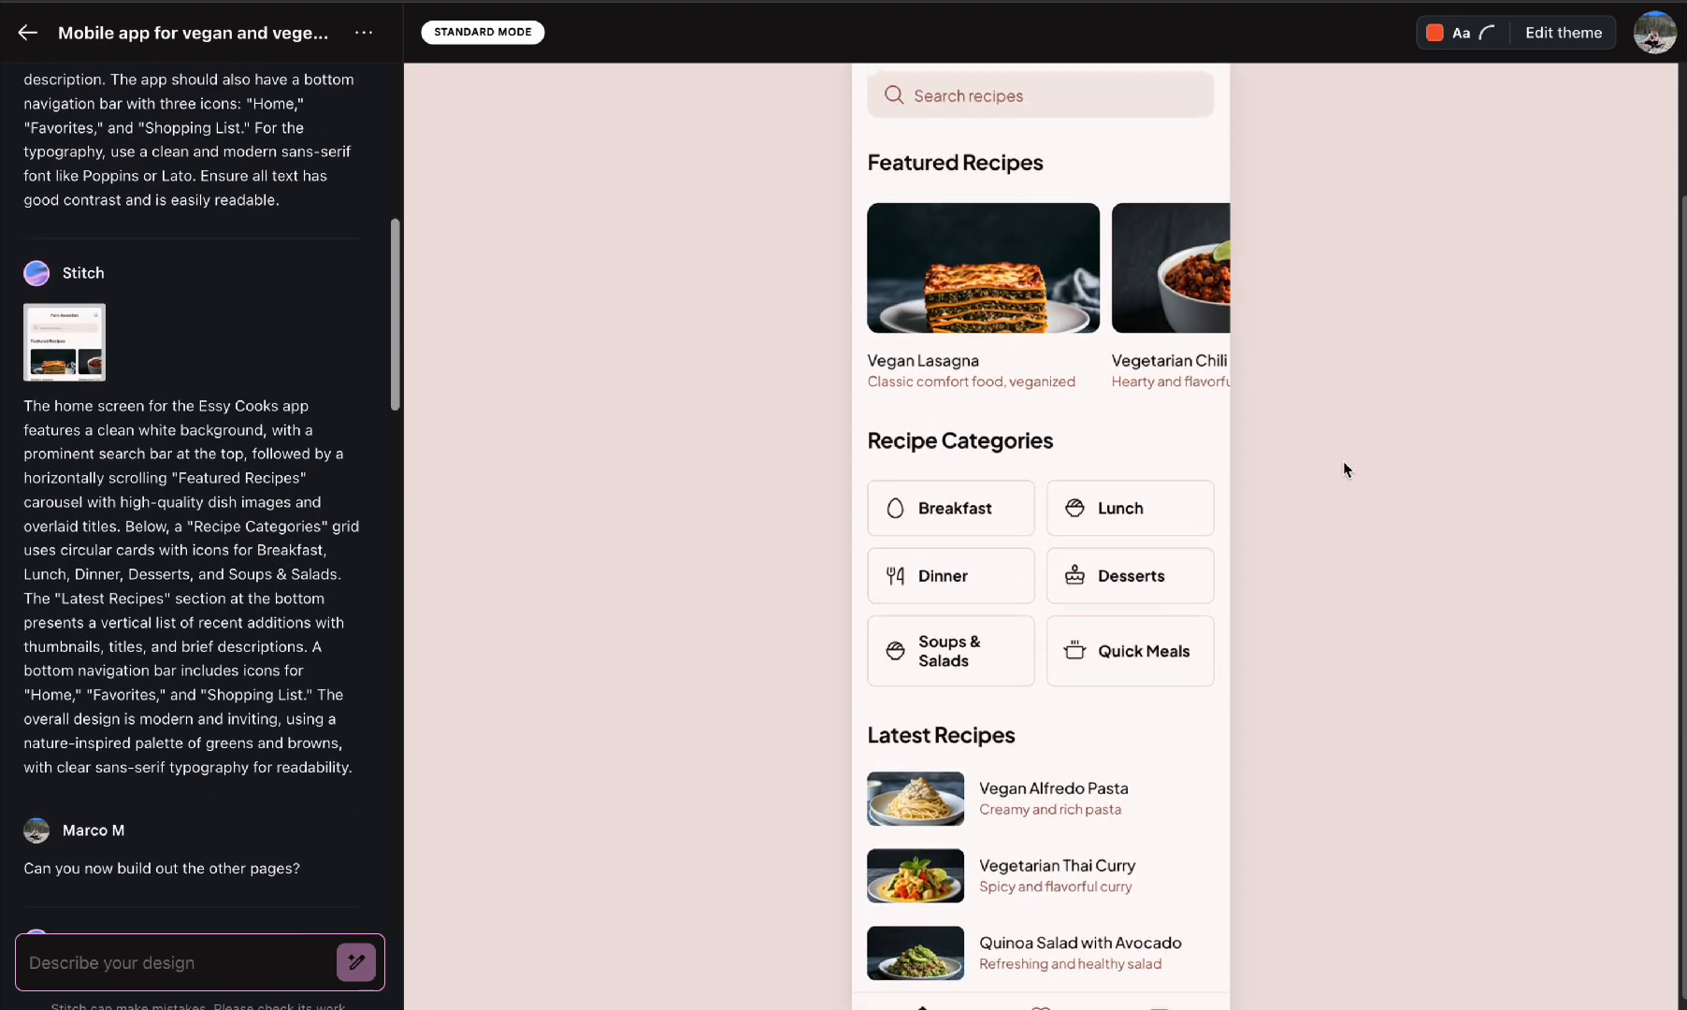
mouse_move(1454, 556)
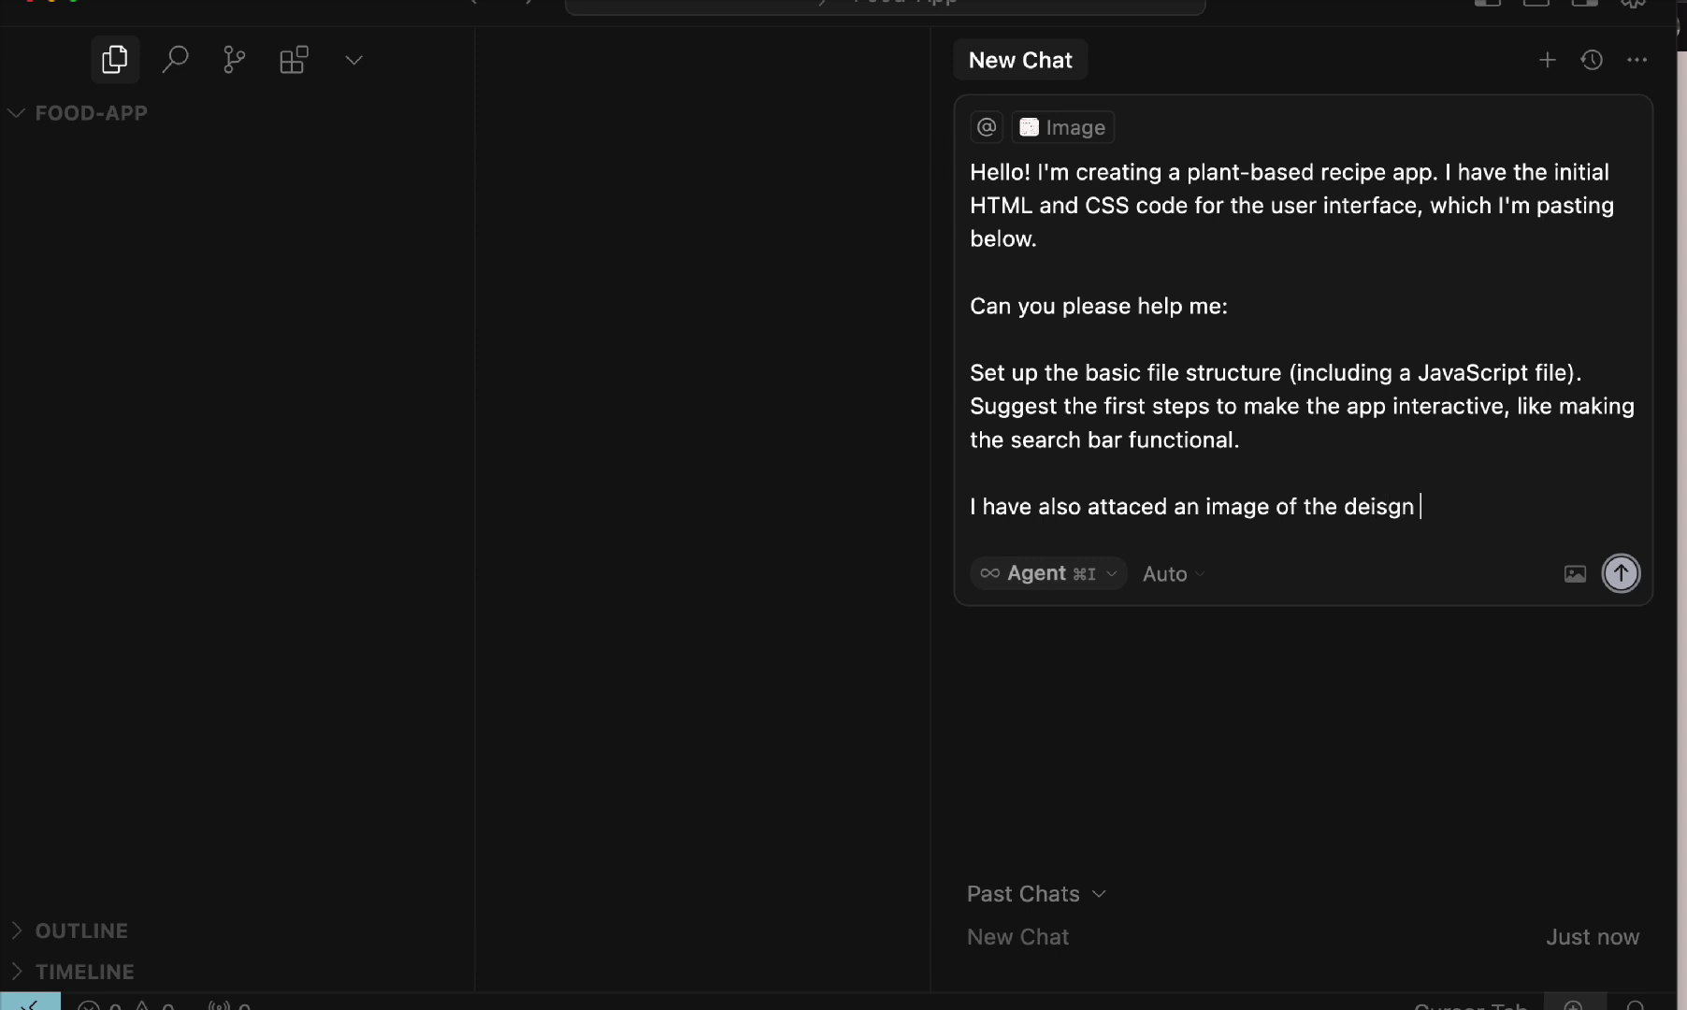
Step: Type the Cursor prompt about the app's file structure and layout
type("and layout of t")
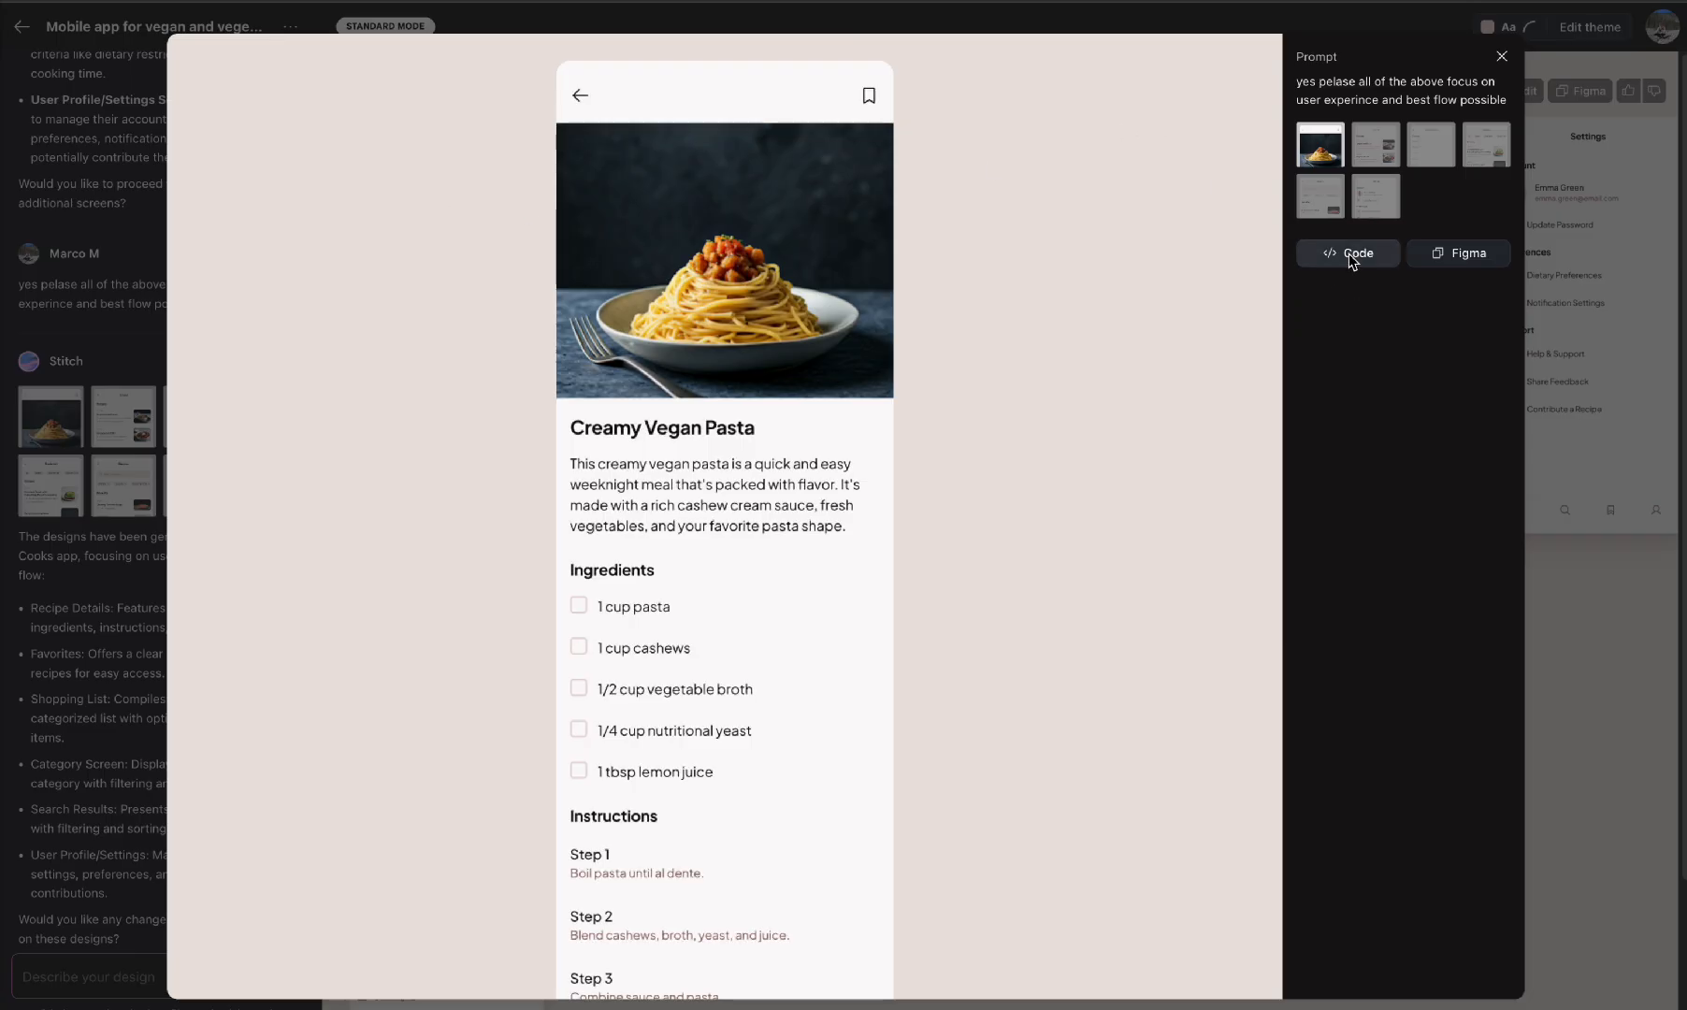
Step: View the code for the recipe detail screen, then the Saved screen
left_click(1348, 252)
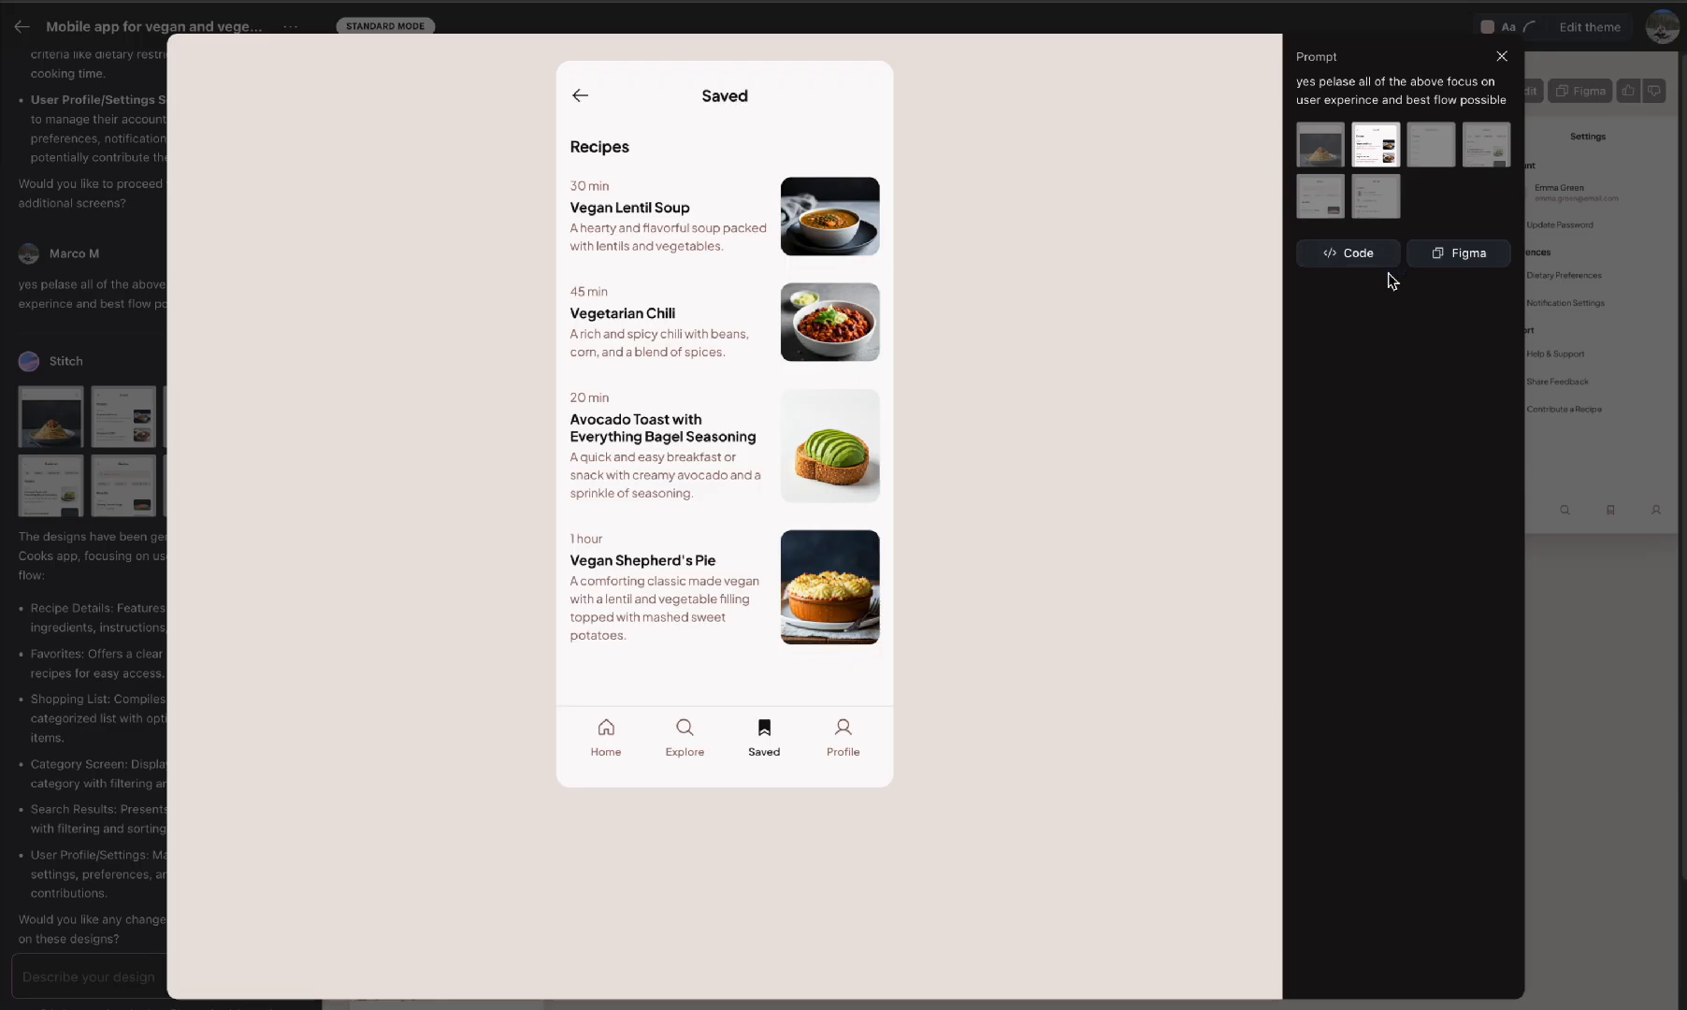
left_click(1348, 253)
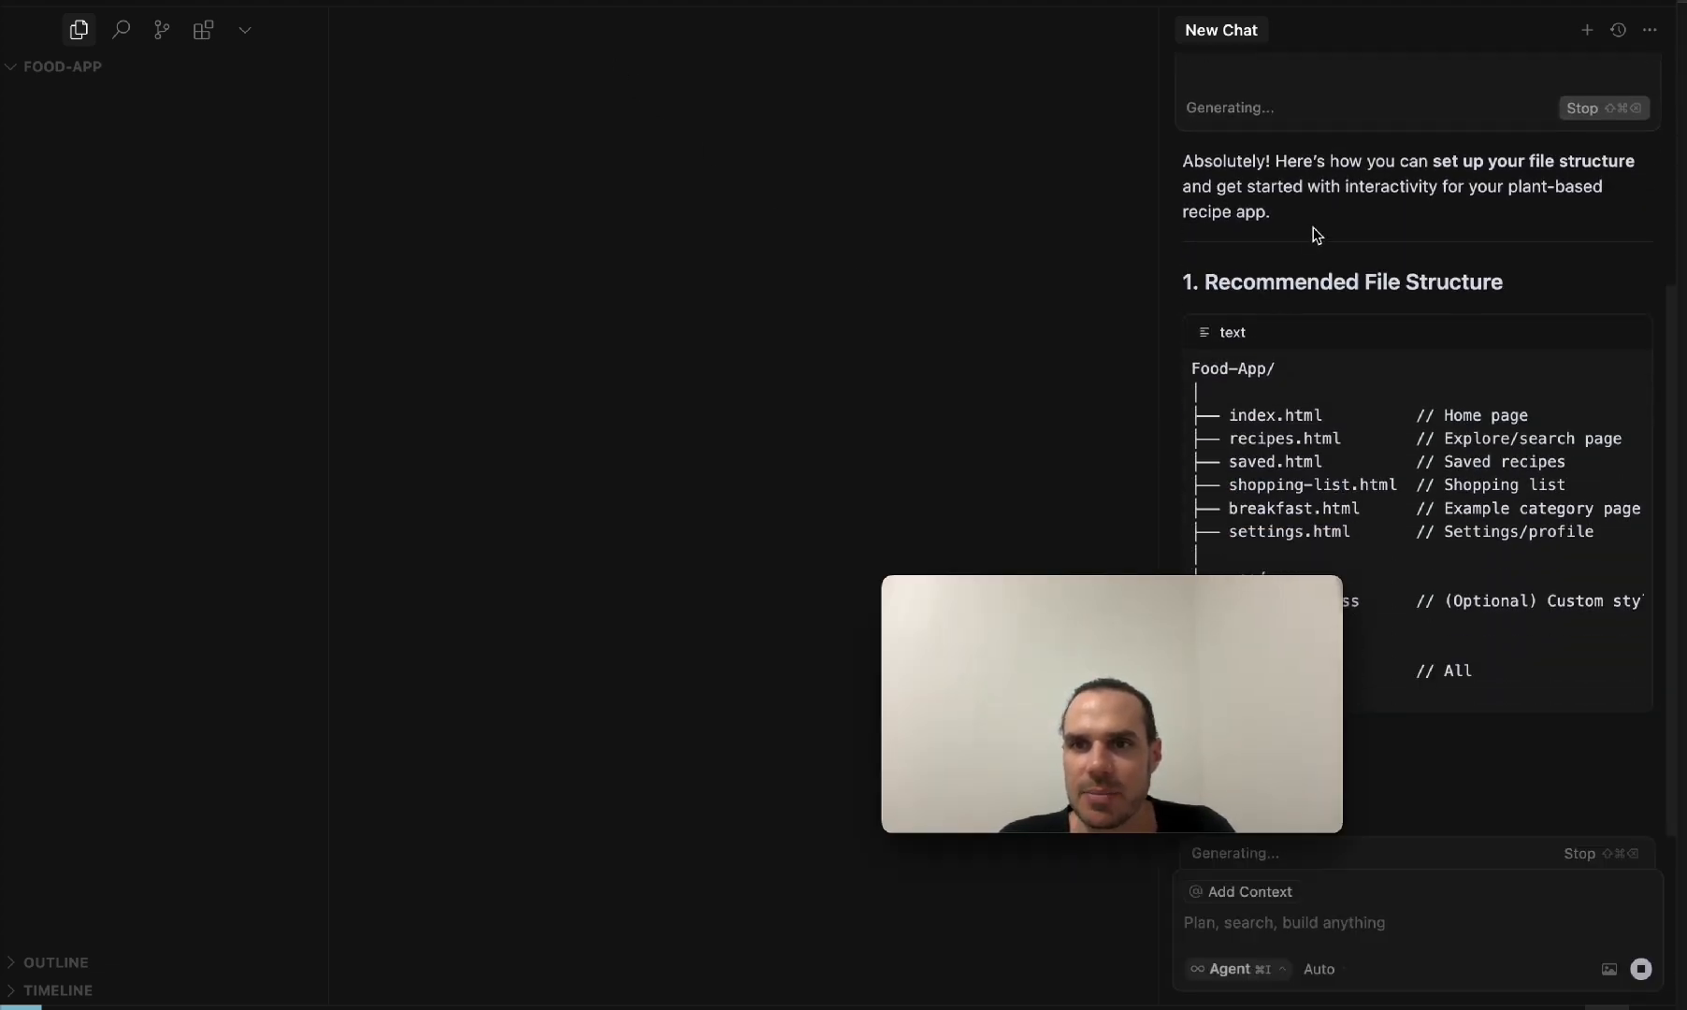
Step: Scroll through the agent's file-structure answer for the Food-App project
scroll("down", 3)
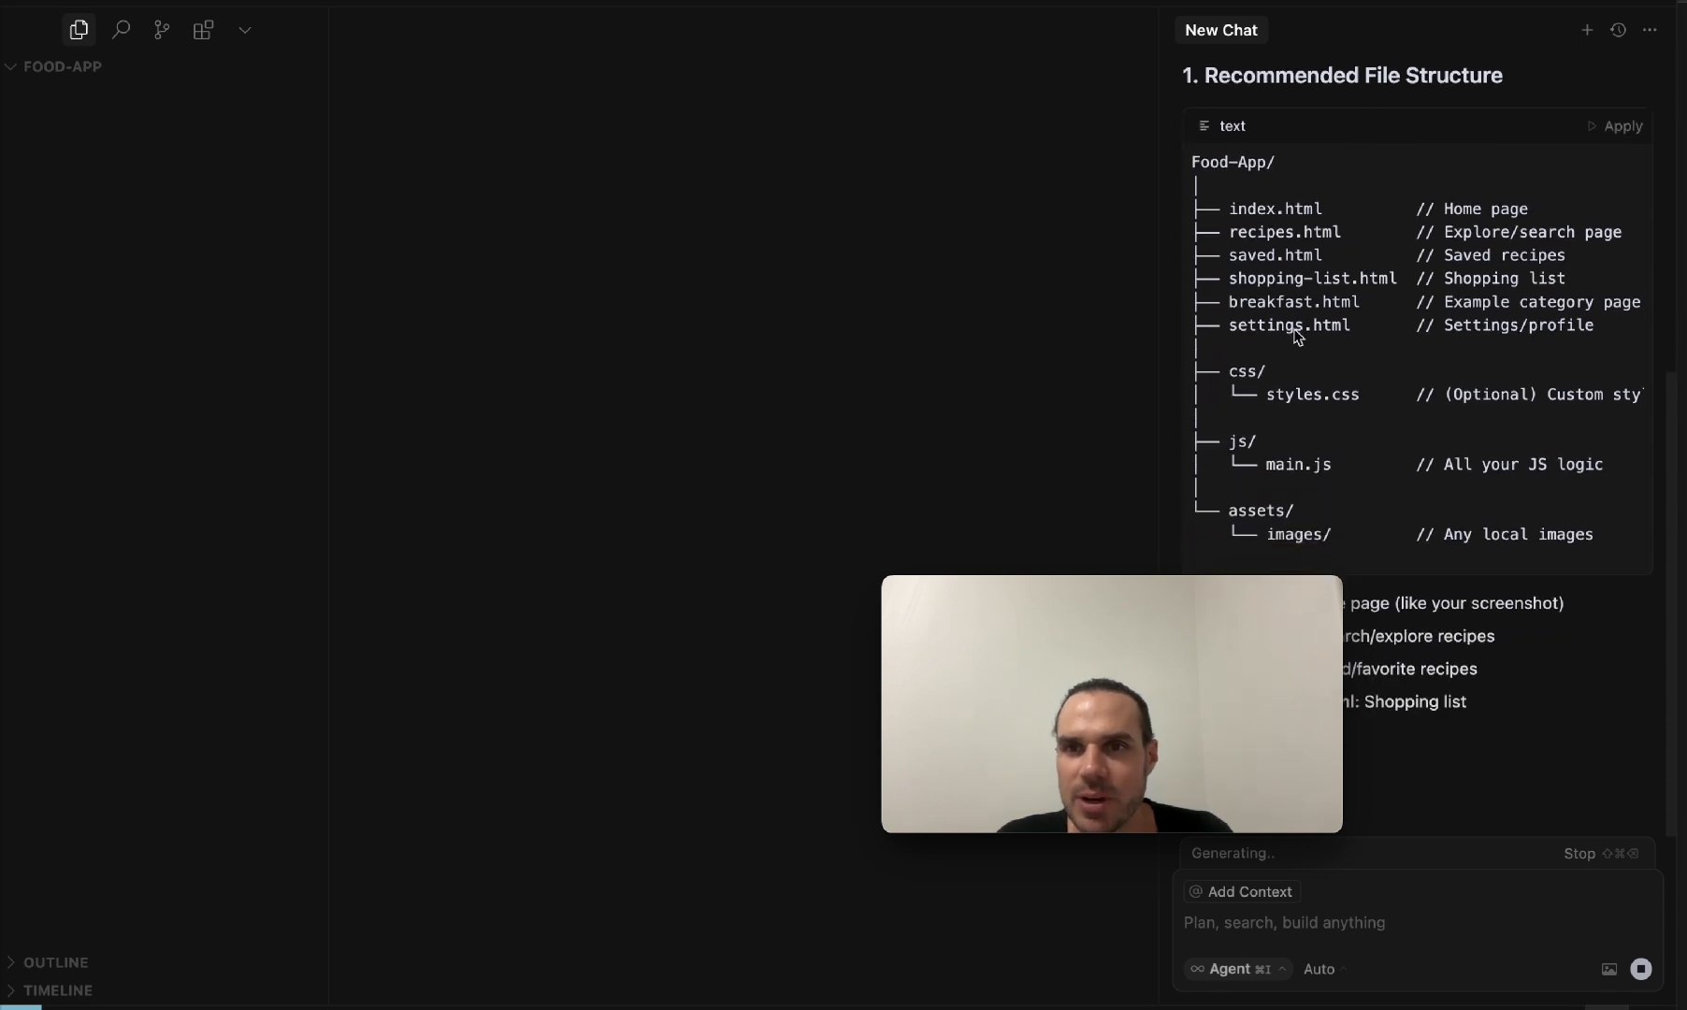
scroll("down", 3)
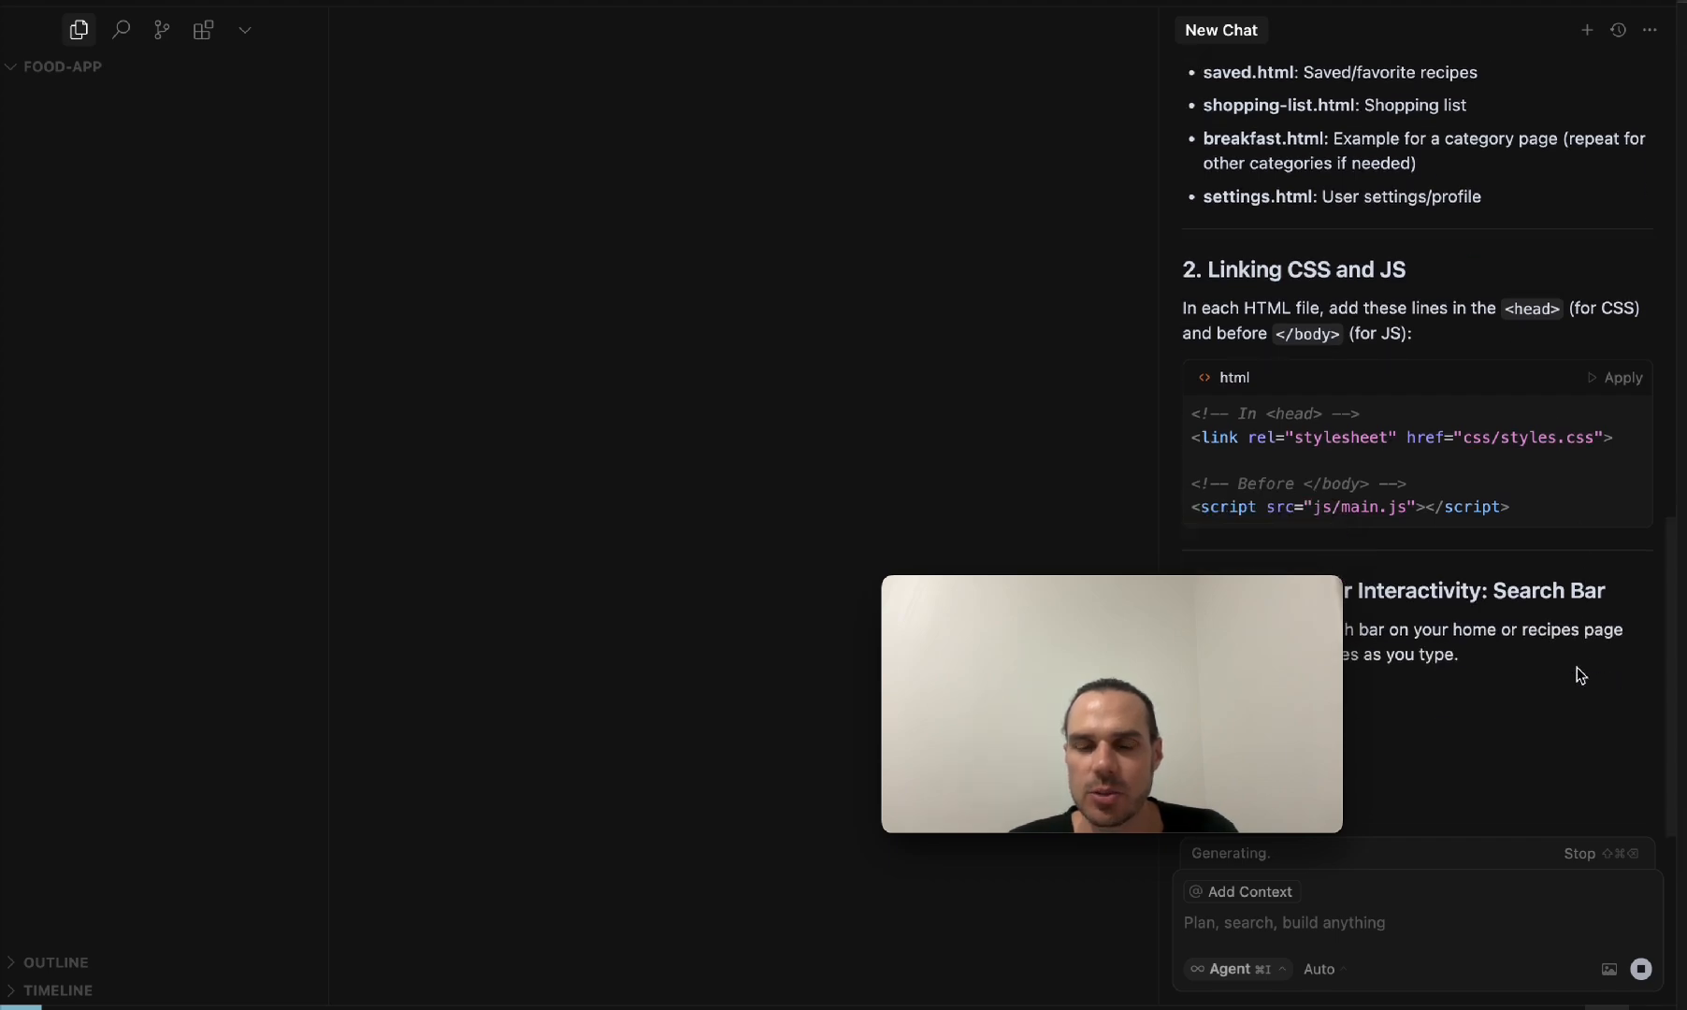
scroll("down", 3)
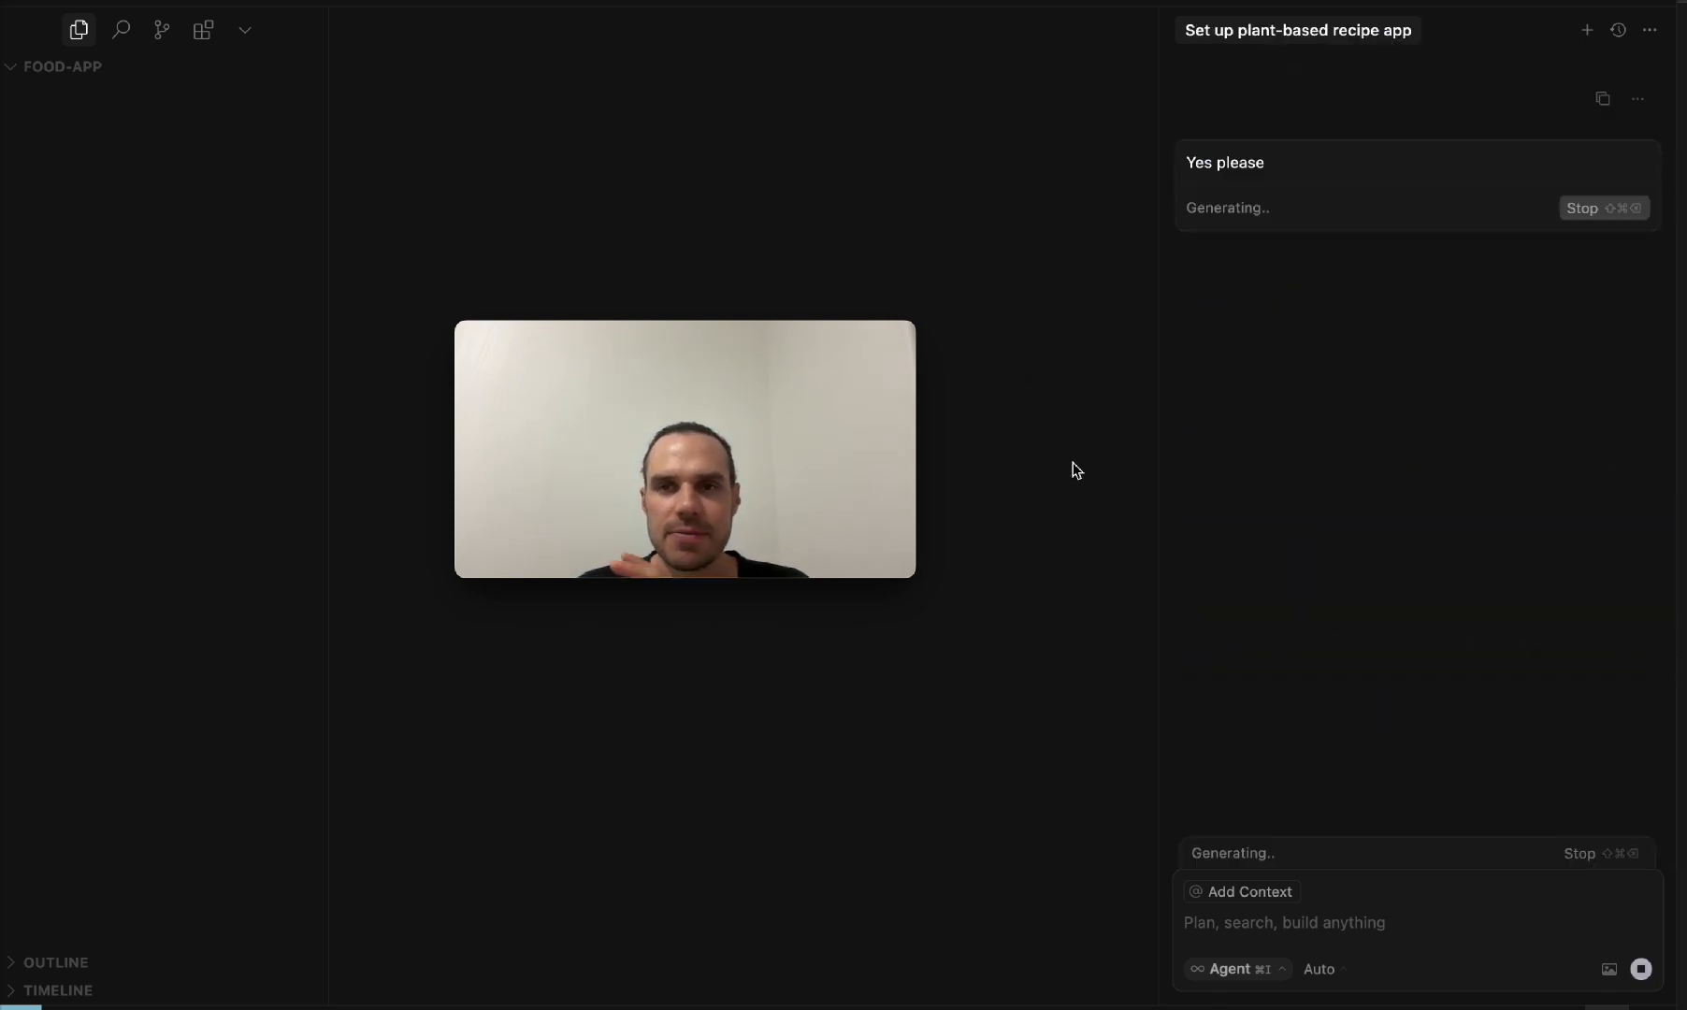
mouse_move(1280, 440)
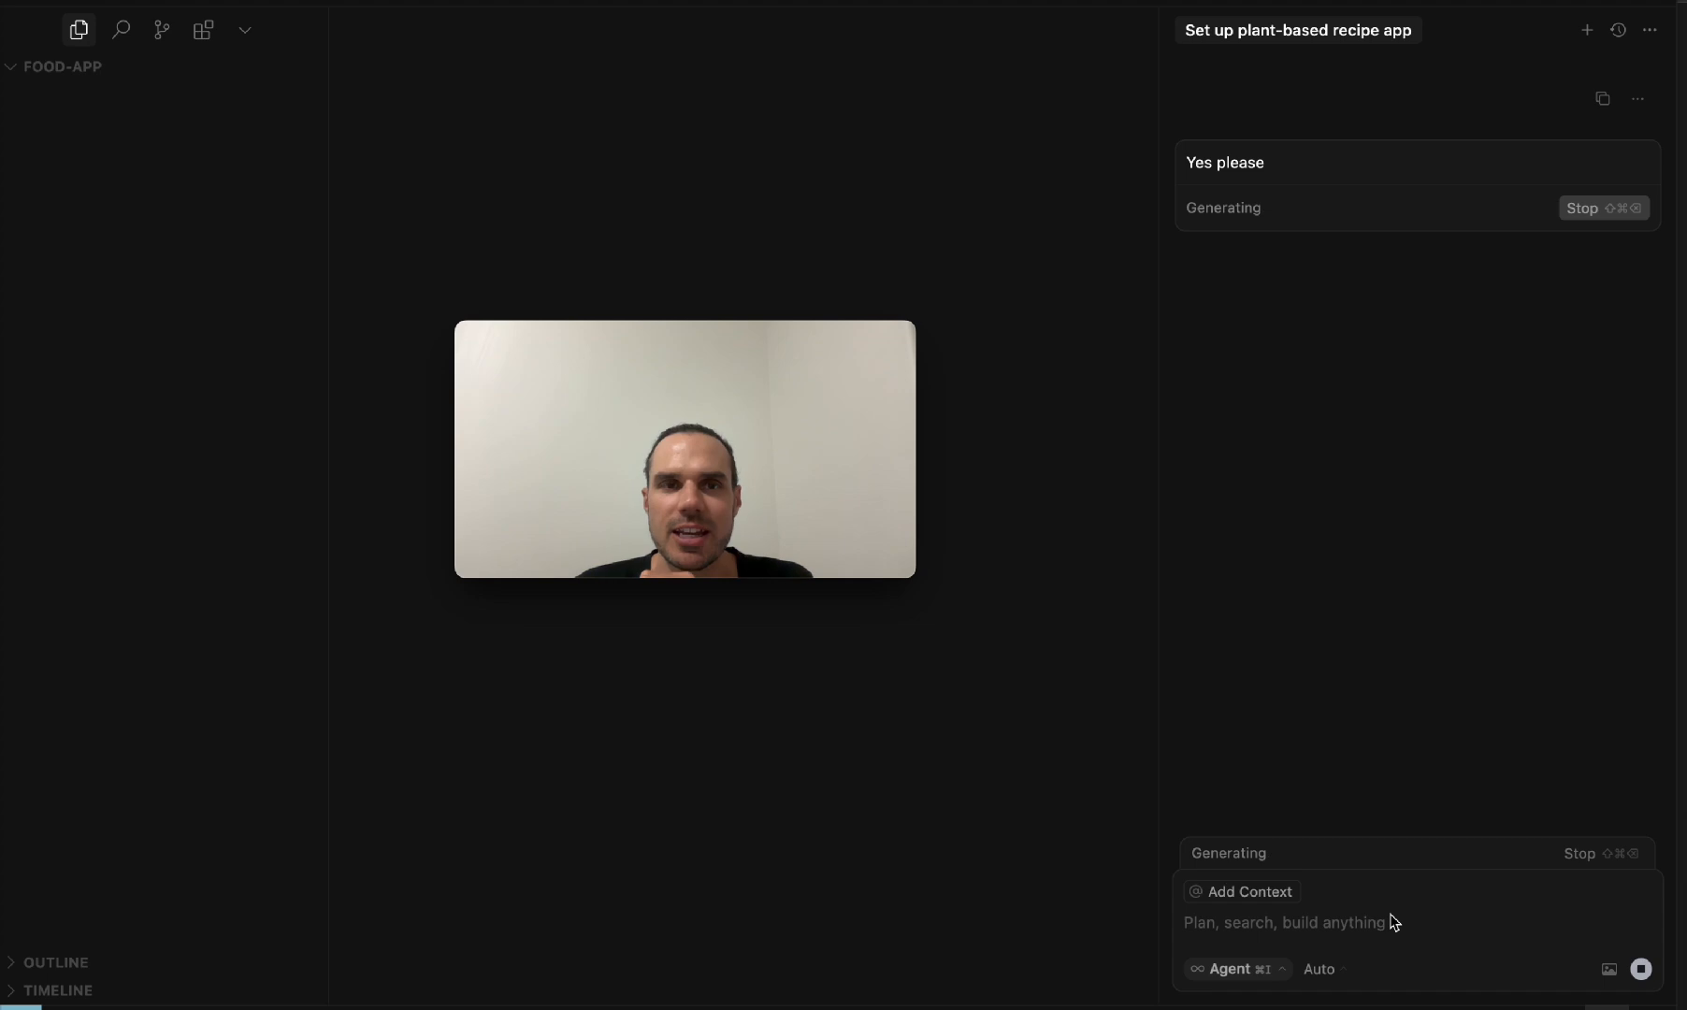
mouse_move(1362, 919)
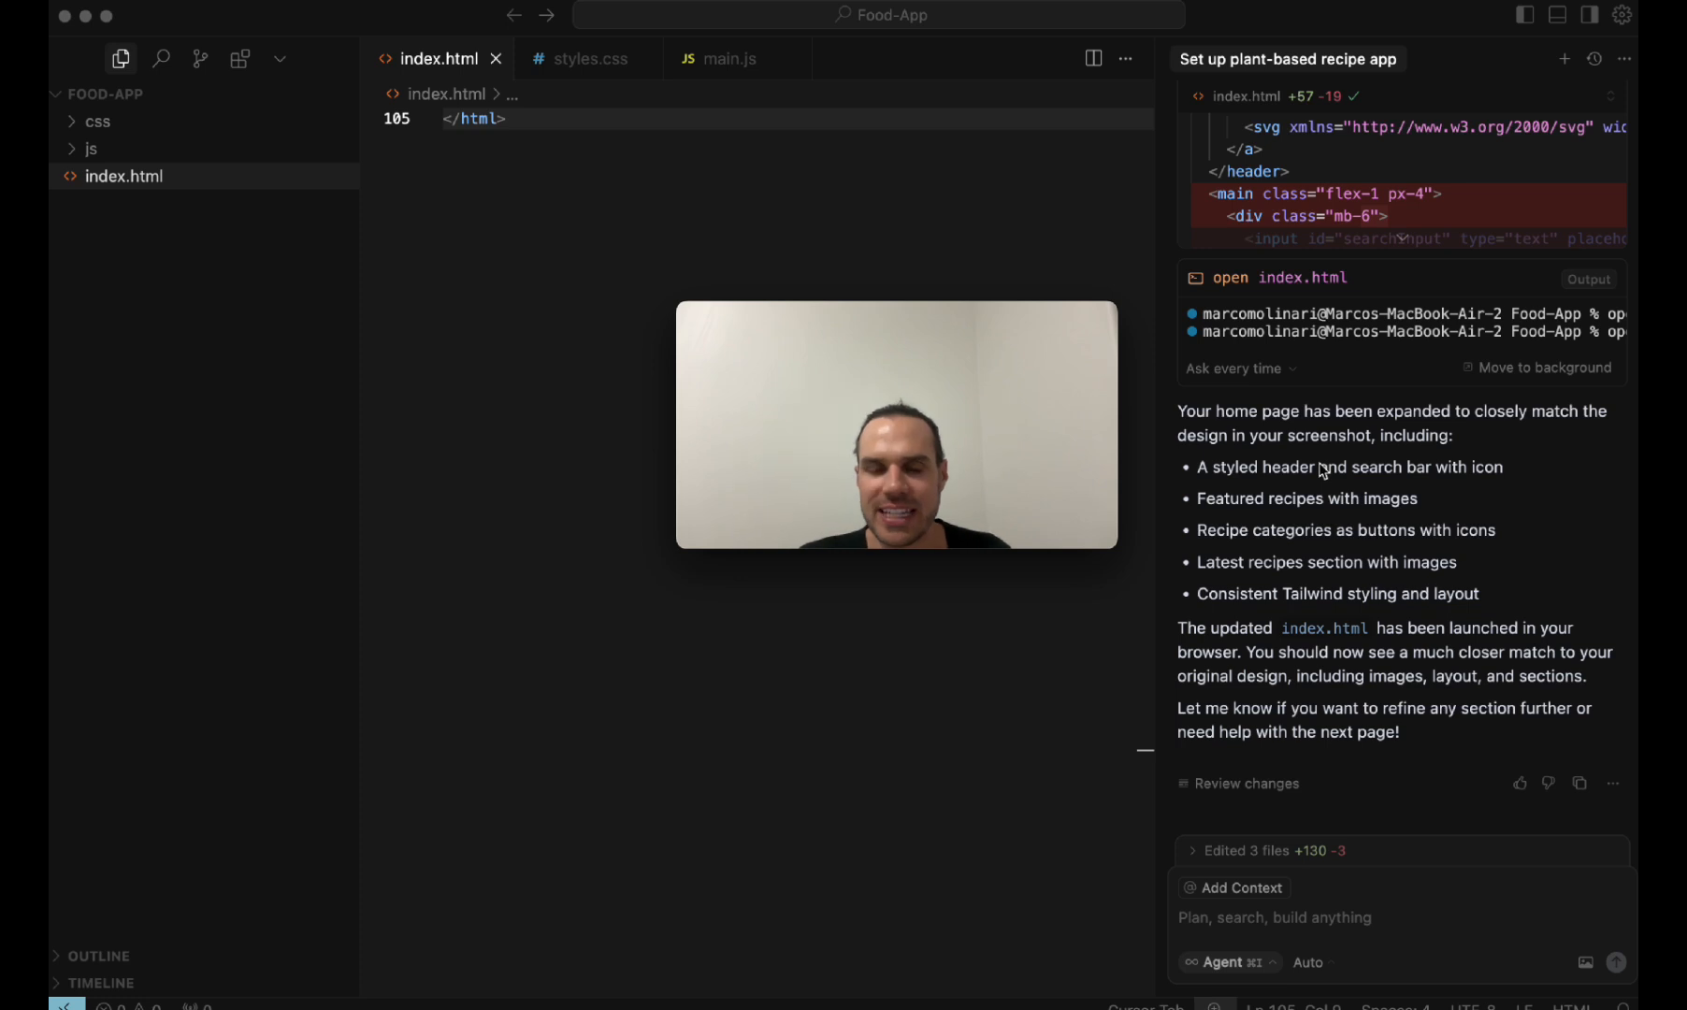
mouse_move(1342, 578)
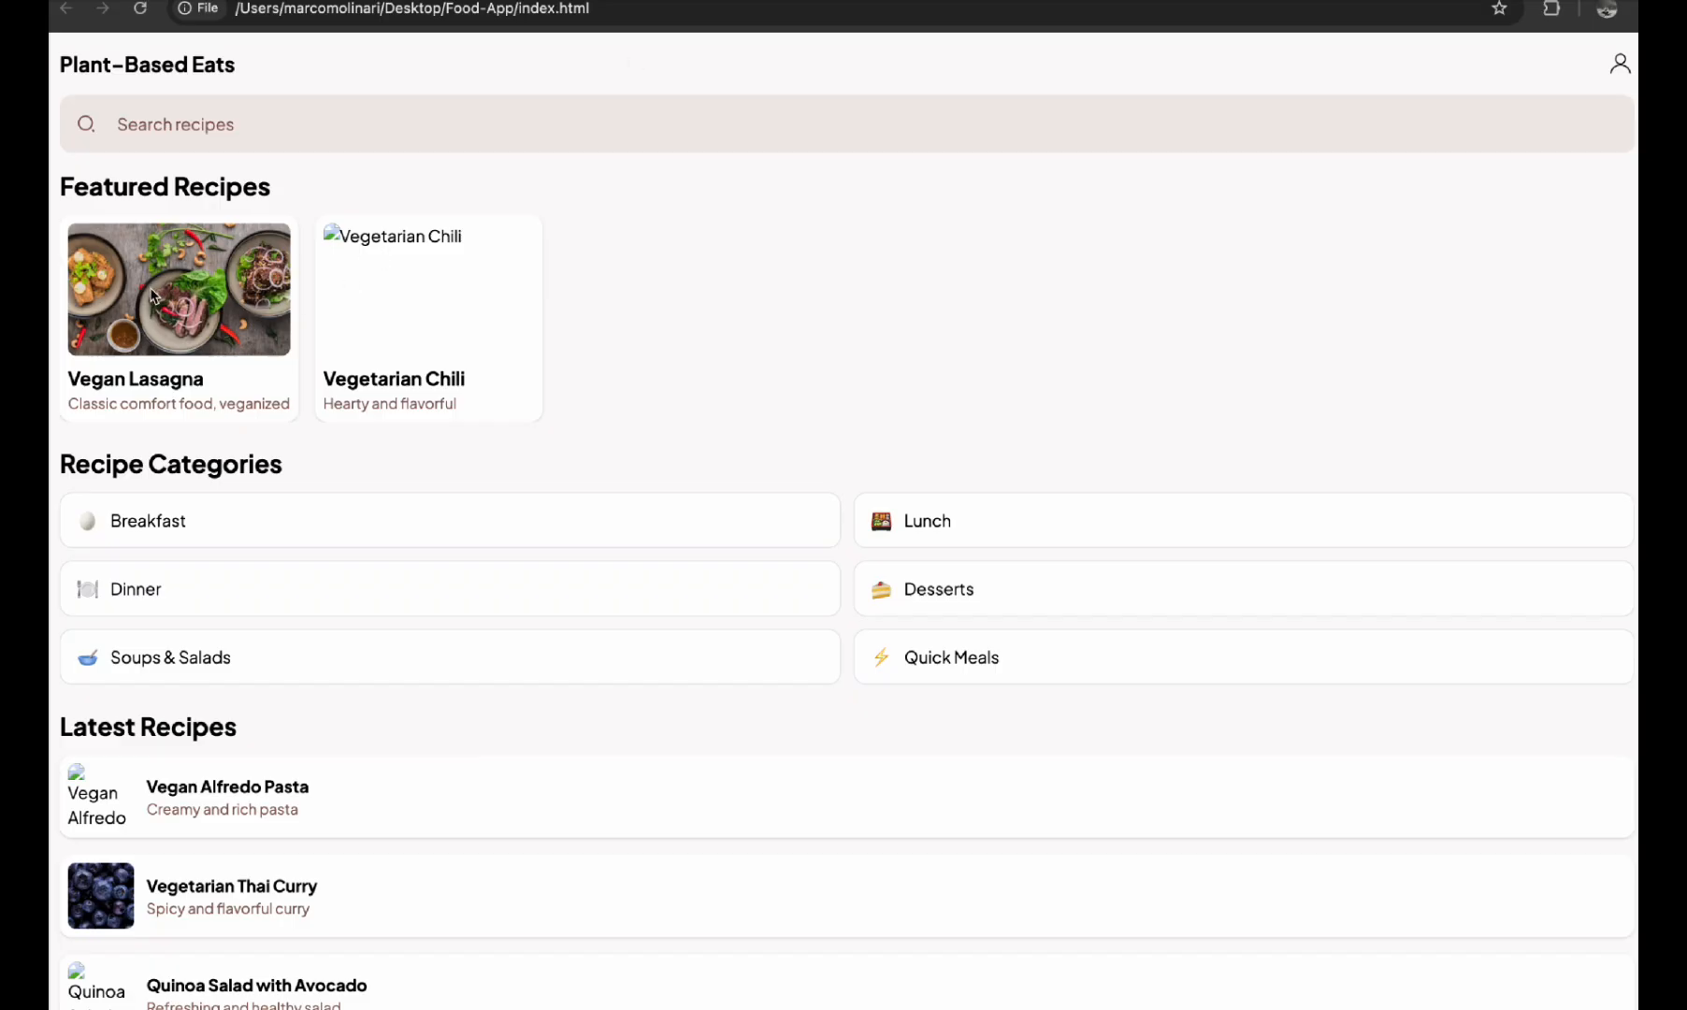
Step: Scroll the local Plant-Based Eats page and test the Search recipes field with 'las' and 'lfre'
scroll("down", 3)
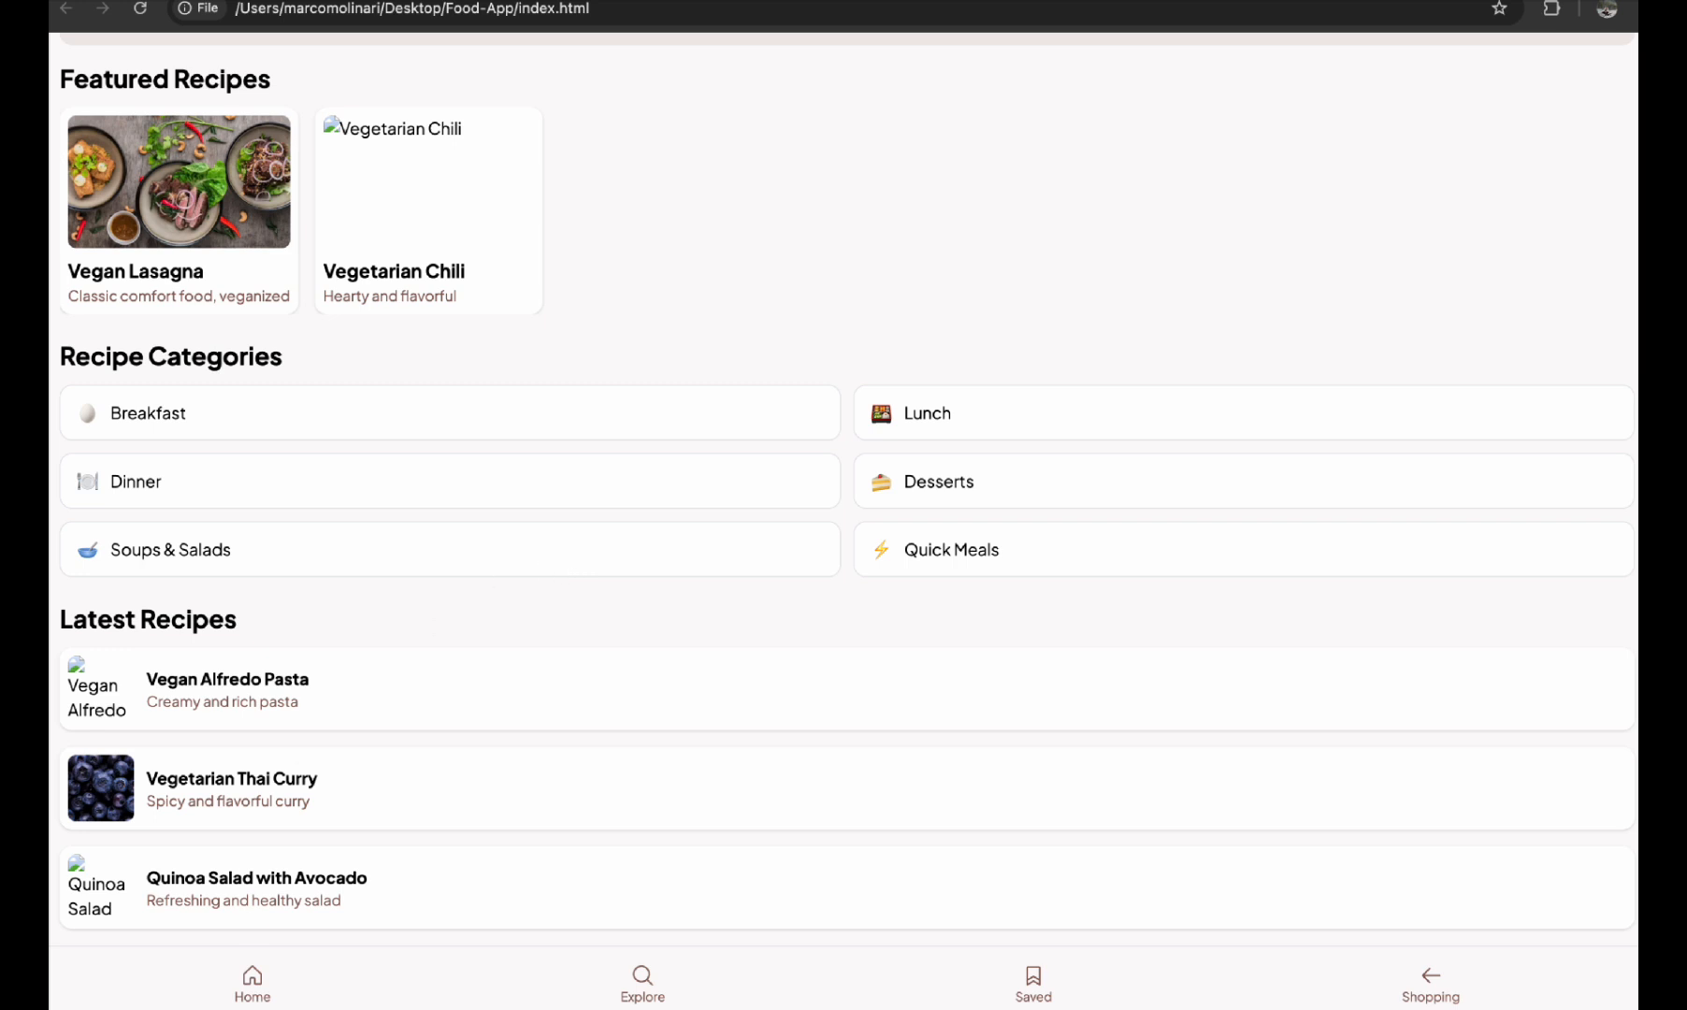
mouse_move(1304, 981)
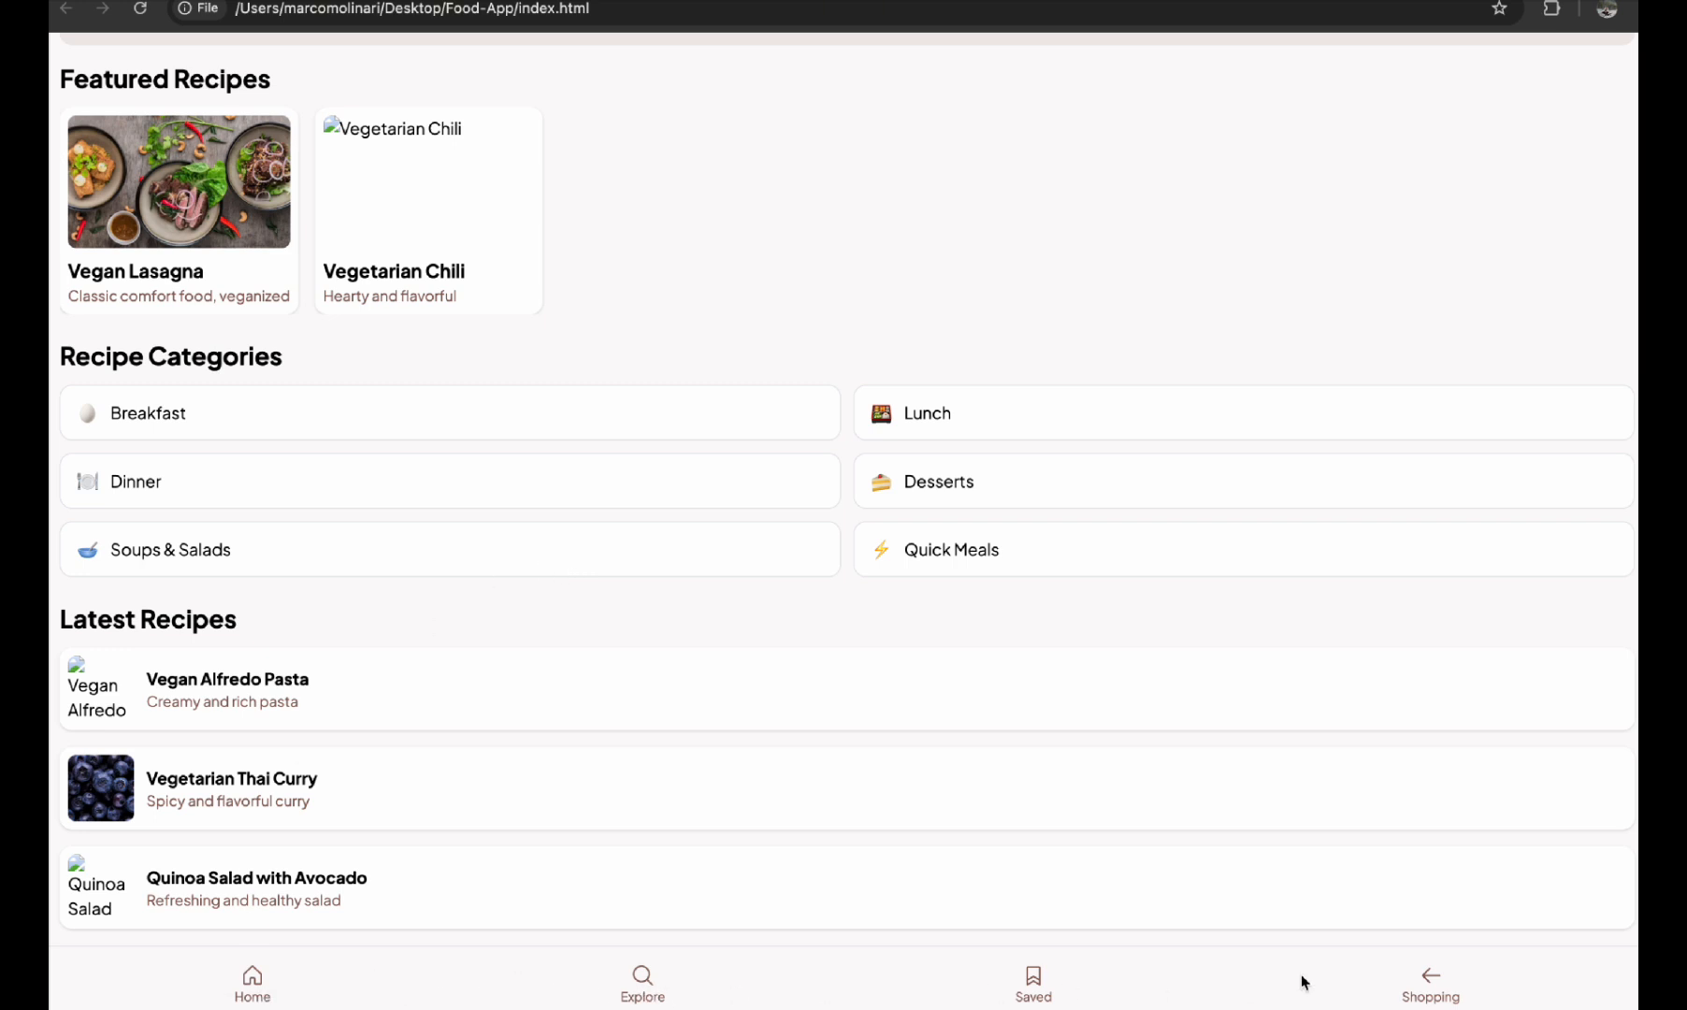
mouse_move(217, 750)
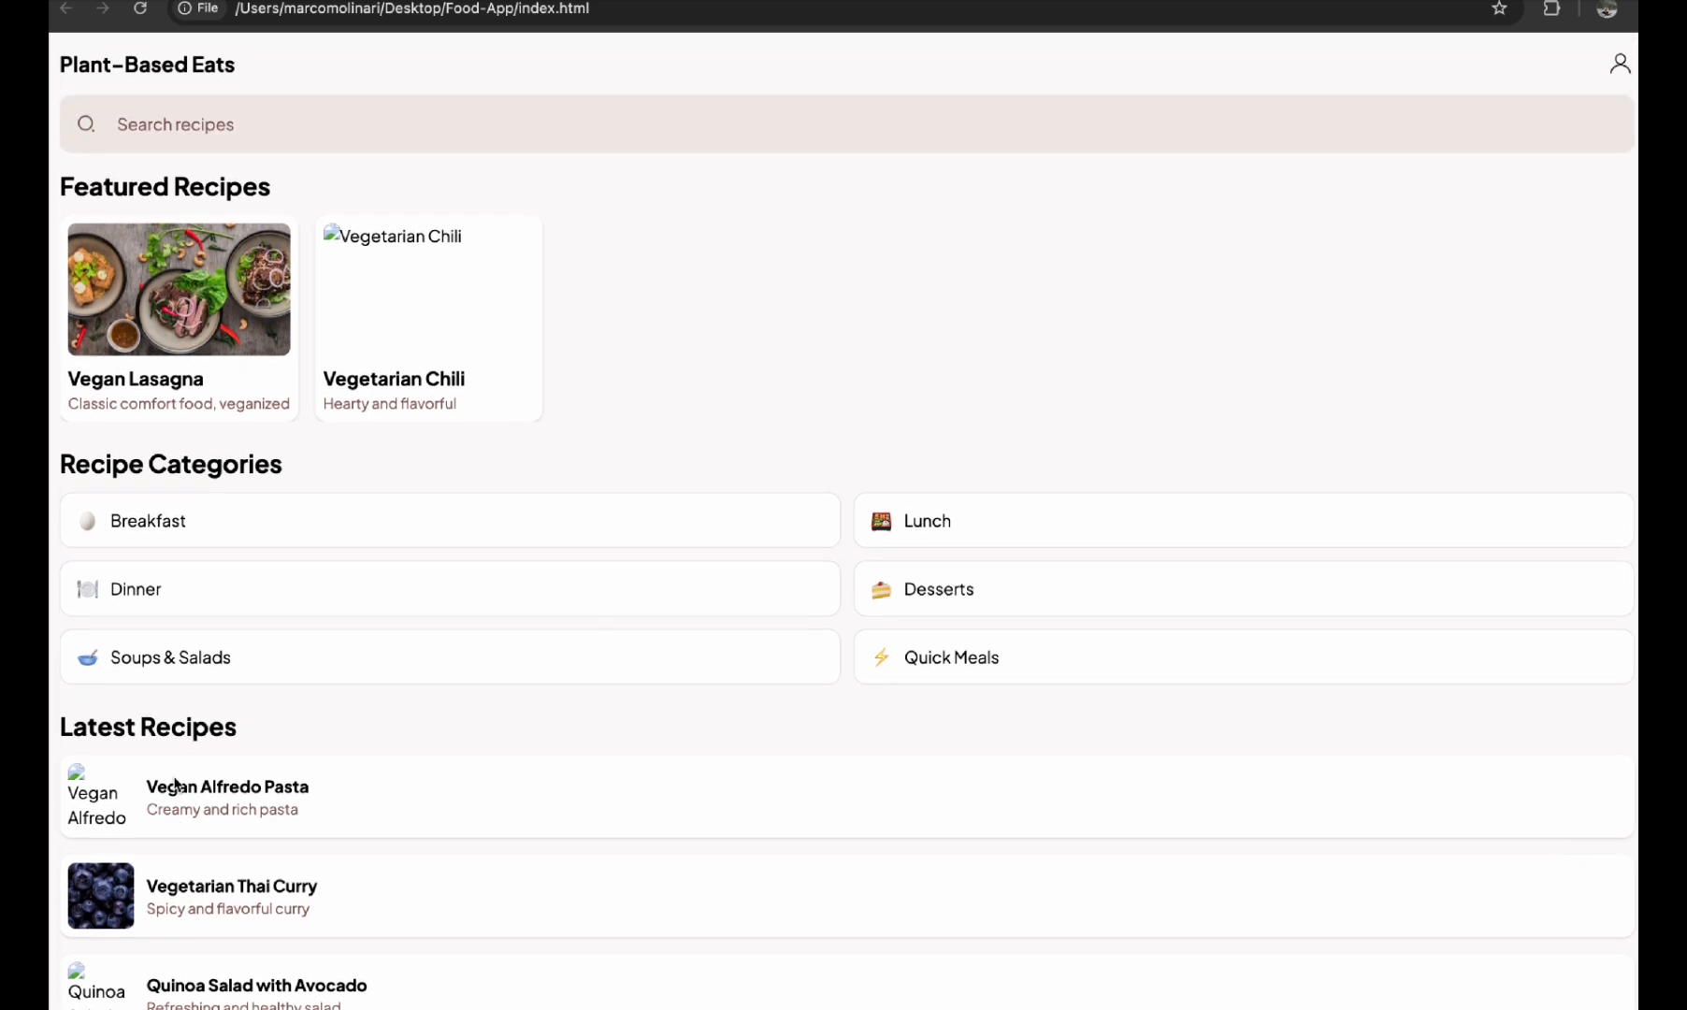
left_click(197, 124)
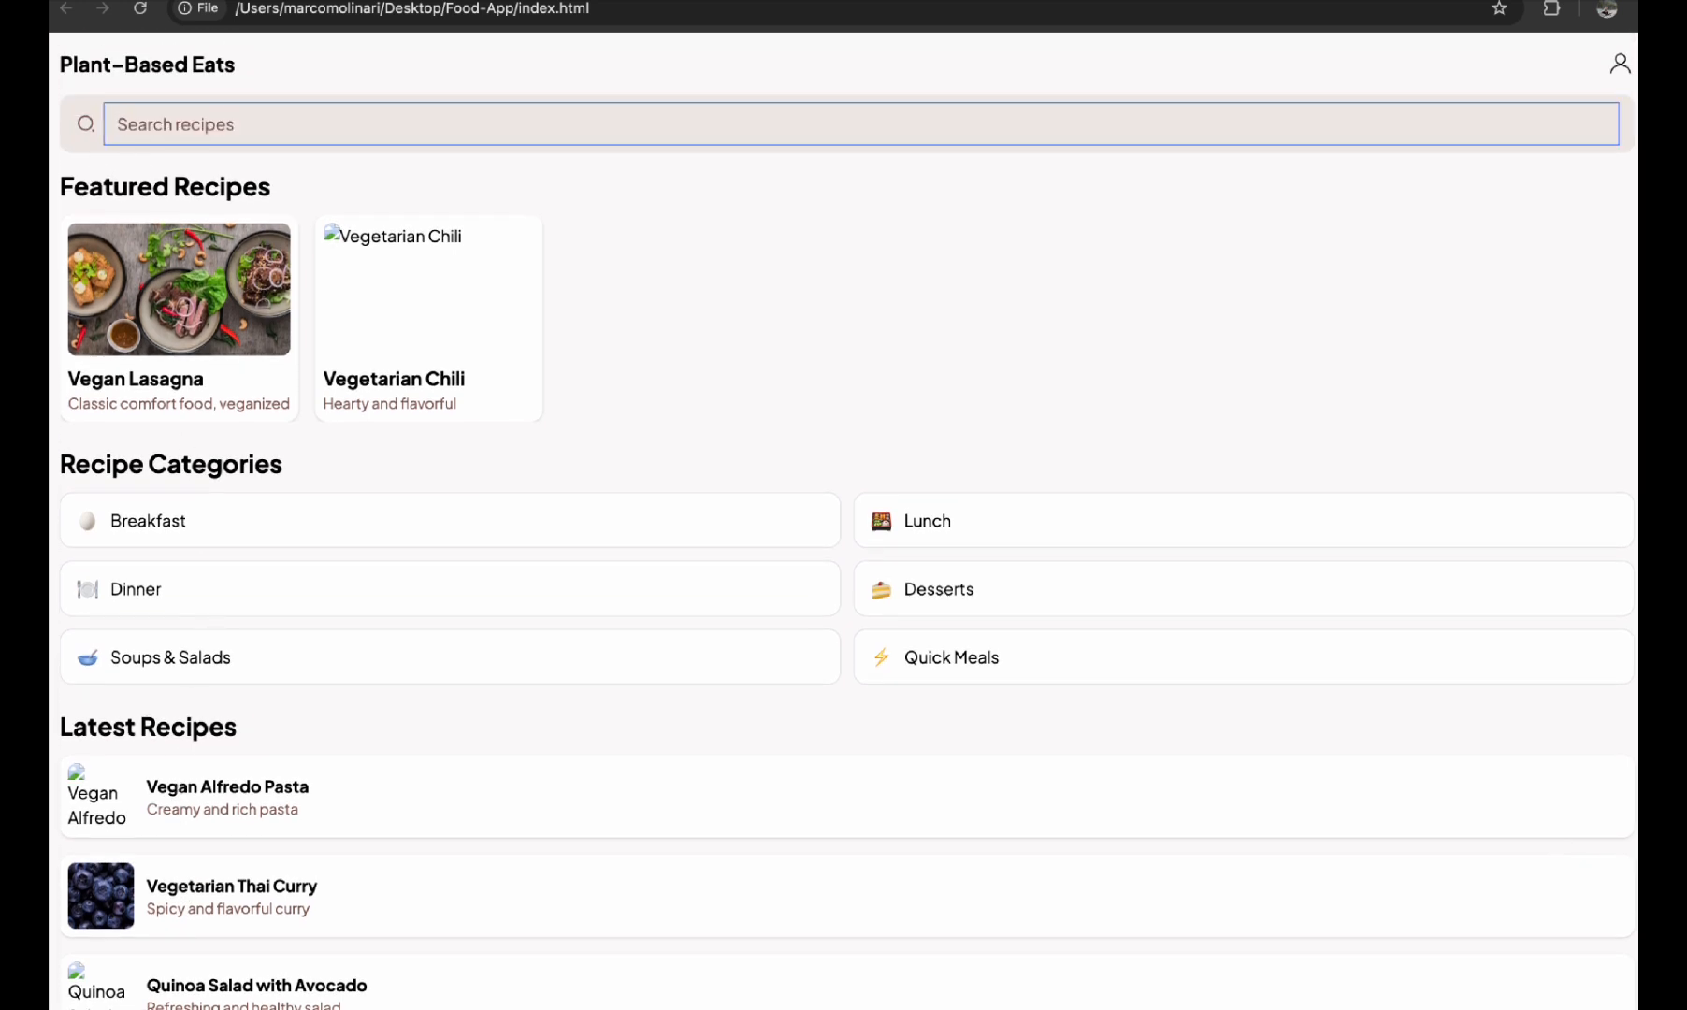
type("las")
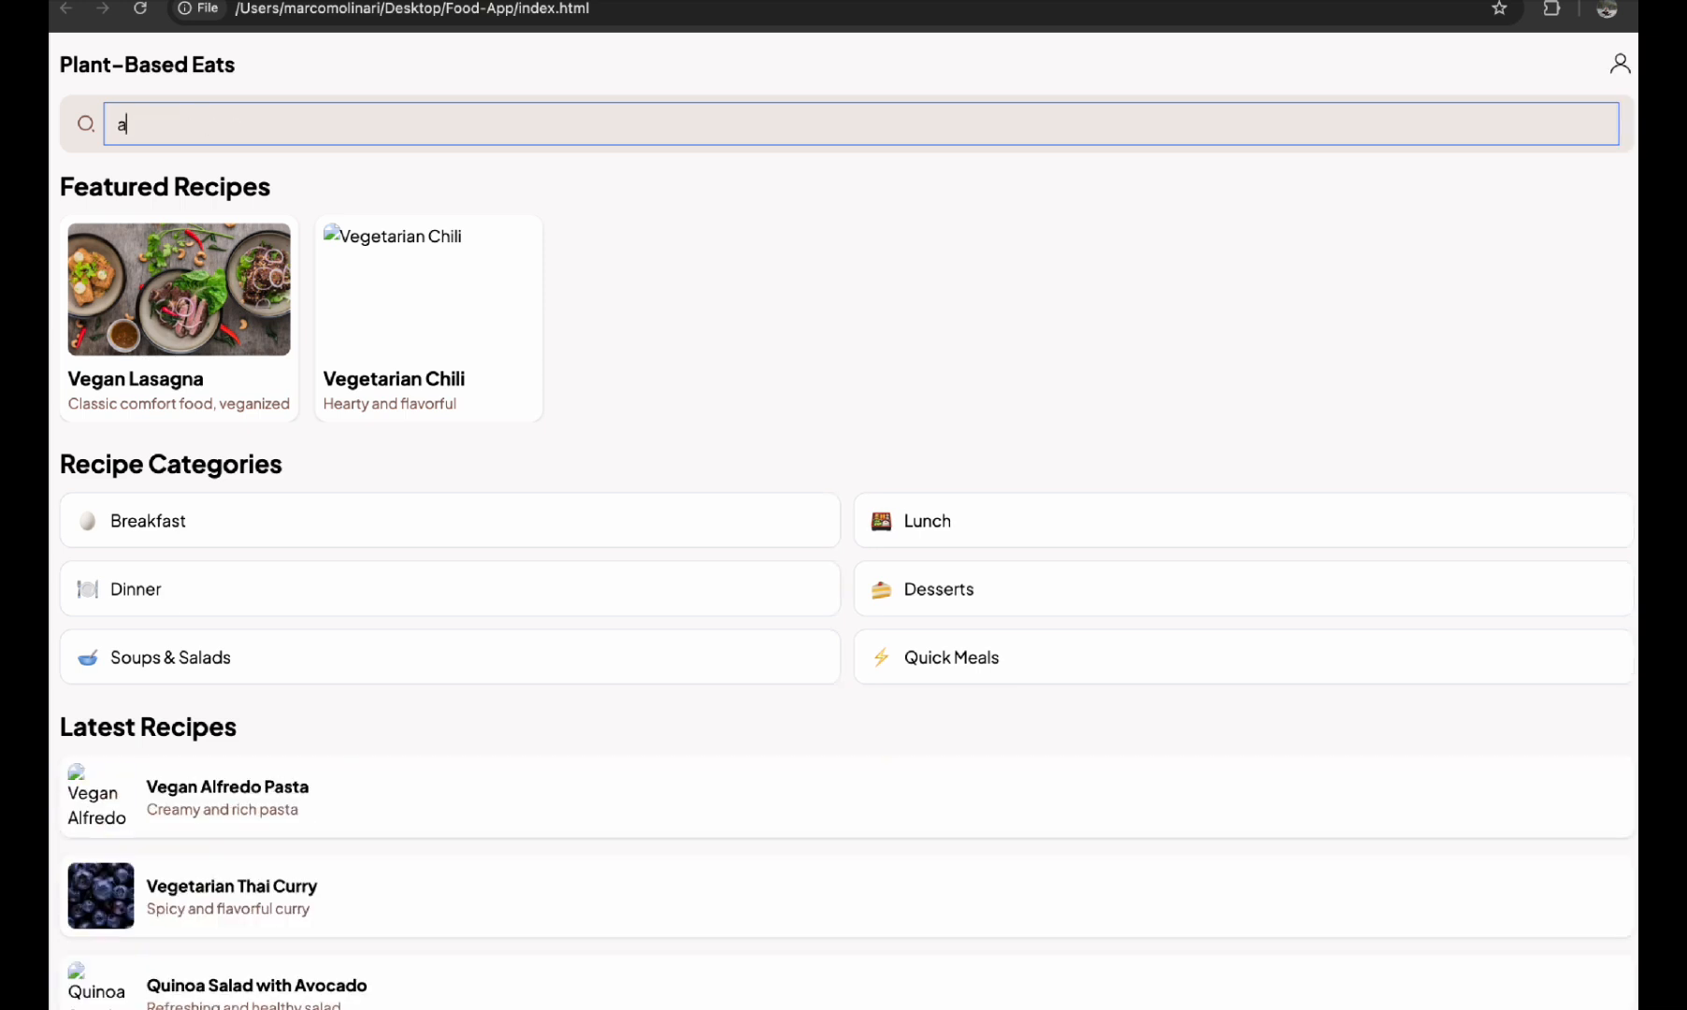
type("lfre")
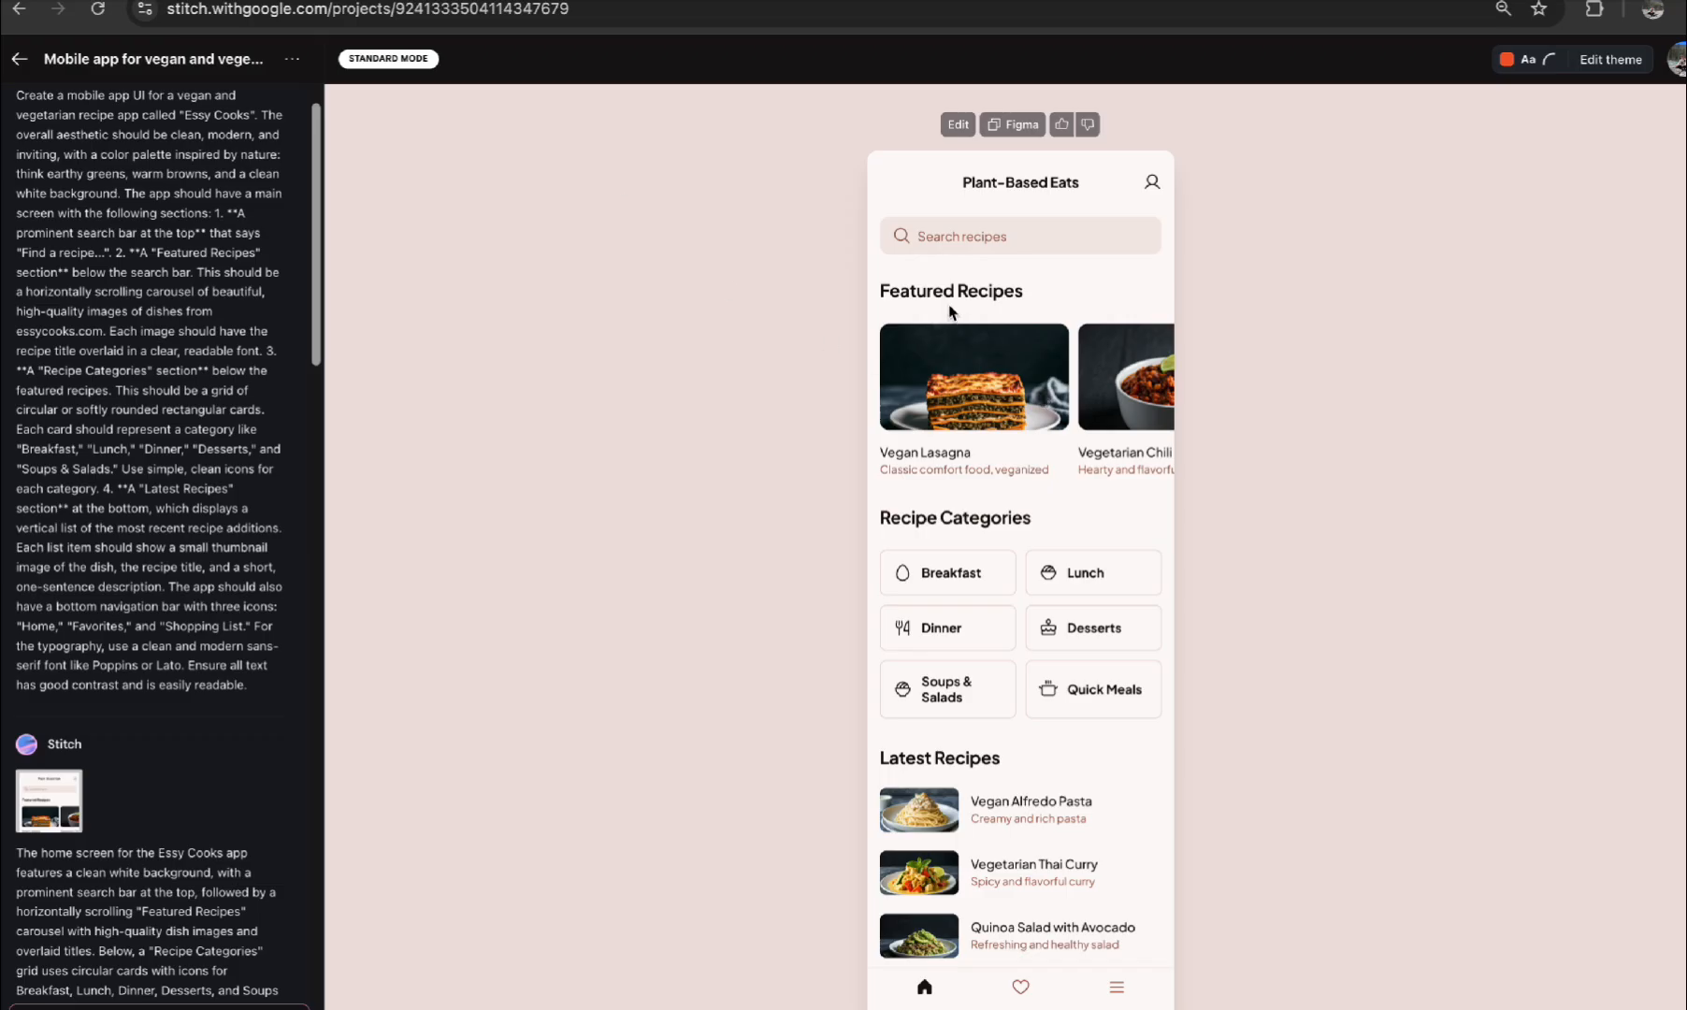
mouse_move(1035, 439)
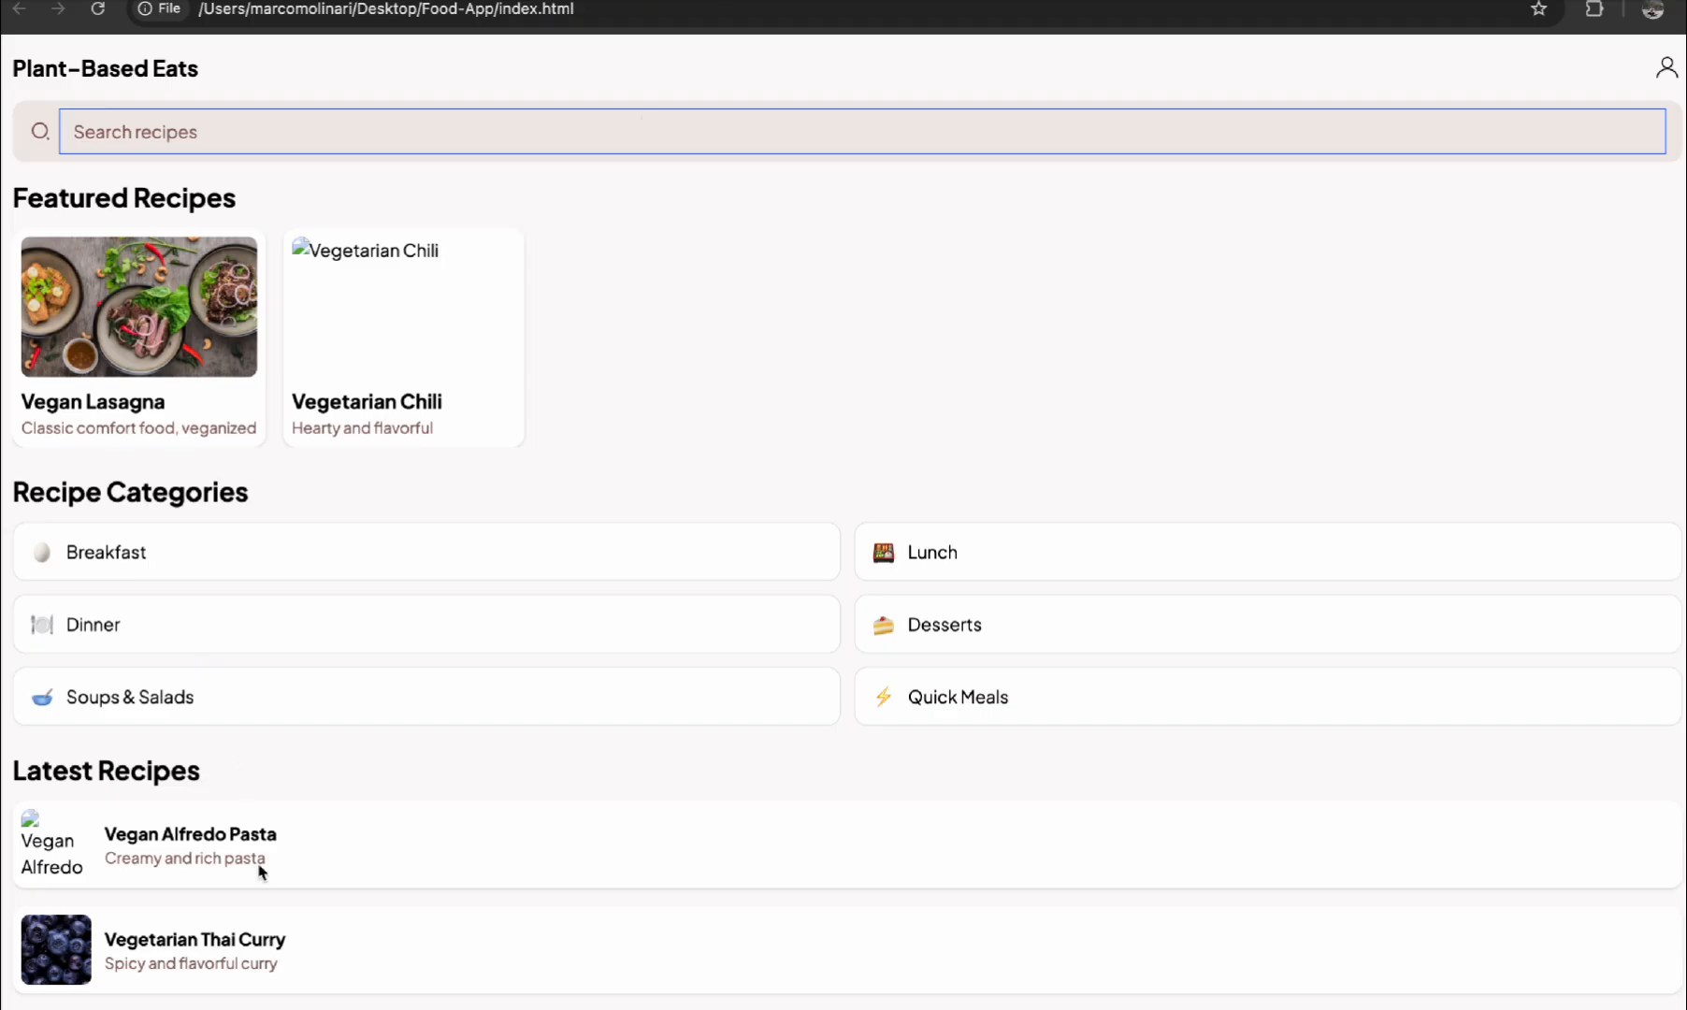
scroll("down", 3)
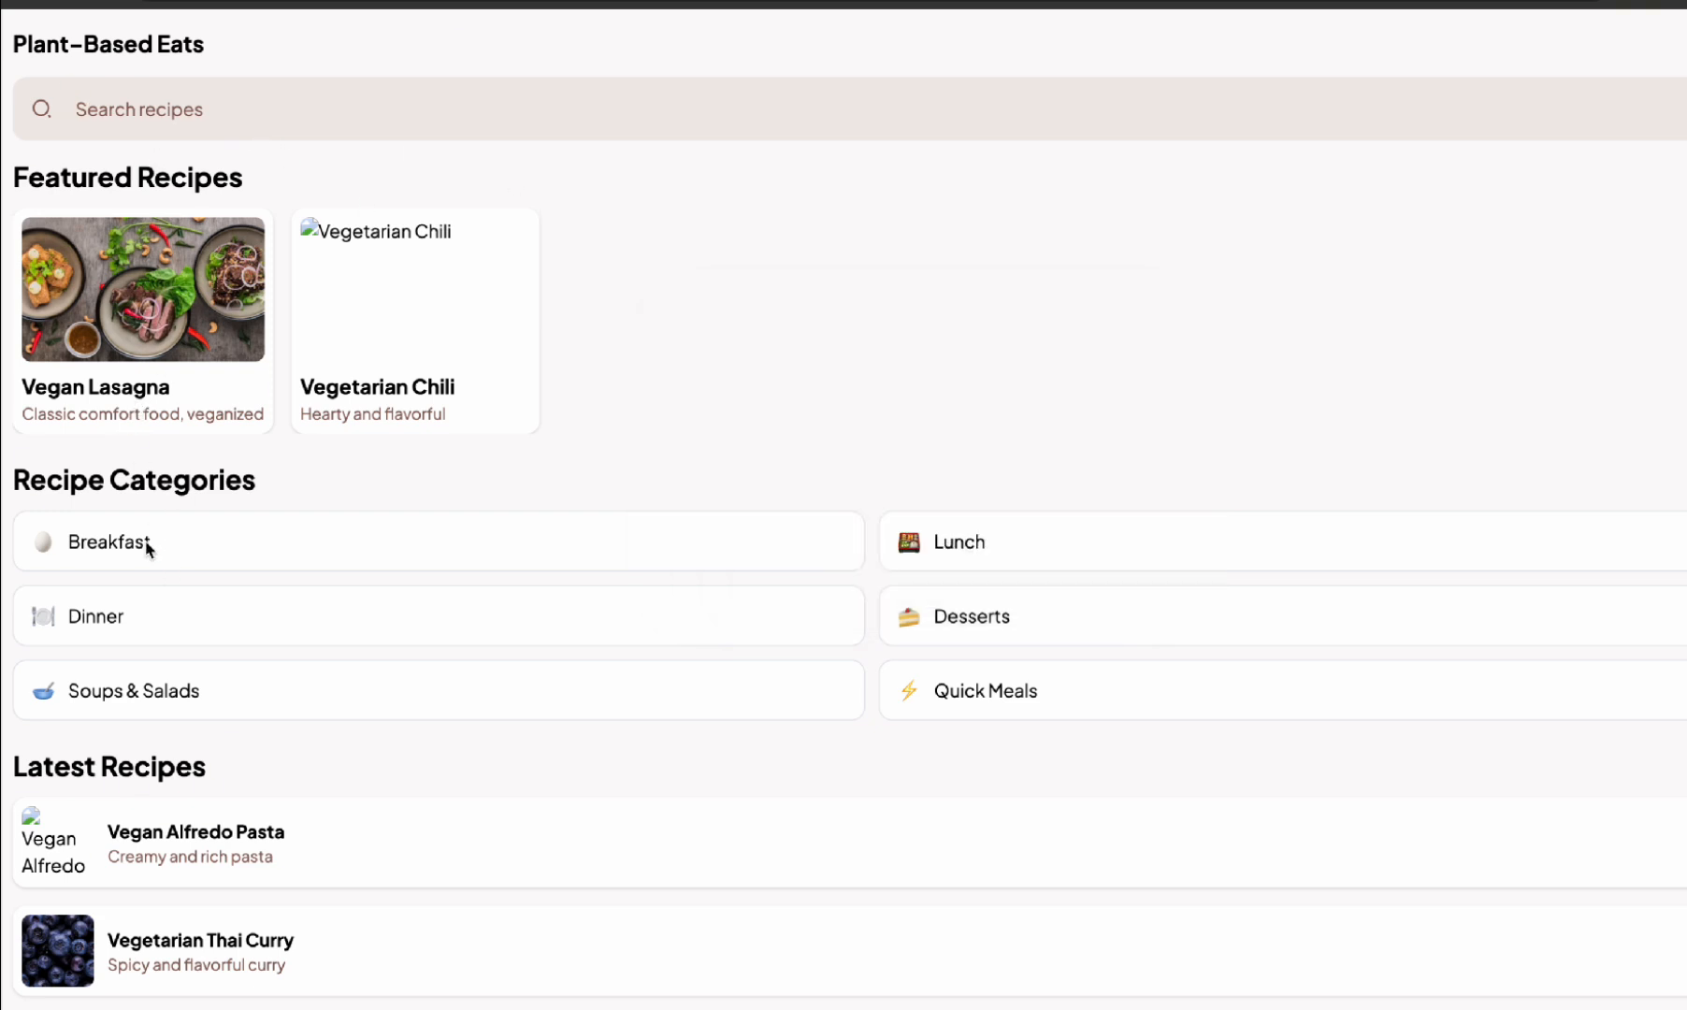
mouse_move(289, 699)
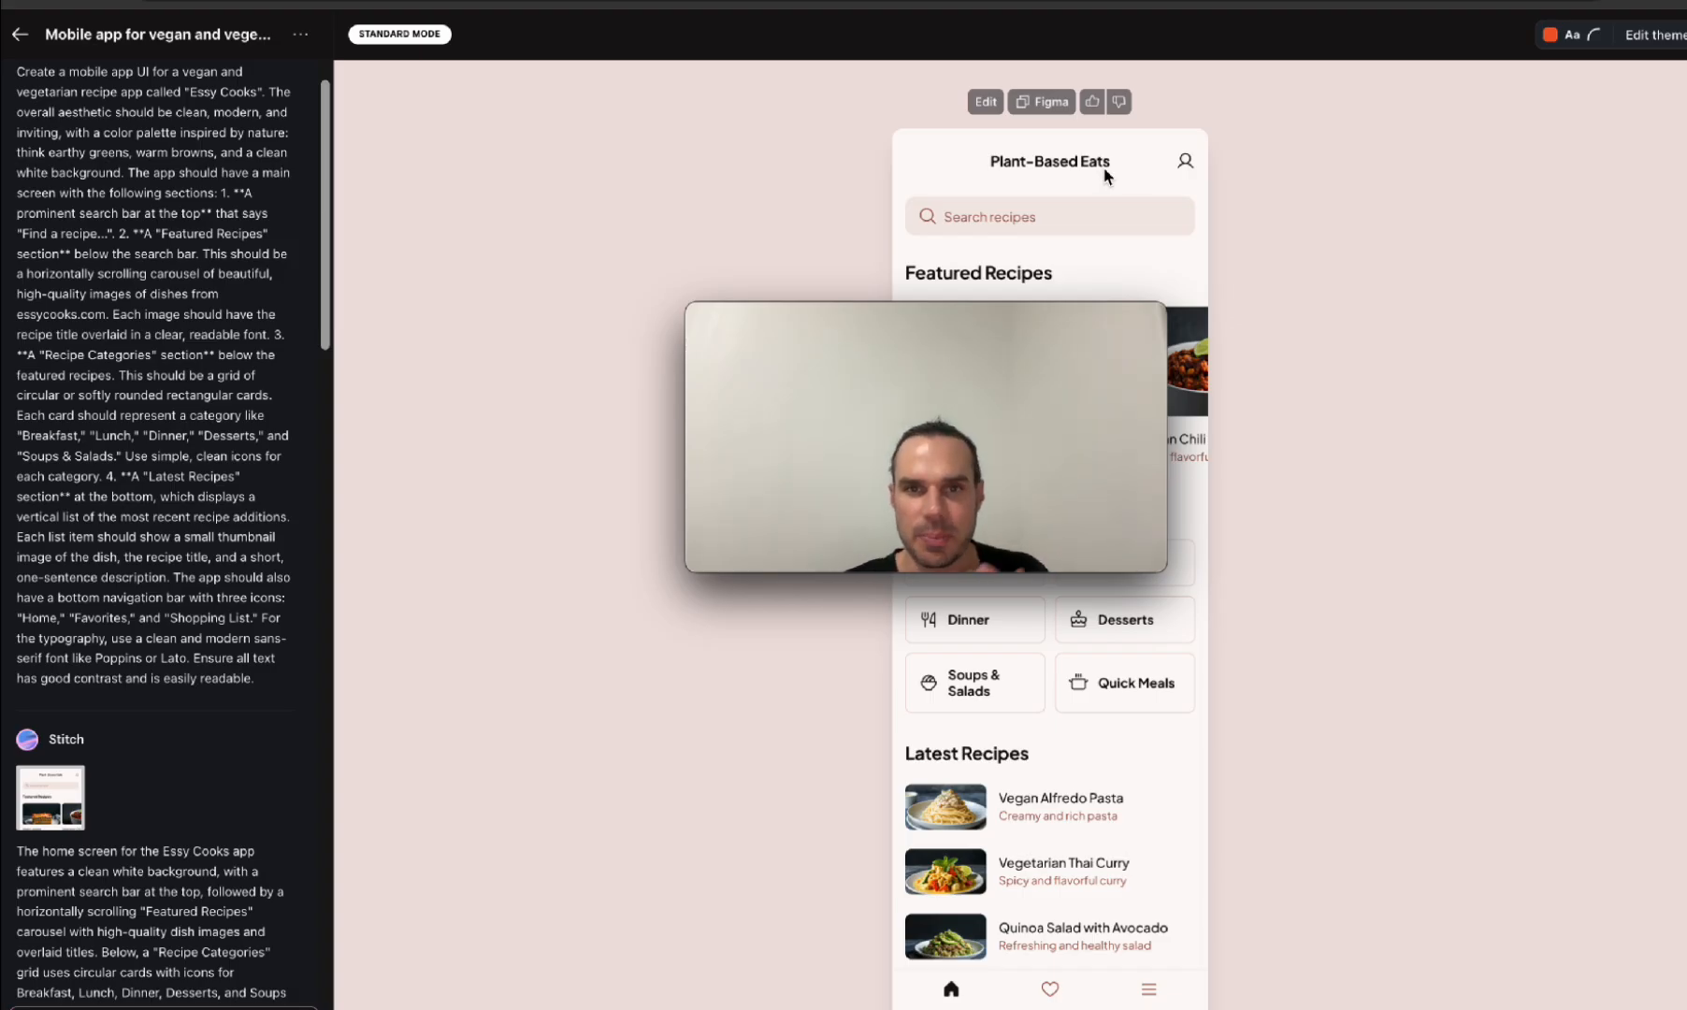
mouse_move(1304, 944)
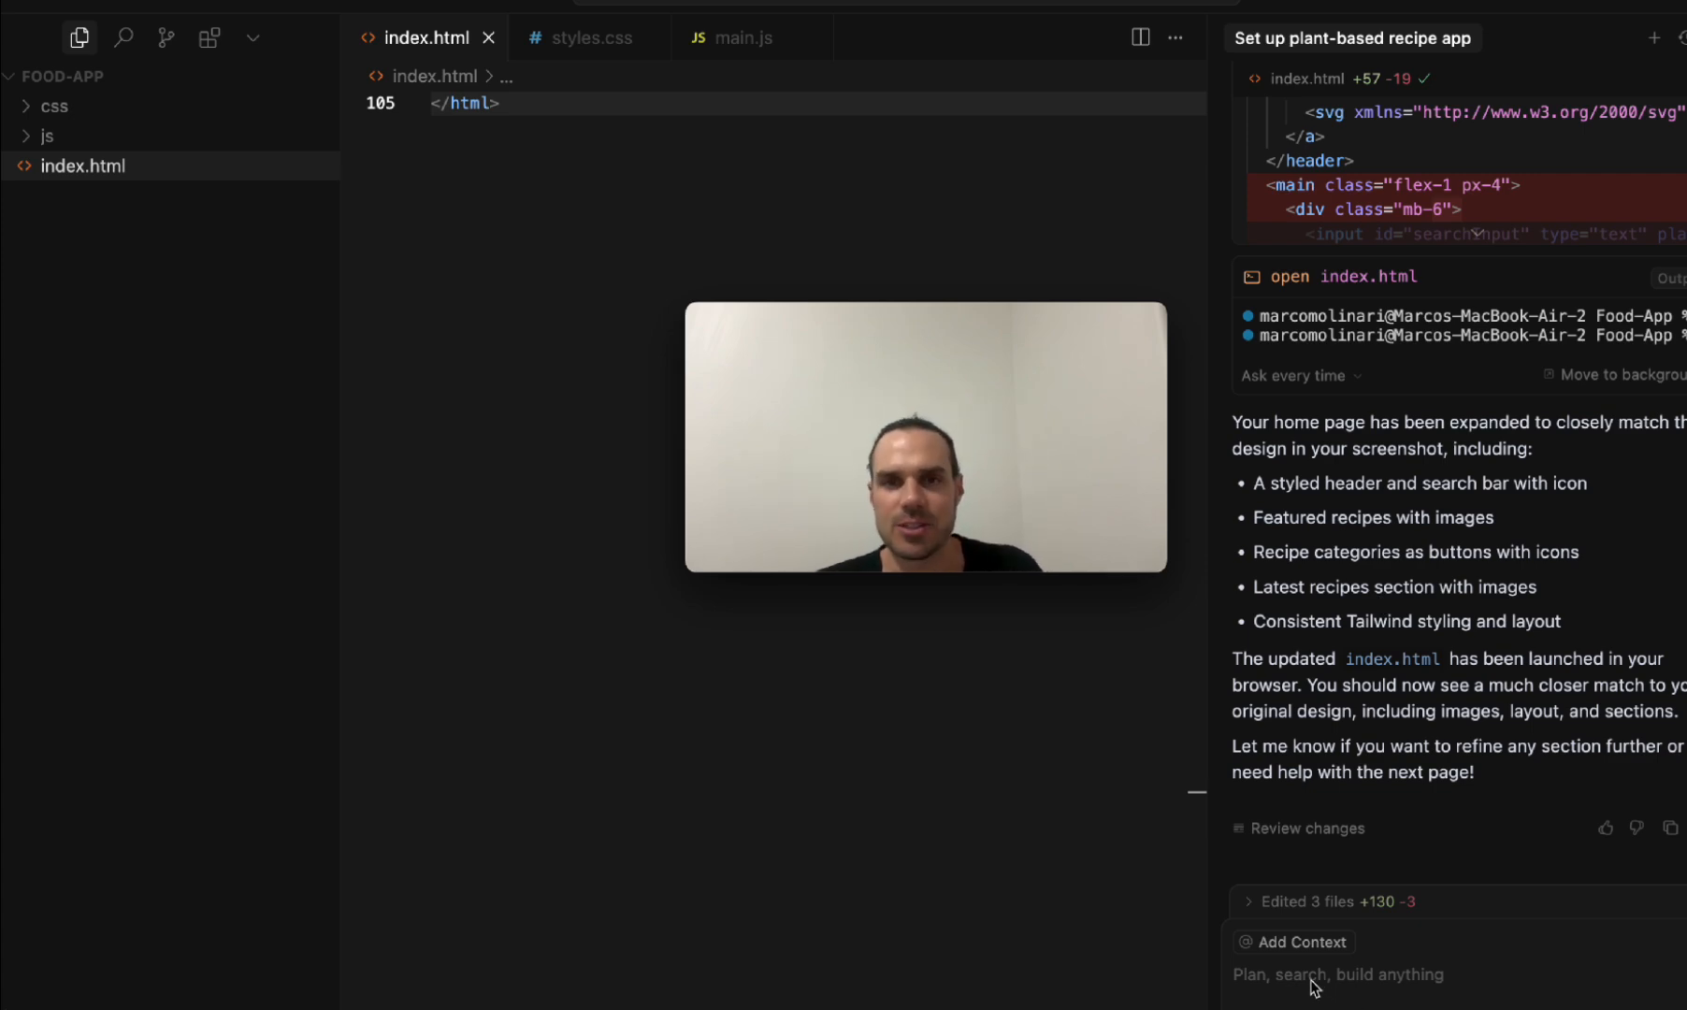
mouse_move(1391, 635)
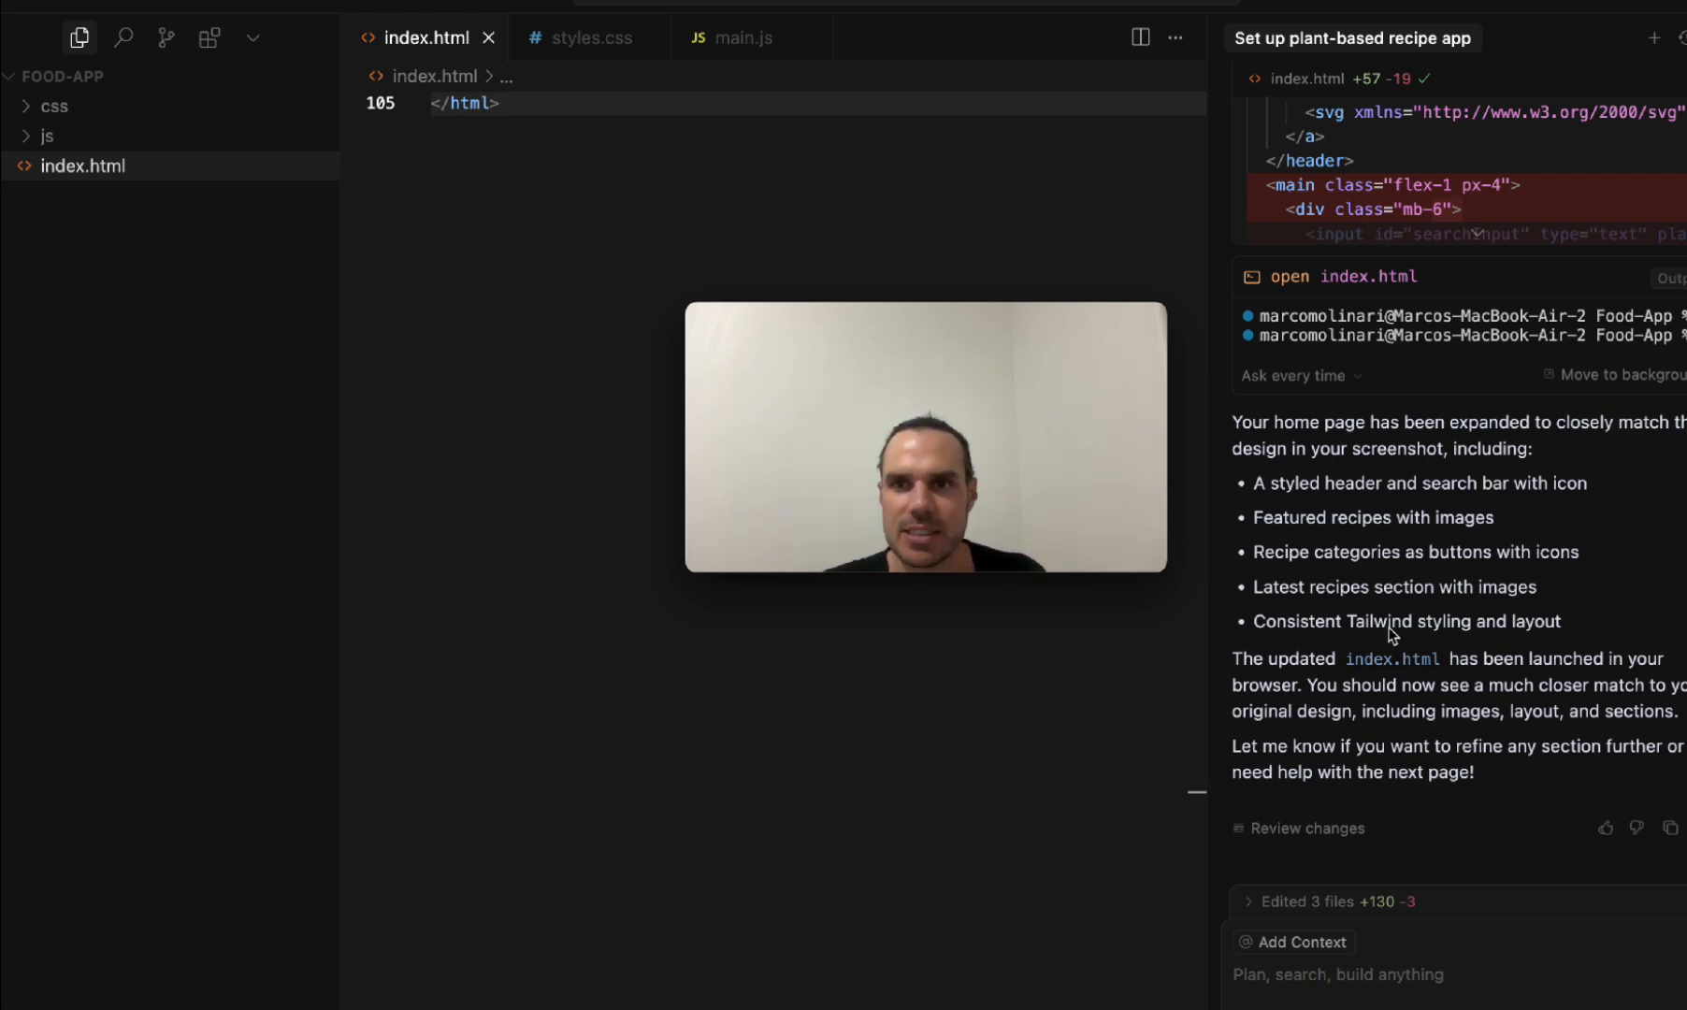